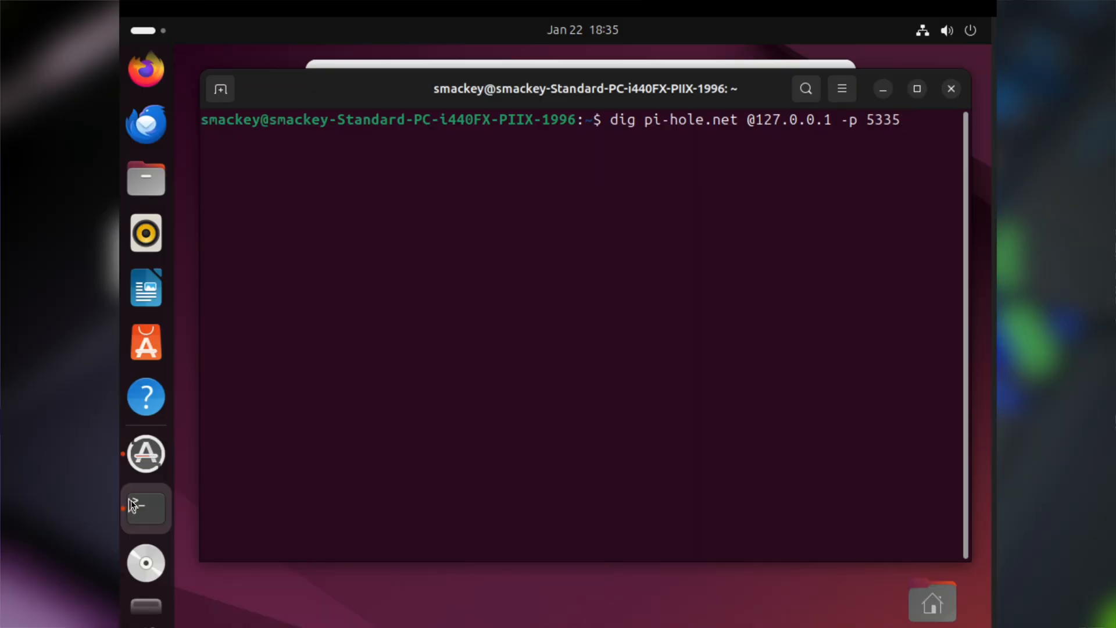
- Run the dig lookup of pi-hole.net against the local resolver on port 5335
key("Return")
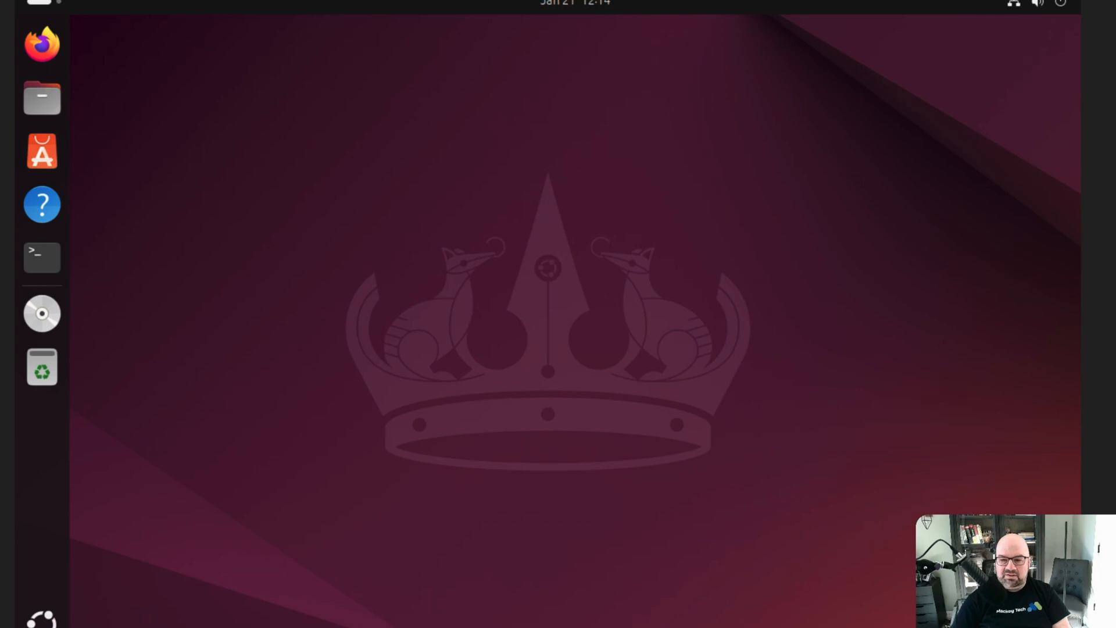
- In a new terminal, install the OpenSSH server with 'sudo apt install openssh-server'
left_click(42, 257)
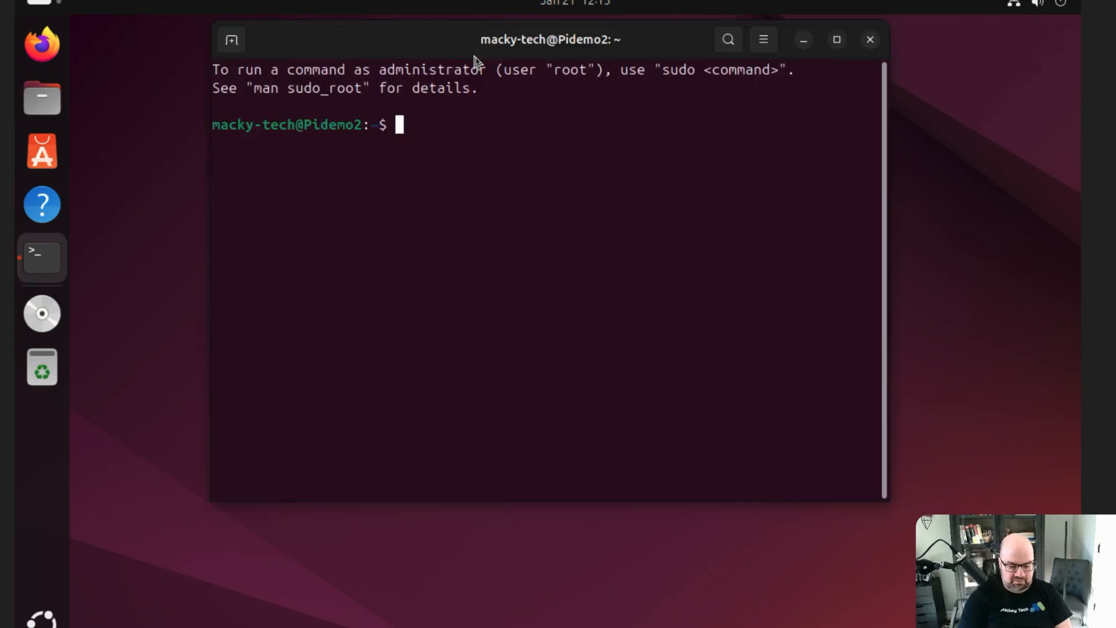
type("sudo apt")
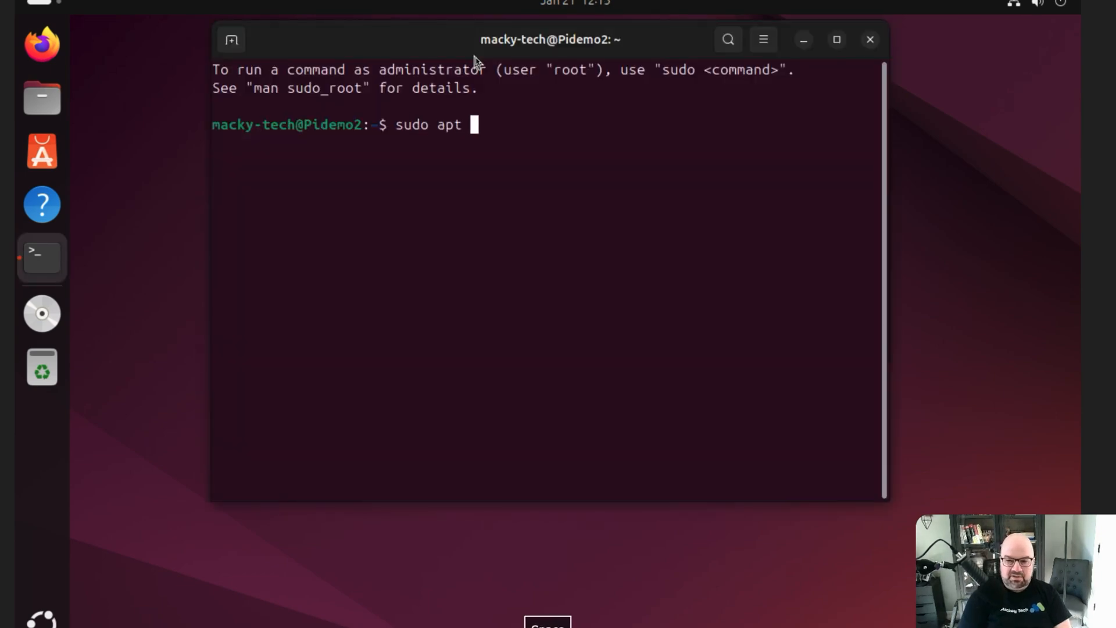
type("install openssh-ser")
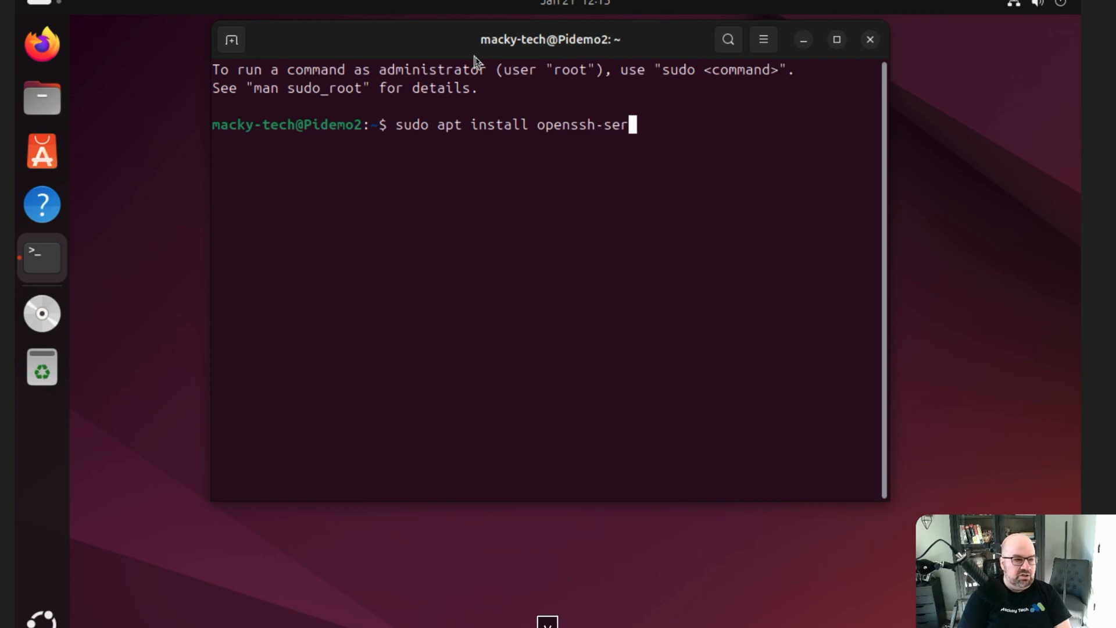
key("Return")
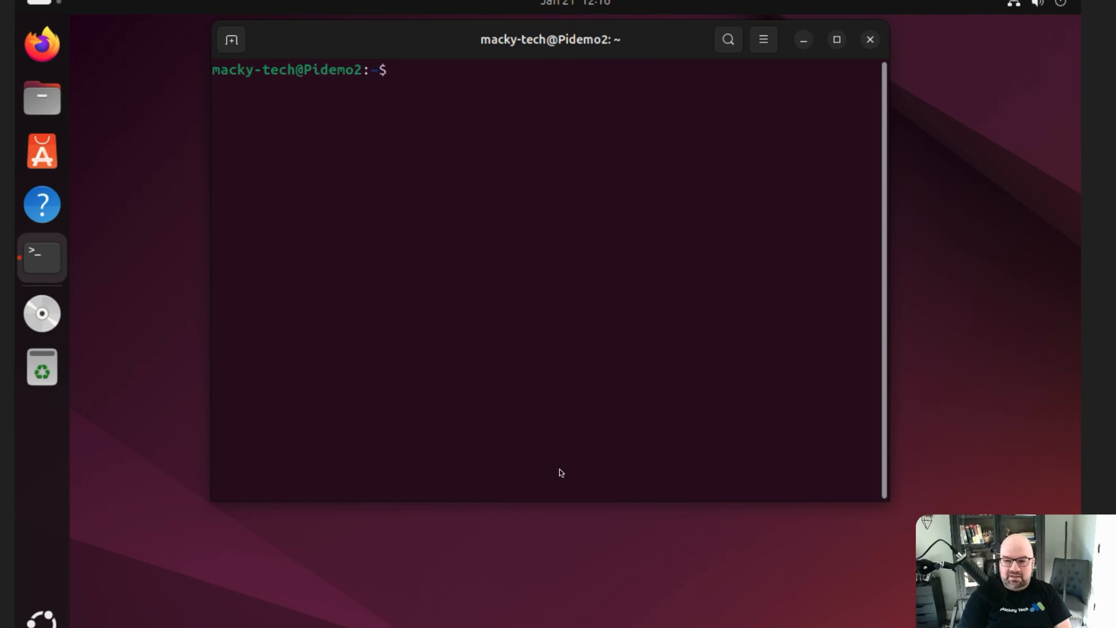
- Enable the ssh service with systemctl and check its status shows active and running
type("sudo")
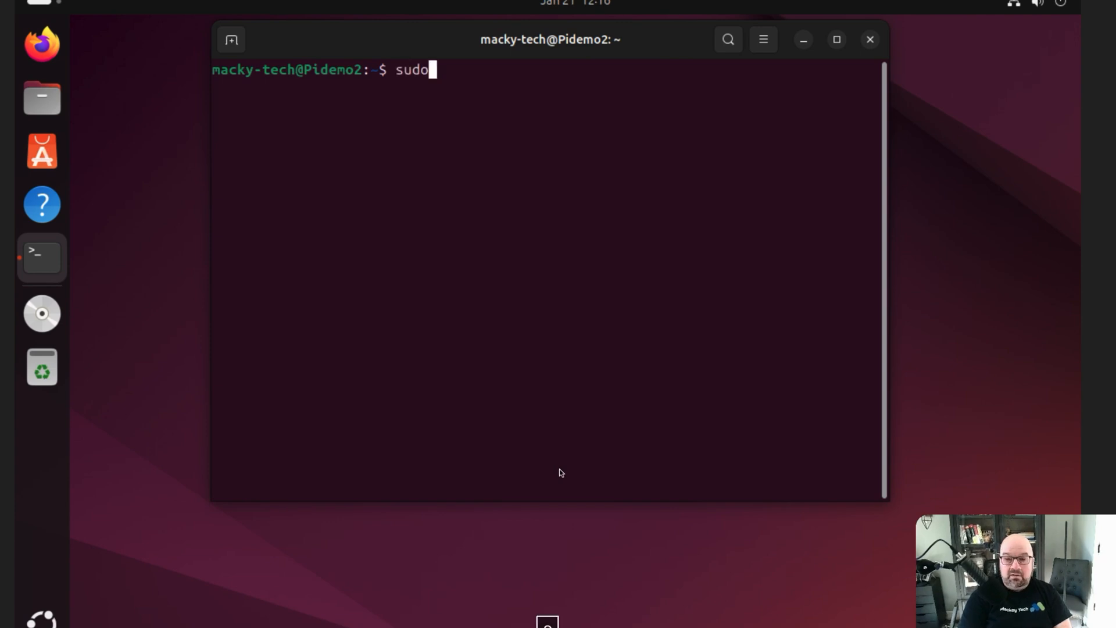
type("systemc")
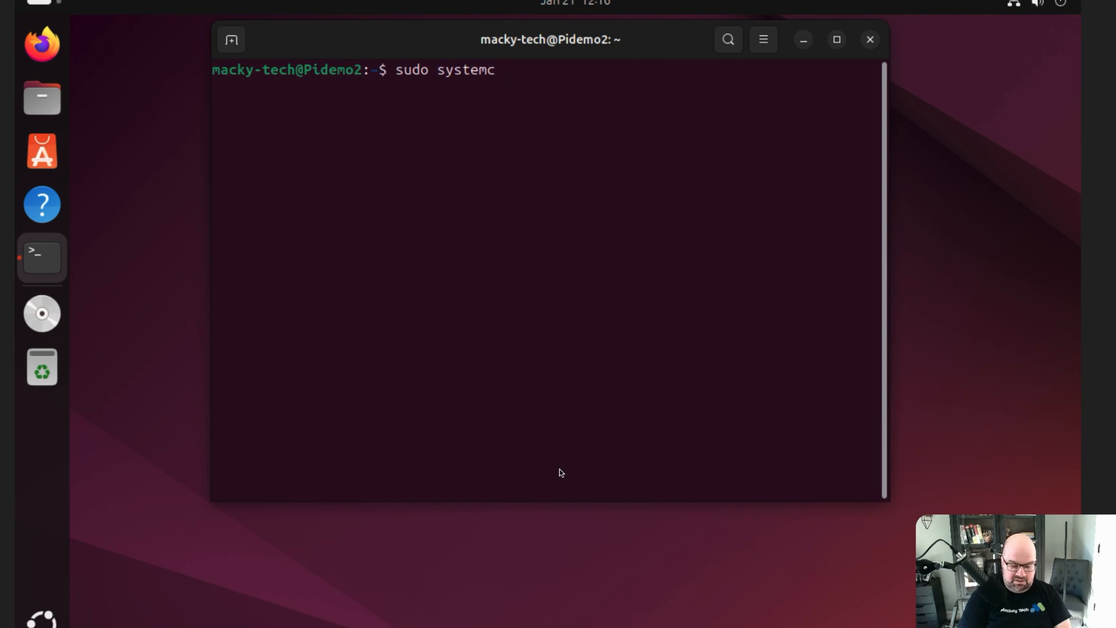
type("tl enabl")
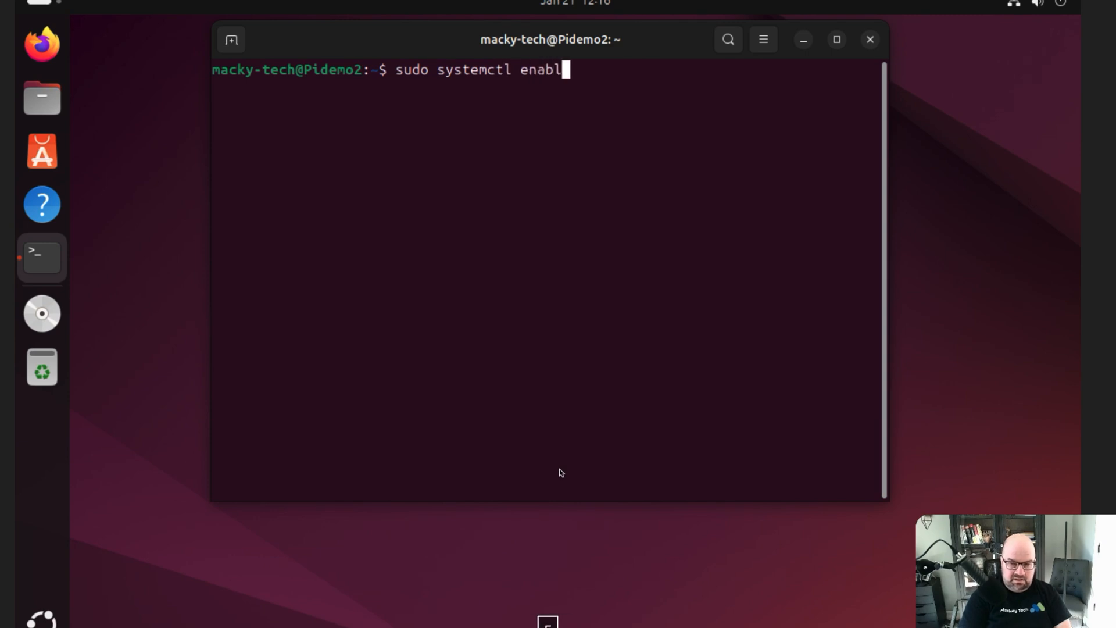
type("e --now ssh")
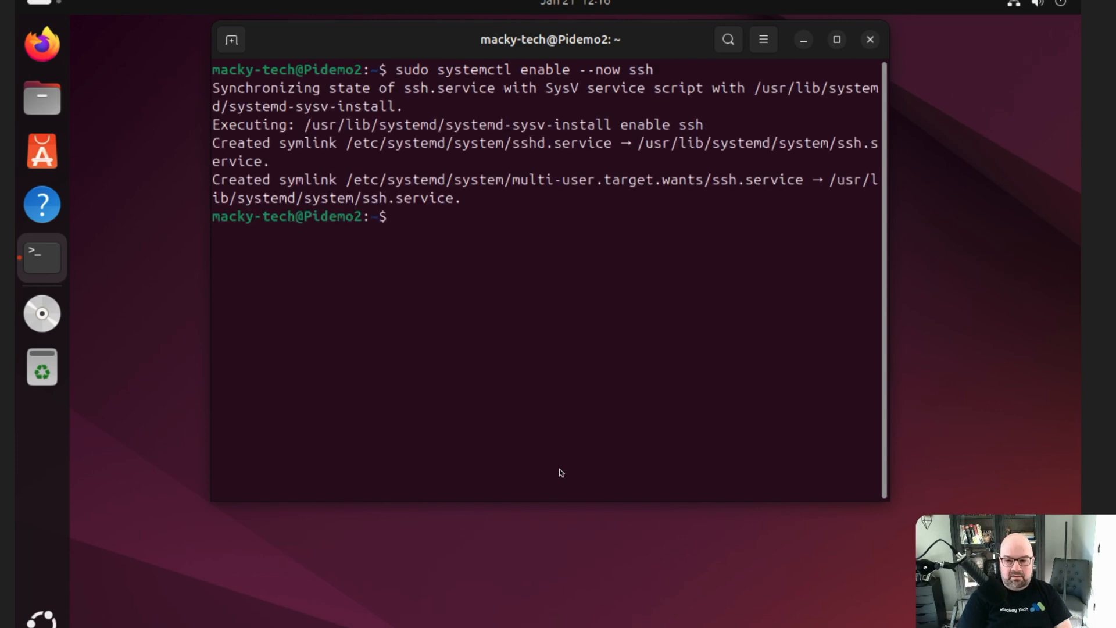
type("sudo system status ssh")
type("sudo systemctl status ssh")
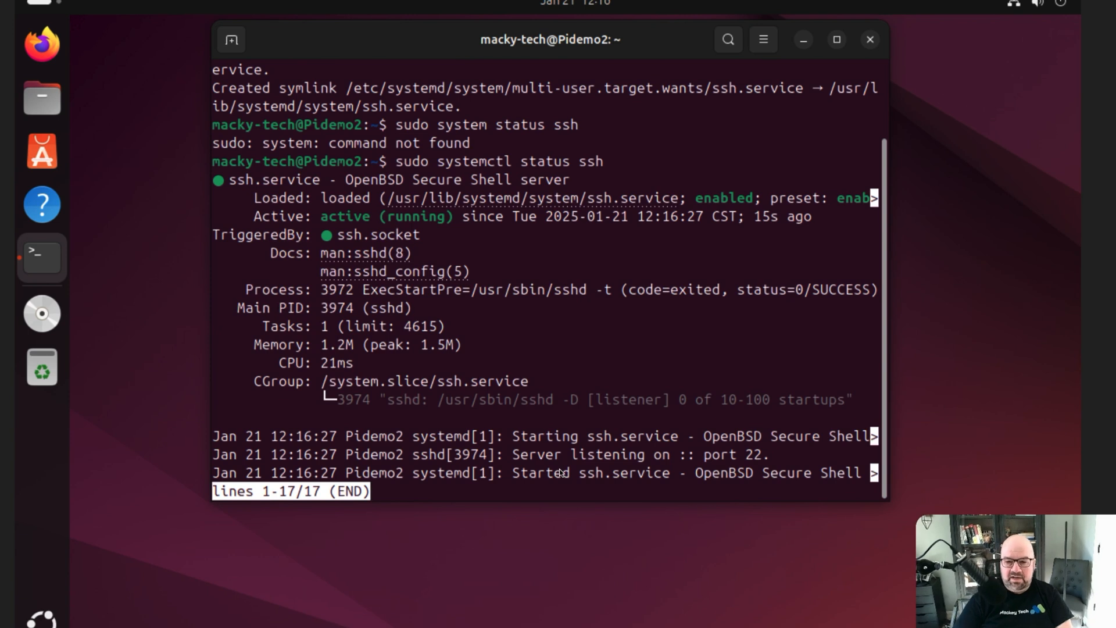
mouse_move(1074, 338)
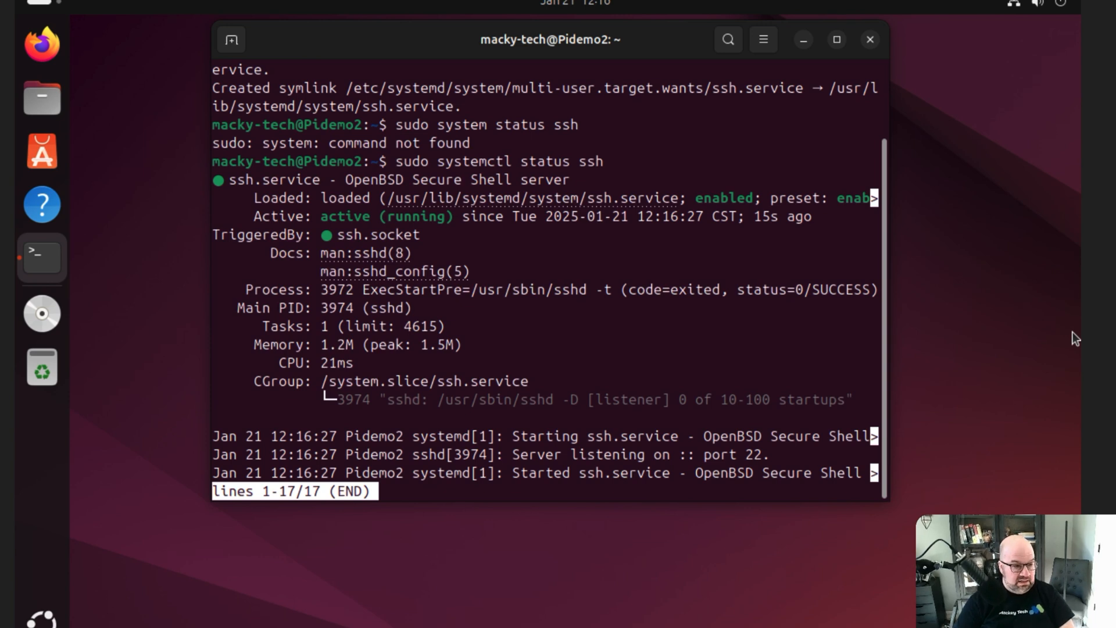
key("q")
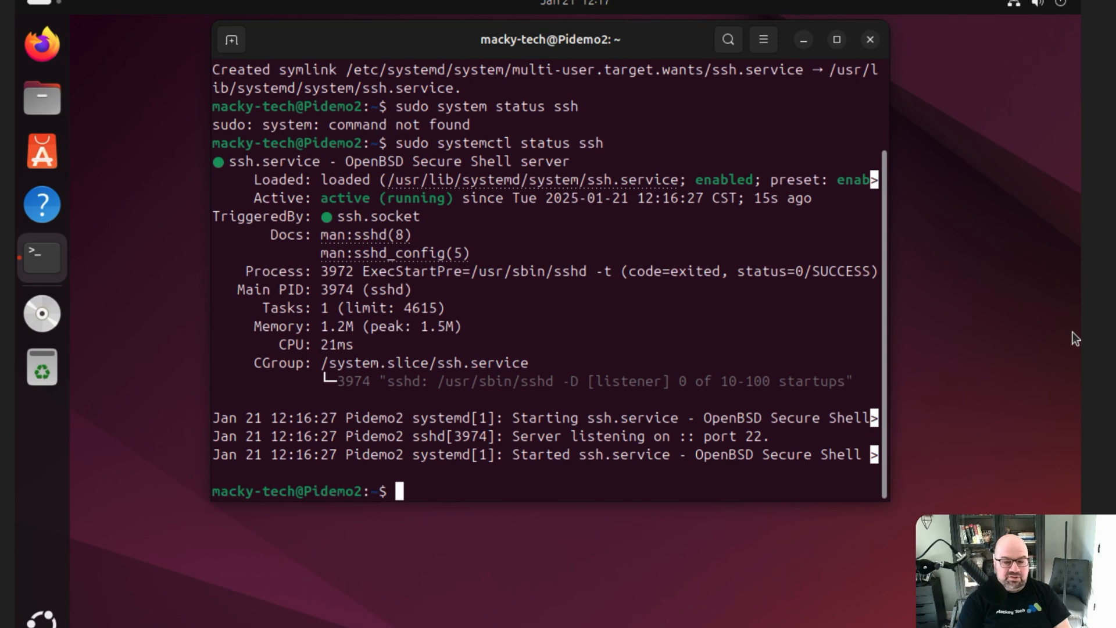
- Clear the terminal so only an empty prompt on Pidemo2 remains
type("s")
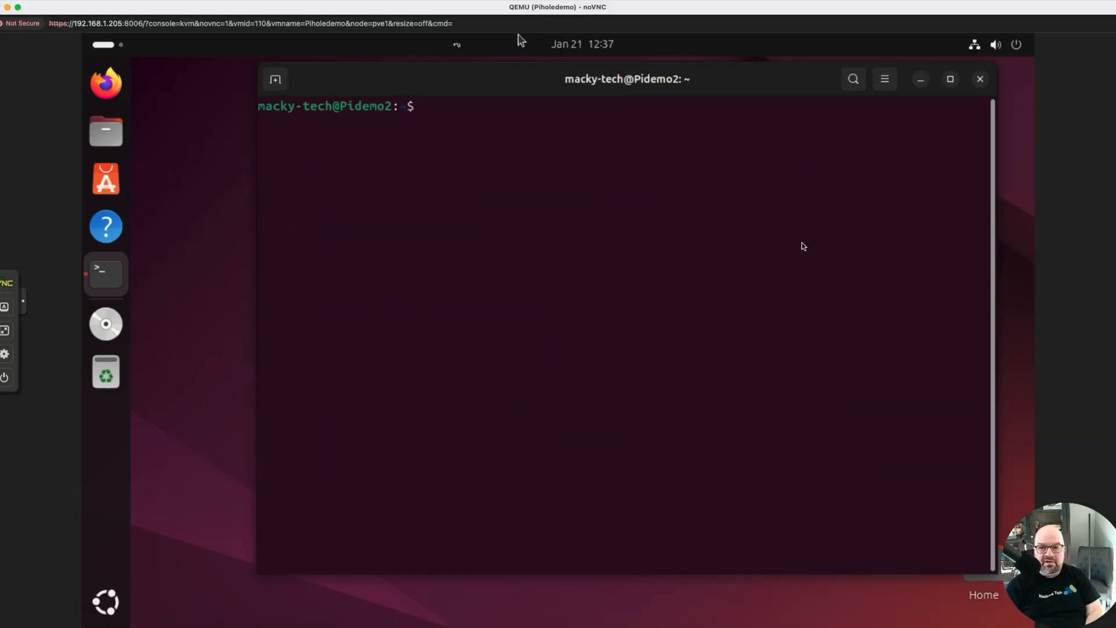
mouse_move(1013, 108)
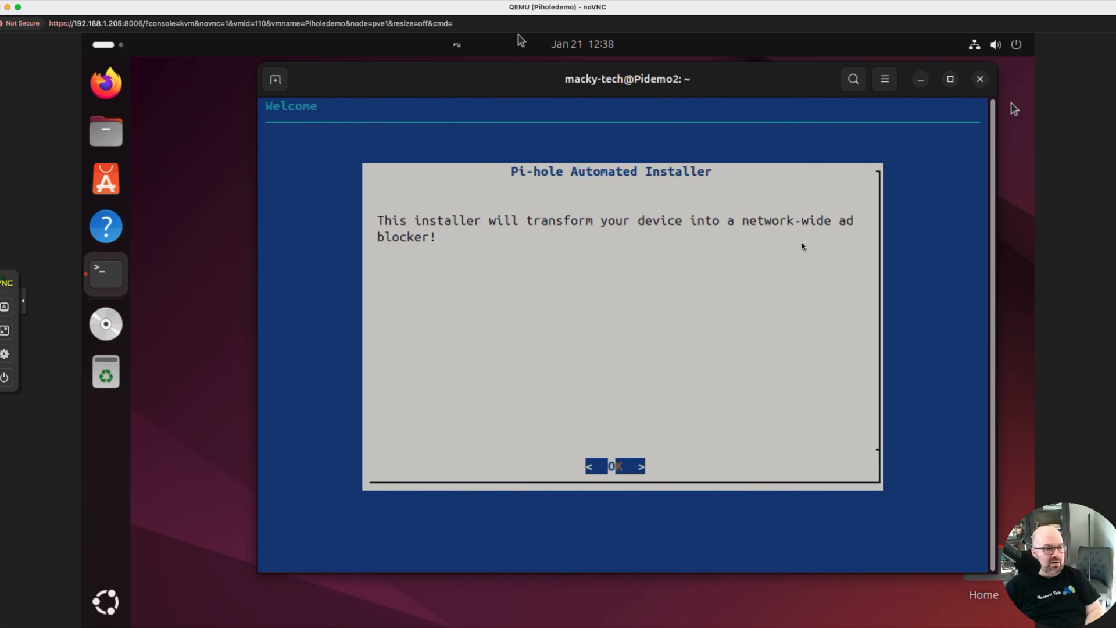
mouse_move(610, 446)
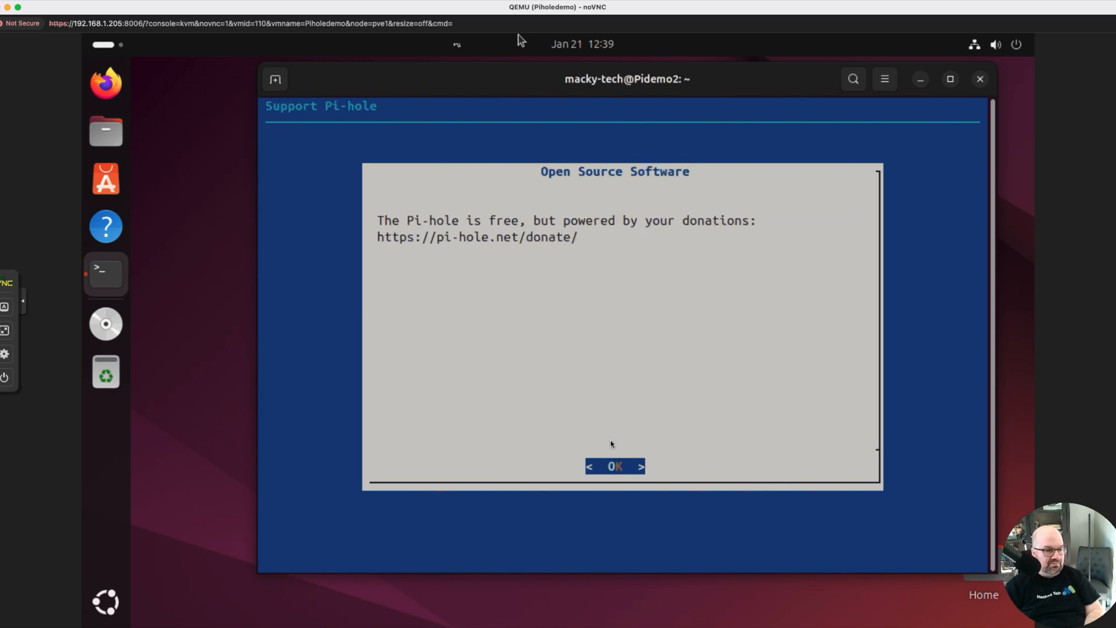
- Continue the Pi-hole installer past the donation notice and bring up the system network settings
left_click(614, 464)
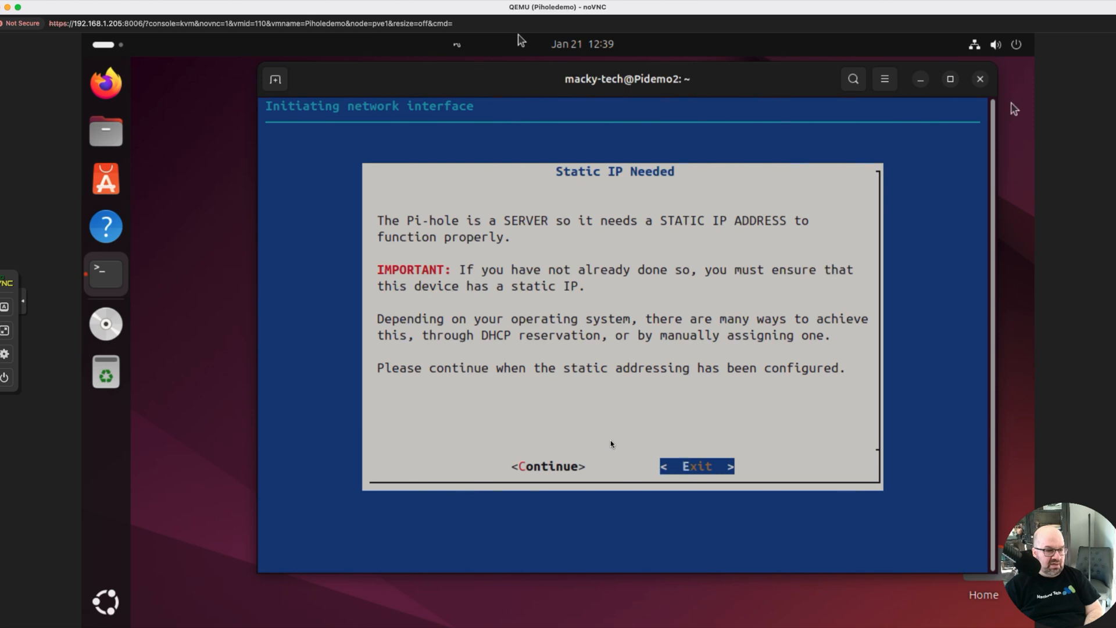
key("Left")
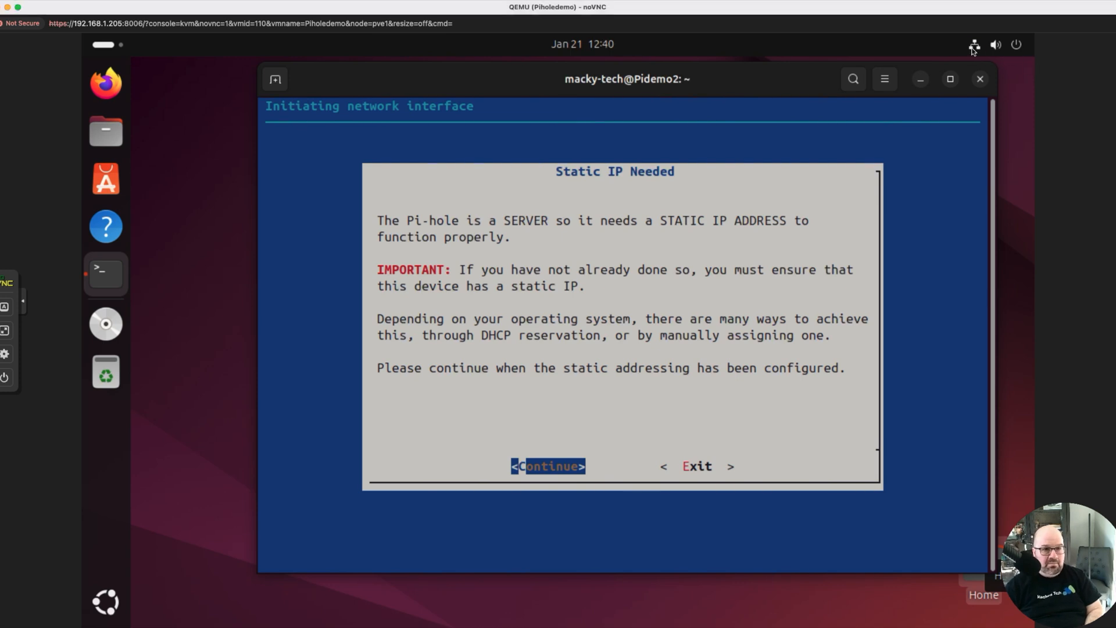
left_click(974, 44)
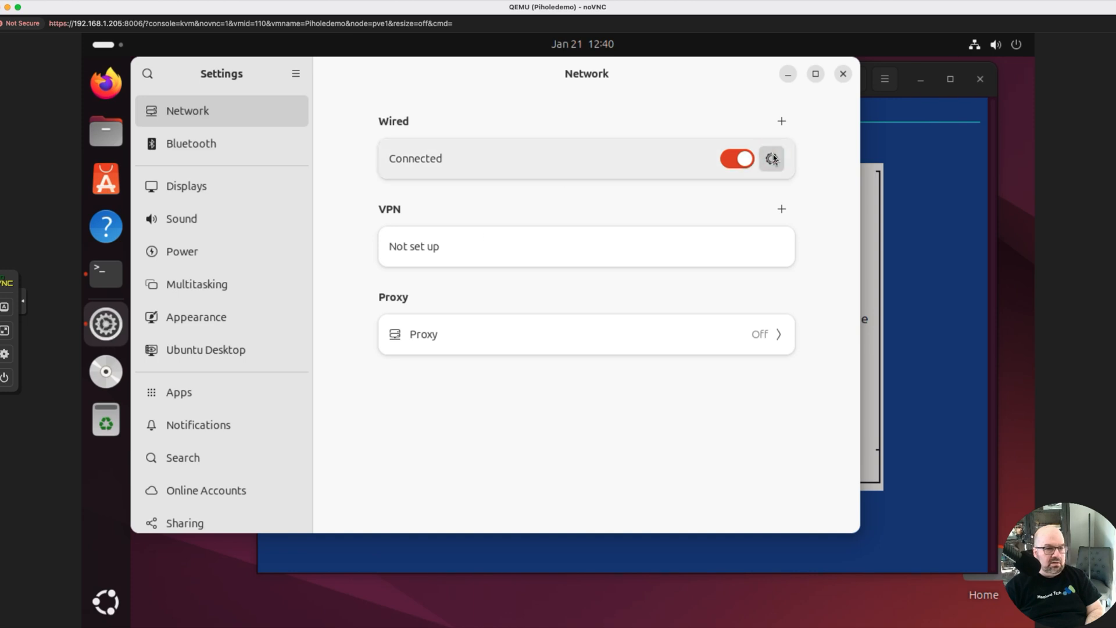
- Switch the wired connection's IPv4 method to Manual and start entering the static address details
left_click(772, 158)
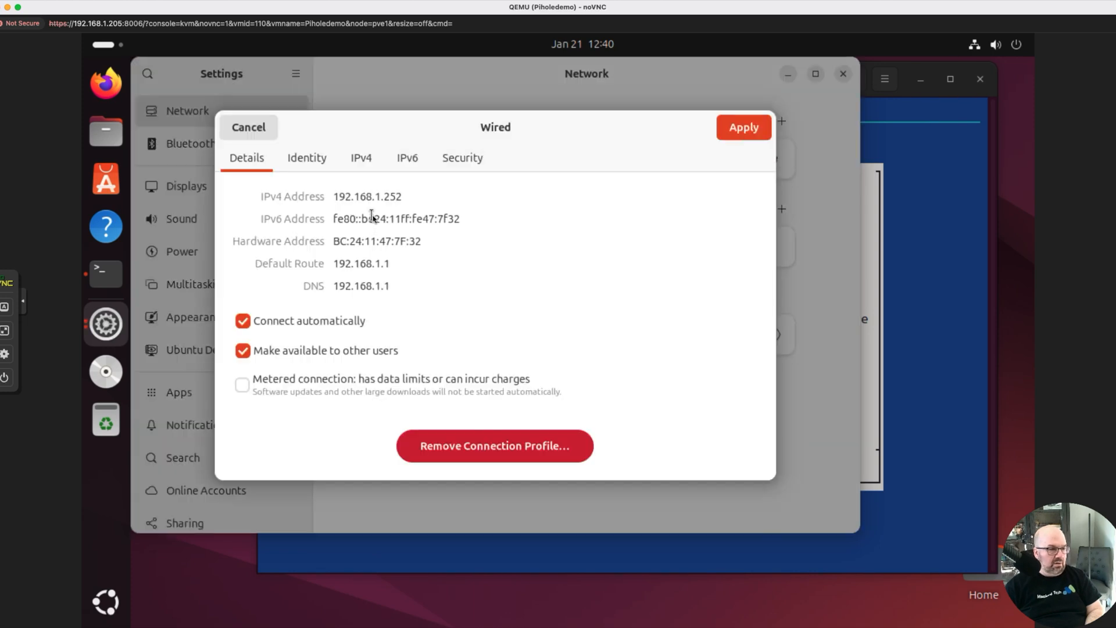
left_click(360, 156)
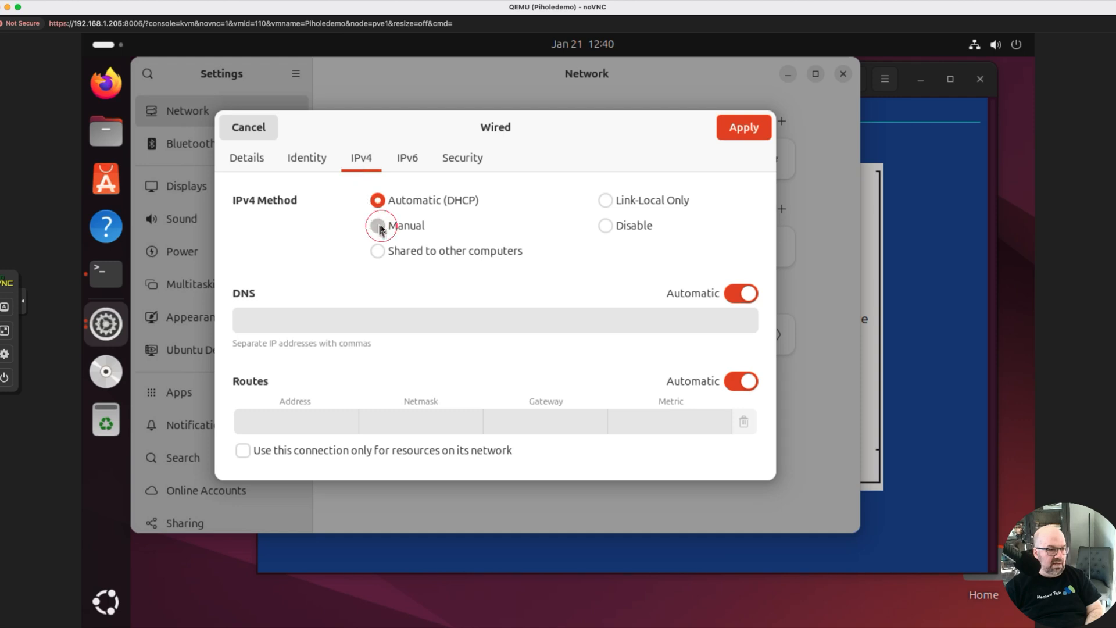
left_click(377, 224)
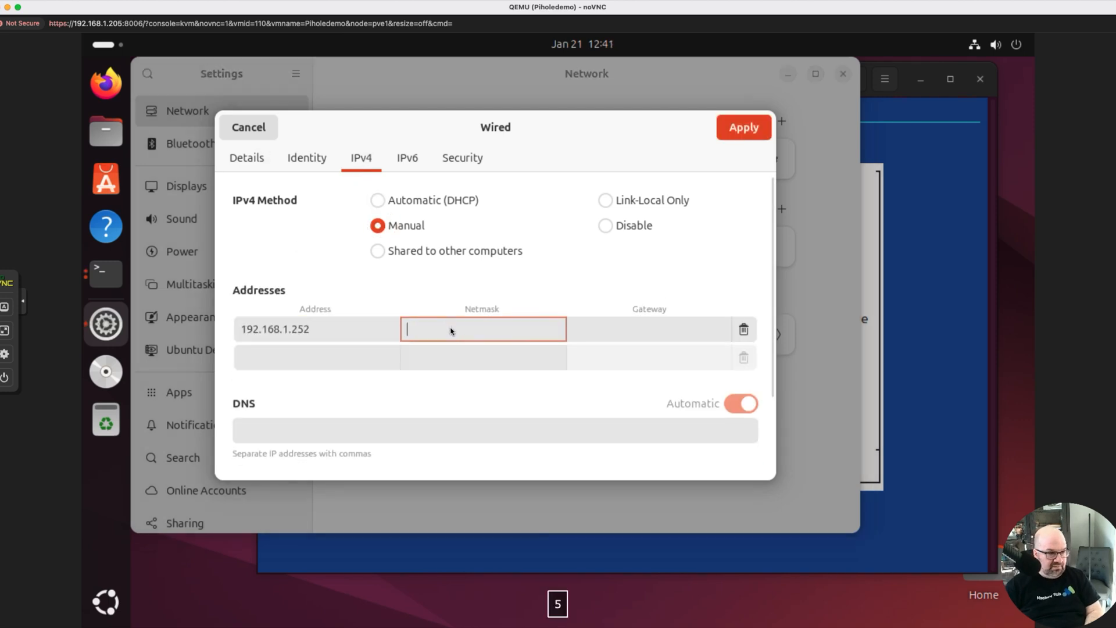
left_click(247, 127)
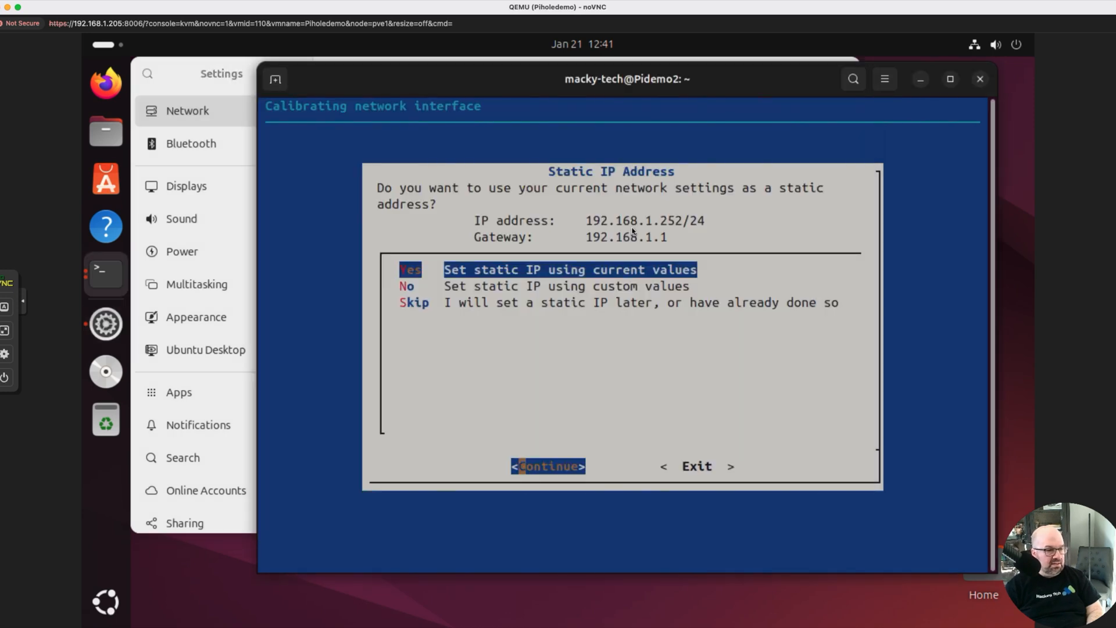
- Keep the current network settings as the static address and choose Cloudflare (DNSSEC) as upstream DNS
left_click(548, 466)
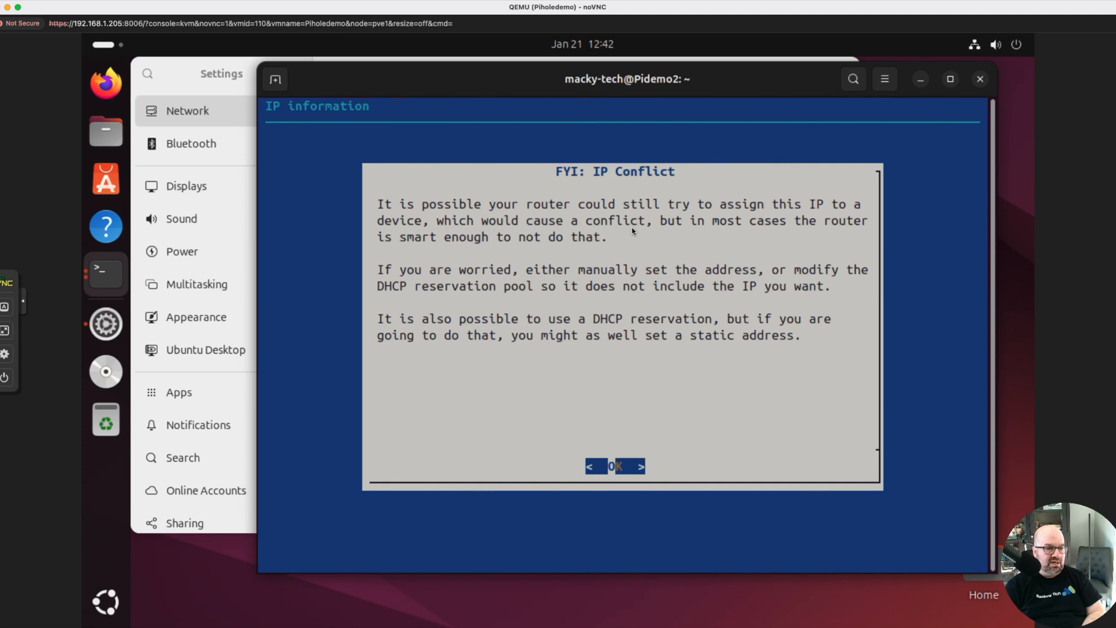
left_click(616, 465)
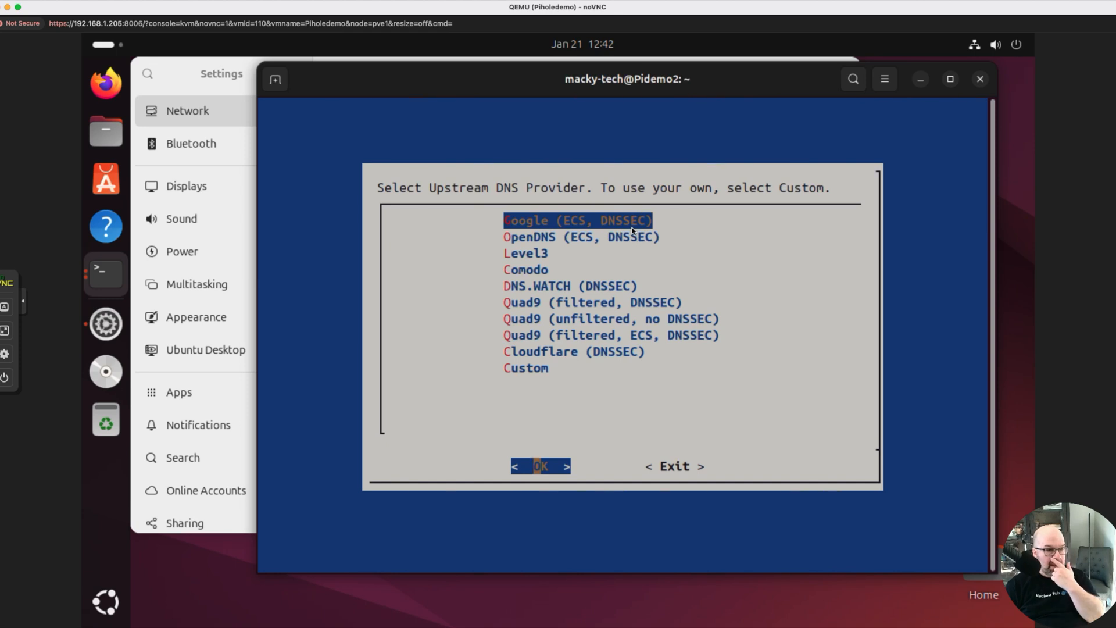
key("Down")
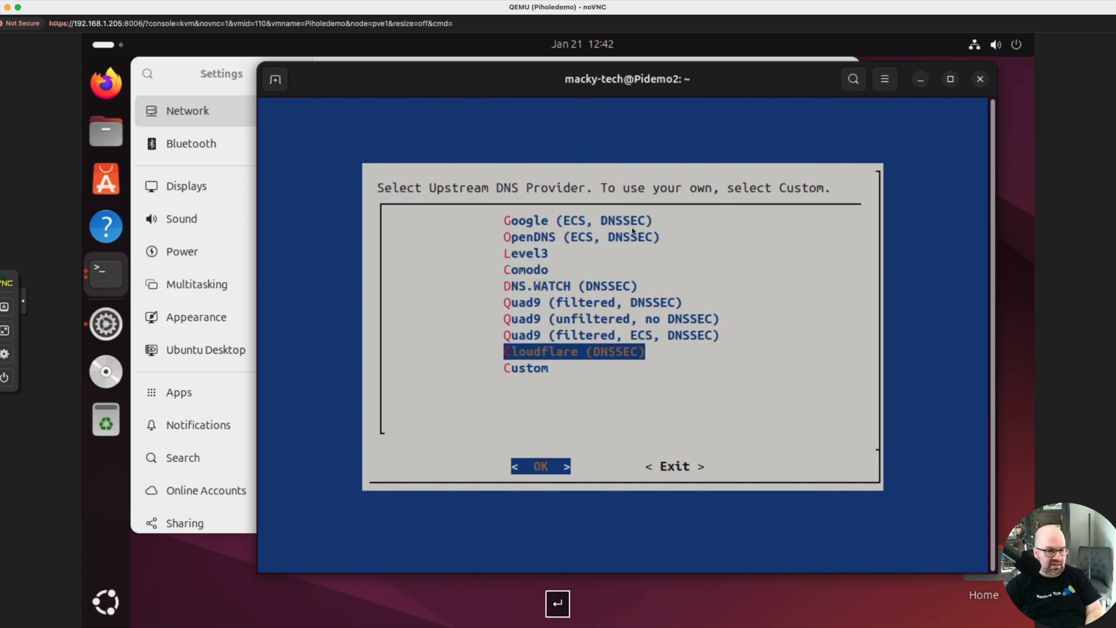
left_click(539, 465)
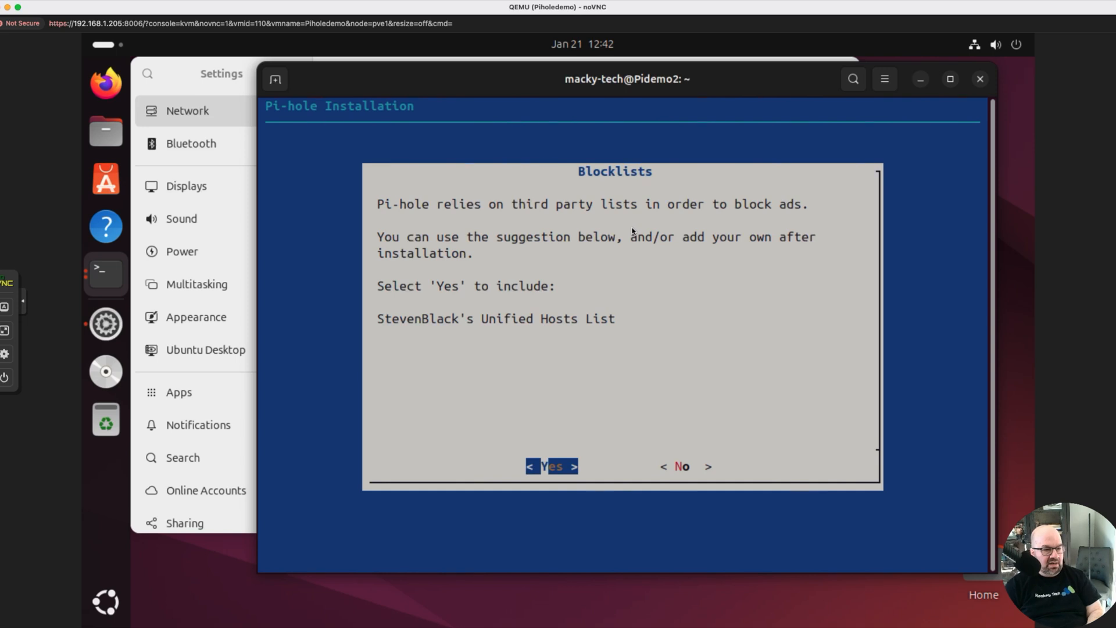
- Accept StevenBlack's blocklist, the Admin Web Interface, query logging and the Show everything privacy mode
left_click(551, 466)
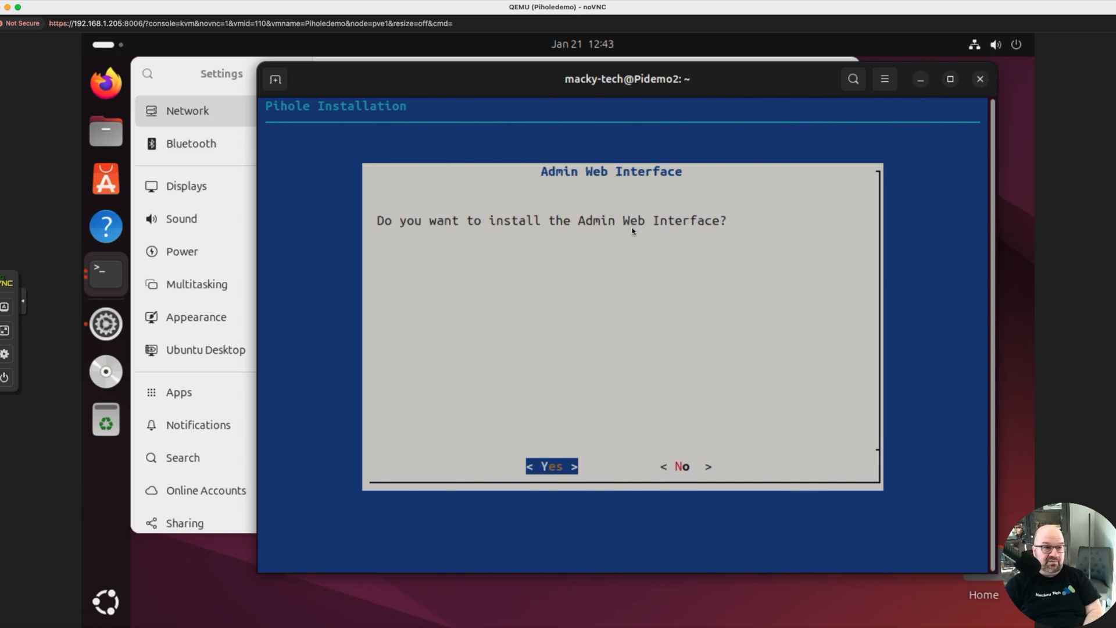
key("Return")
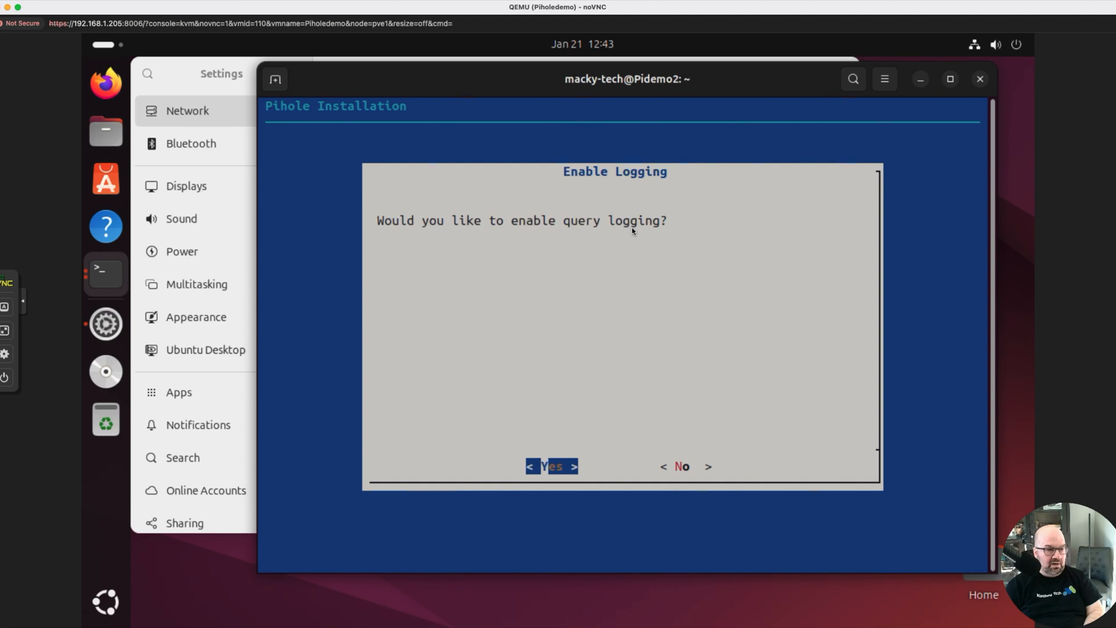
left_click(551, 466)
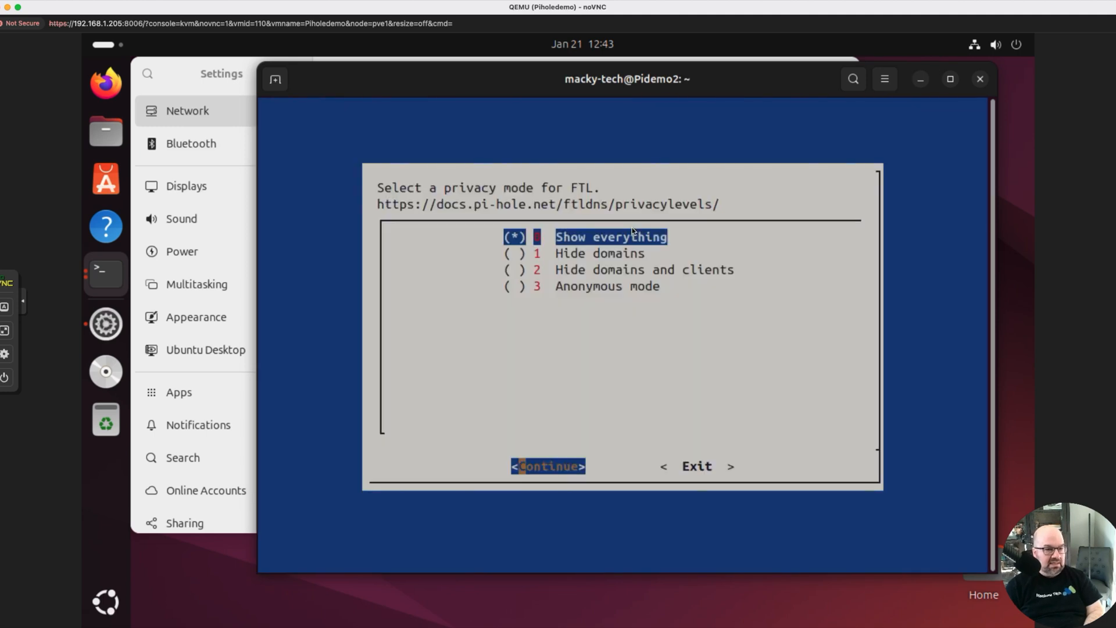
left_click(547, 464)
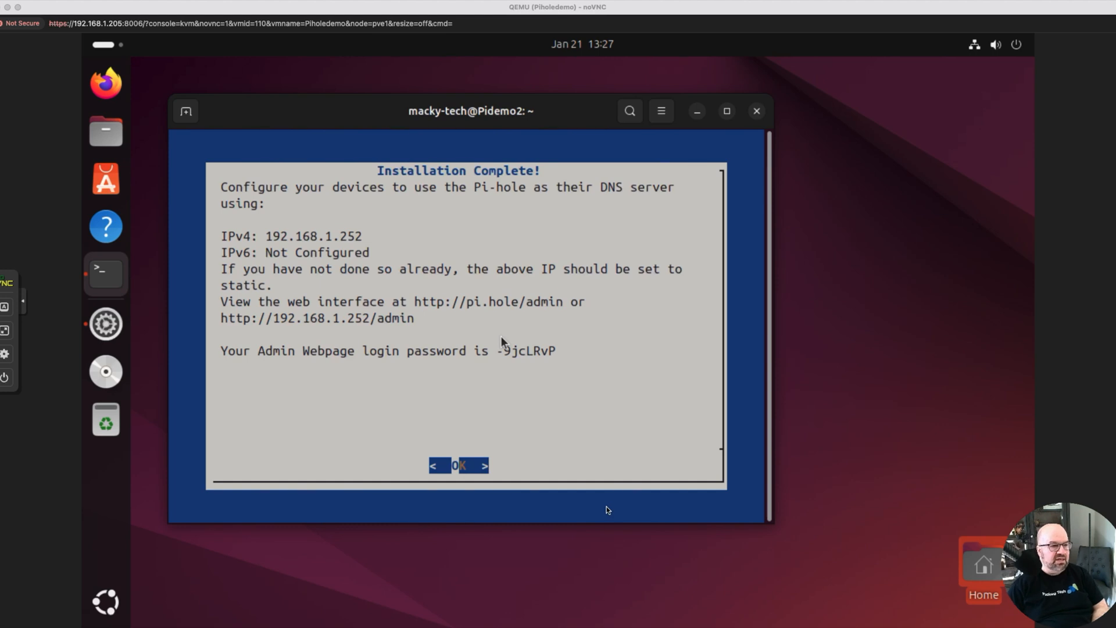
mouse_move(640, 526)
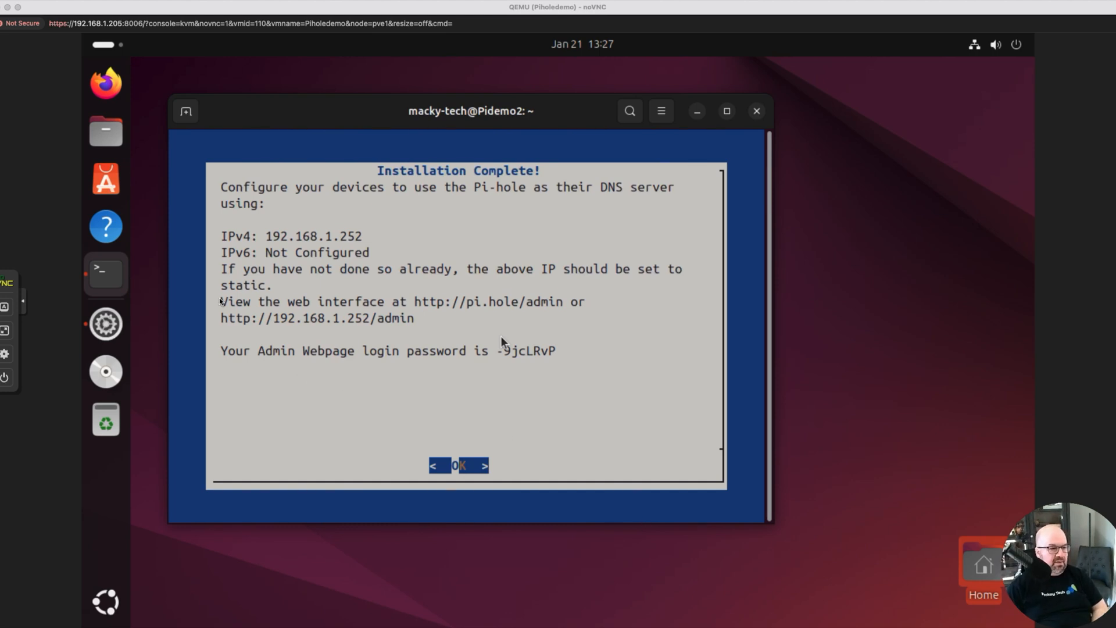
mouse_move(306, 325)
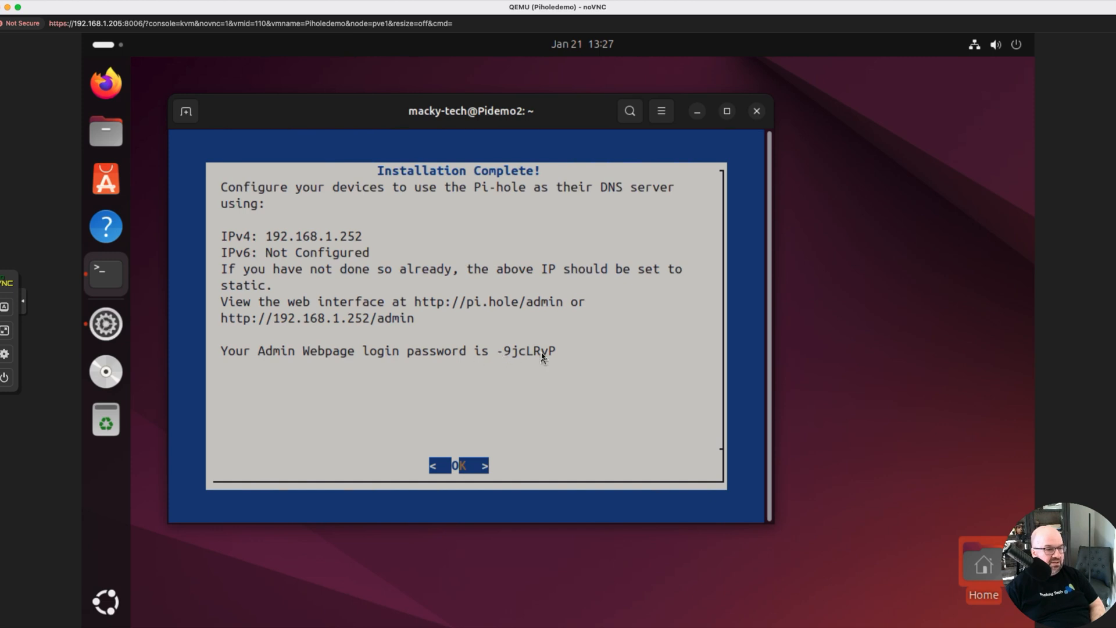
mouse_move(506, 355)
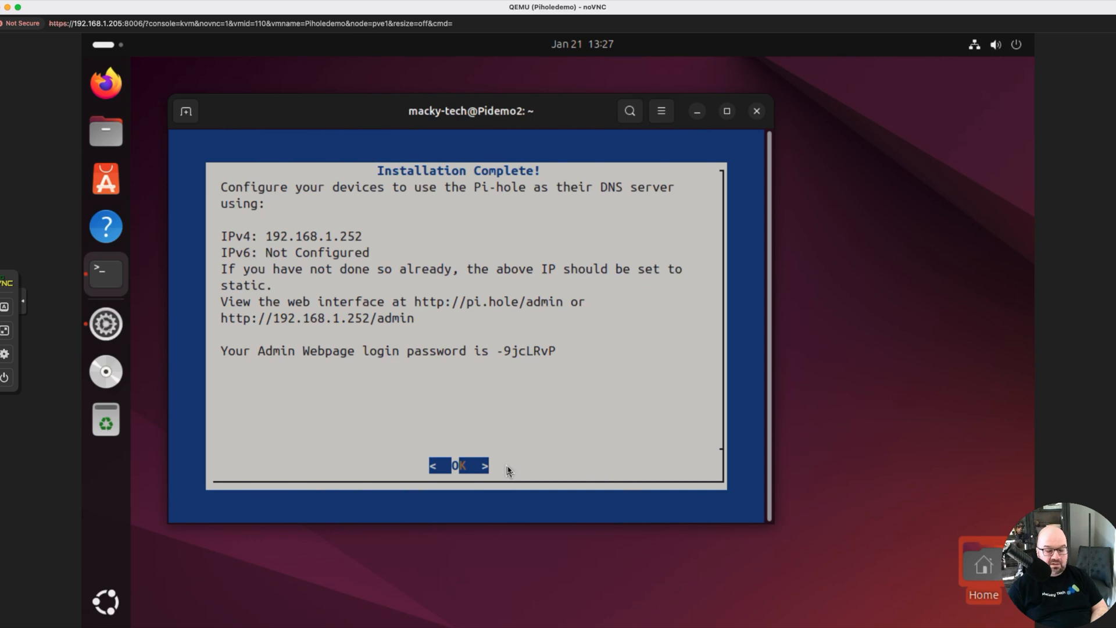
- Dismiss the Installation Complete summary and return to the shell prompt
key("Return")
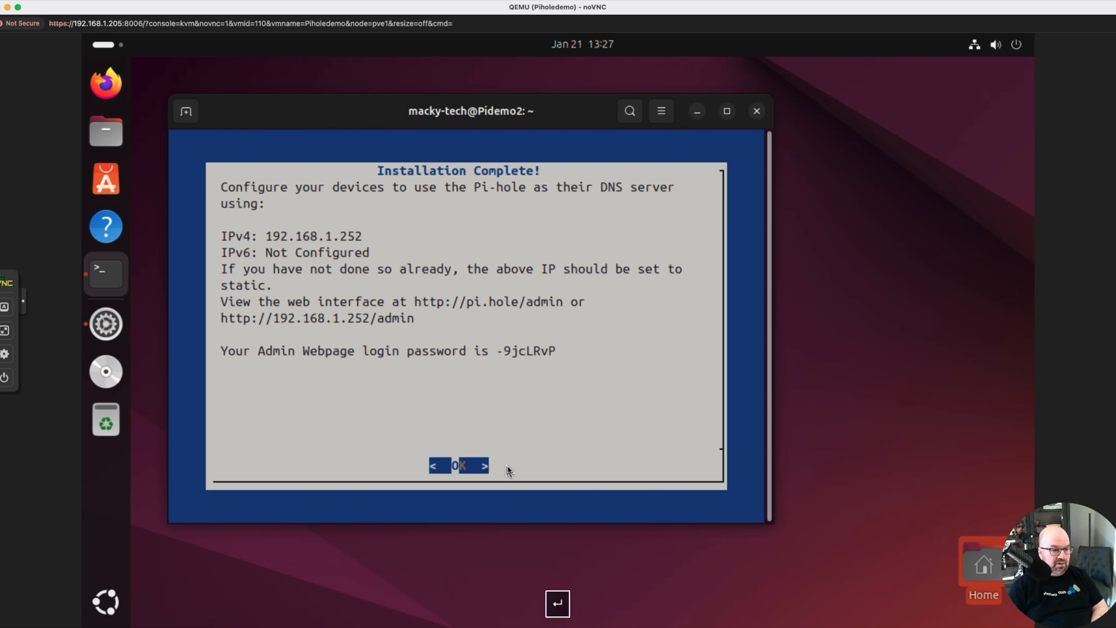
left_click(460, 465)
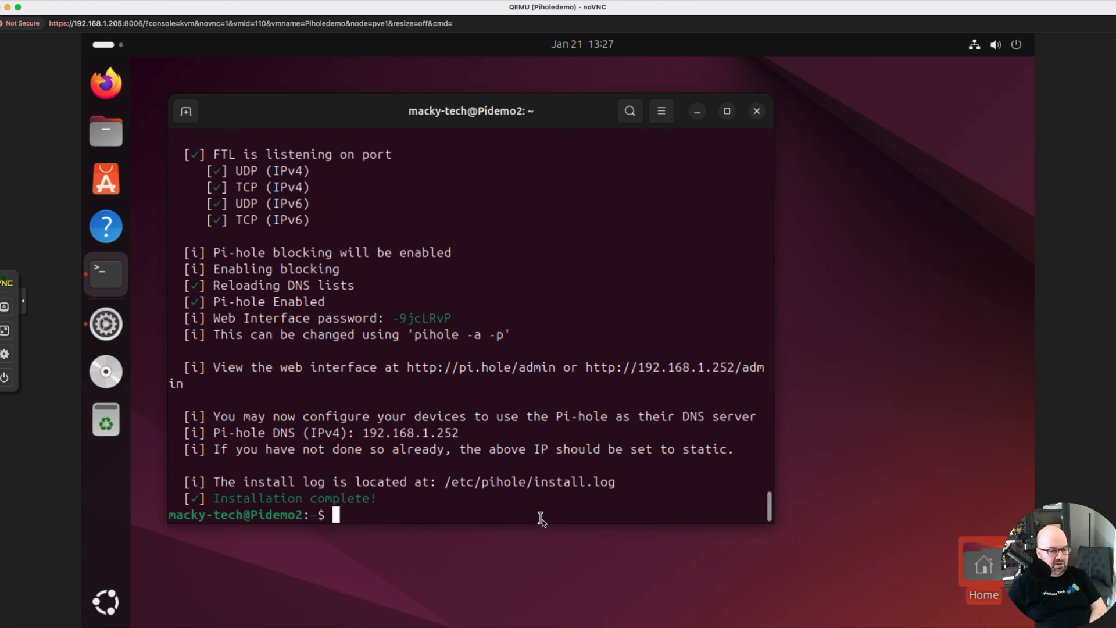
mouse_move(356, 284)
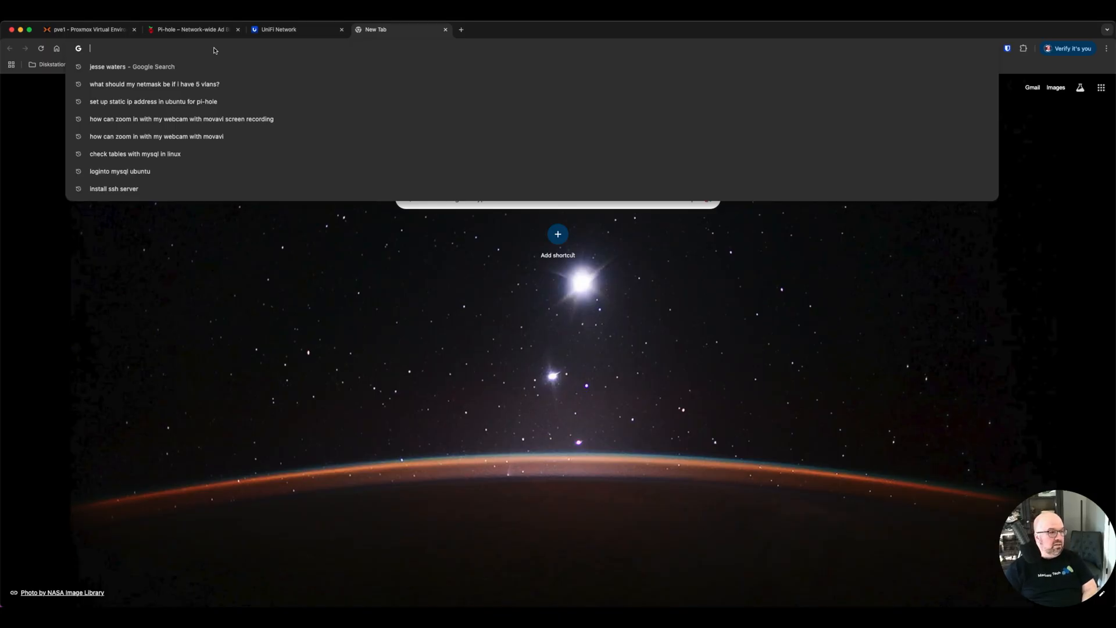
- Load the Pi-hole dashboard at 192.168.1.252/admin/ in the browser
type("192.168.1.252/admin/")
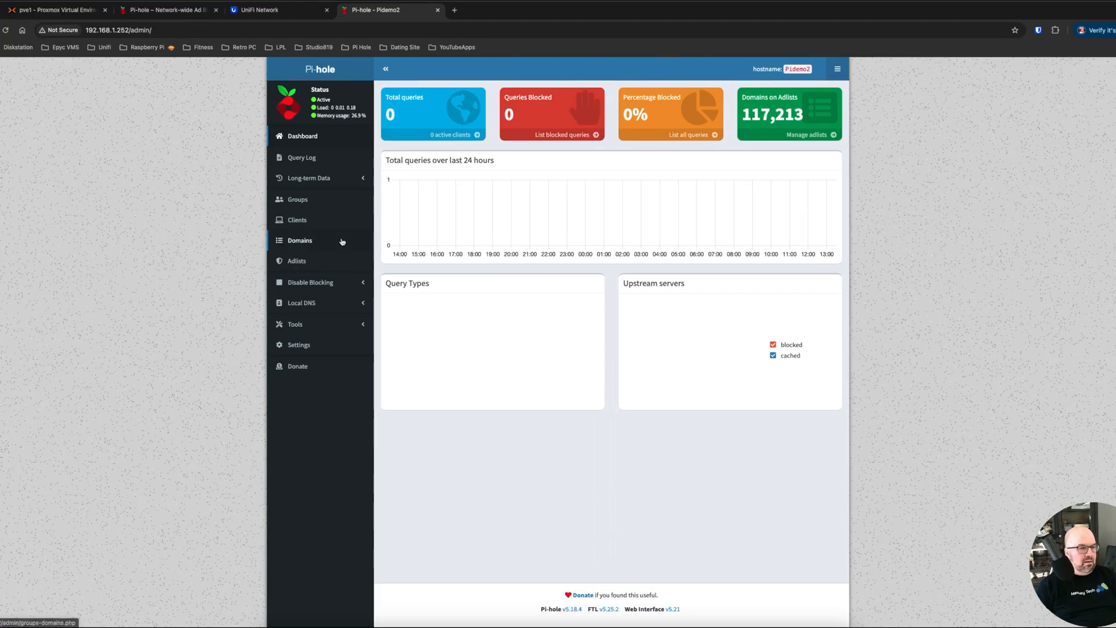
mouse_move(688, 161)
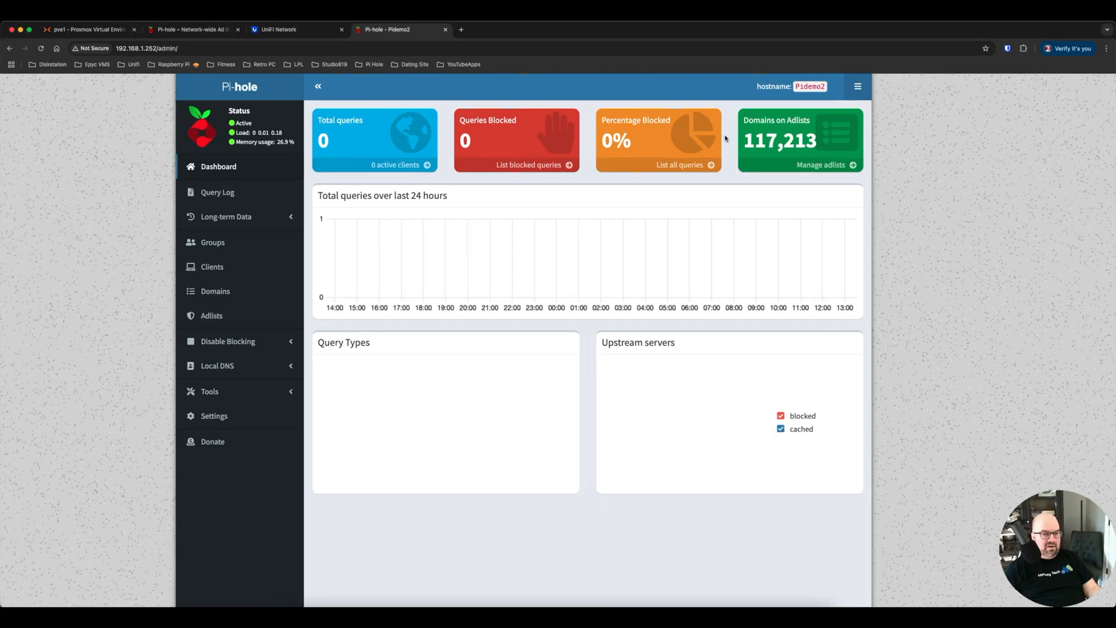
mouse_move(850, 170)
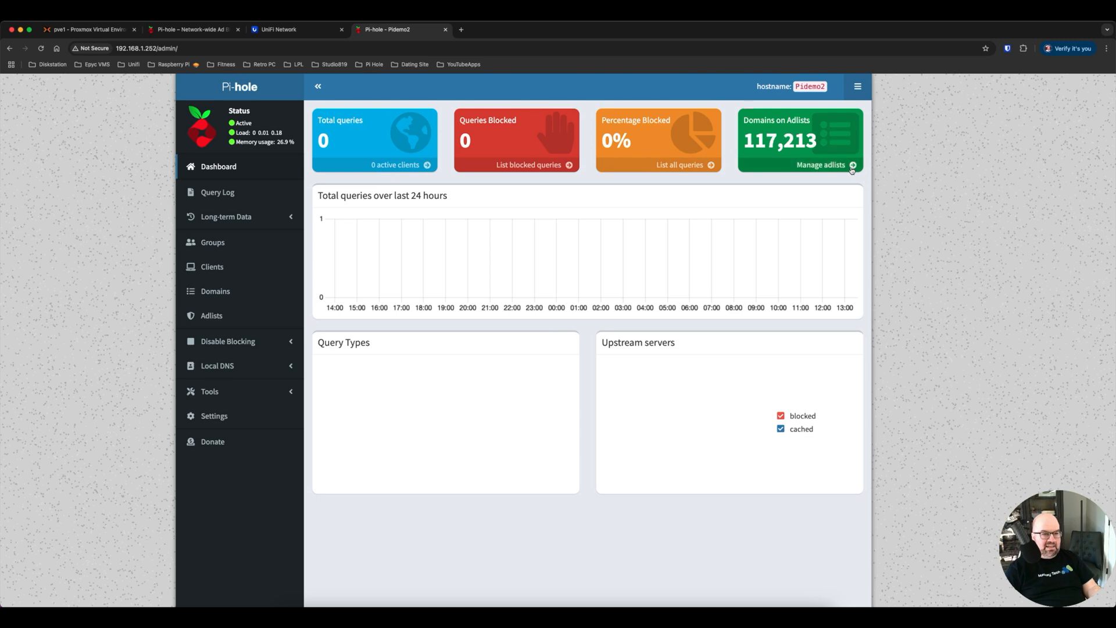
mouse_move(820, 163)
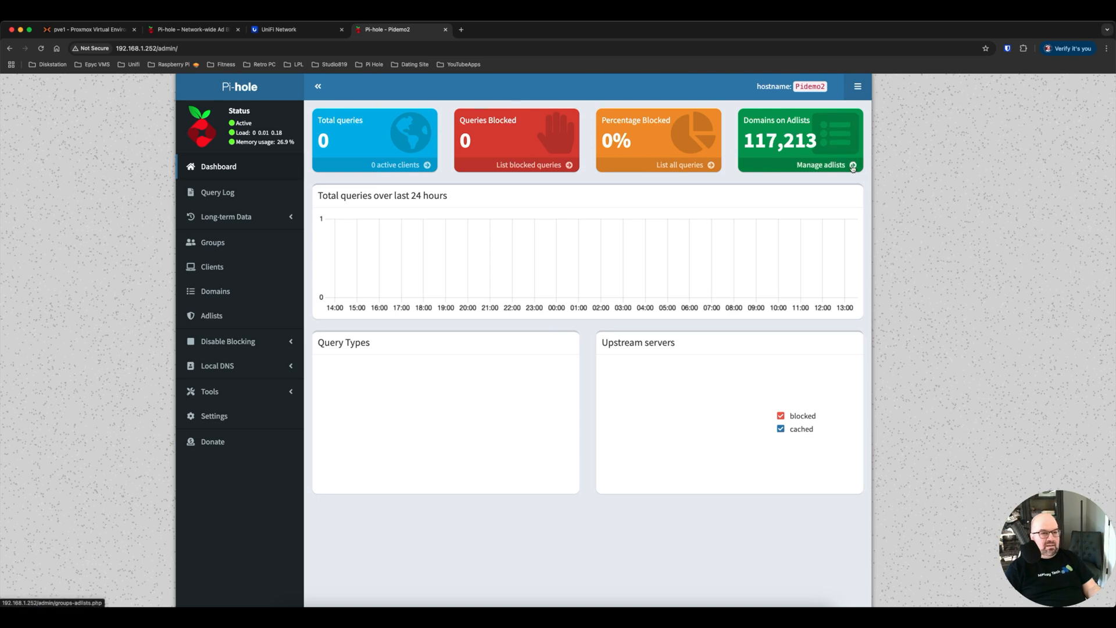
left_click(819, 163)
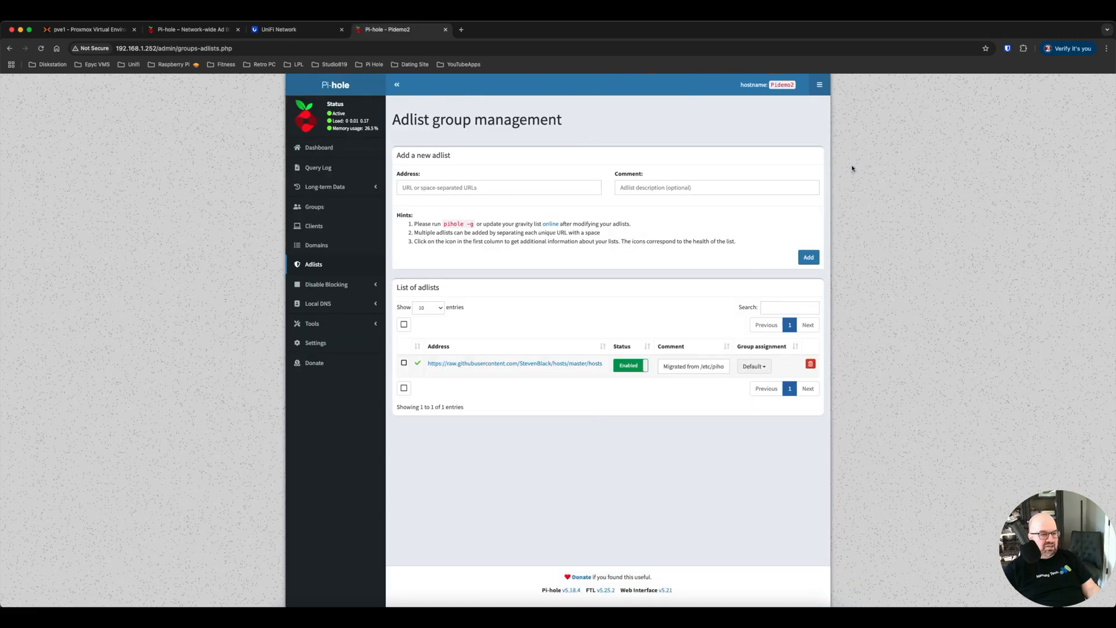
mouse_move(570, 306)
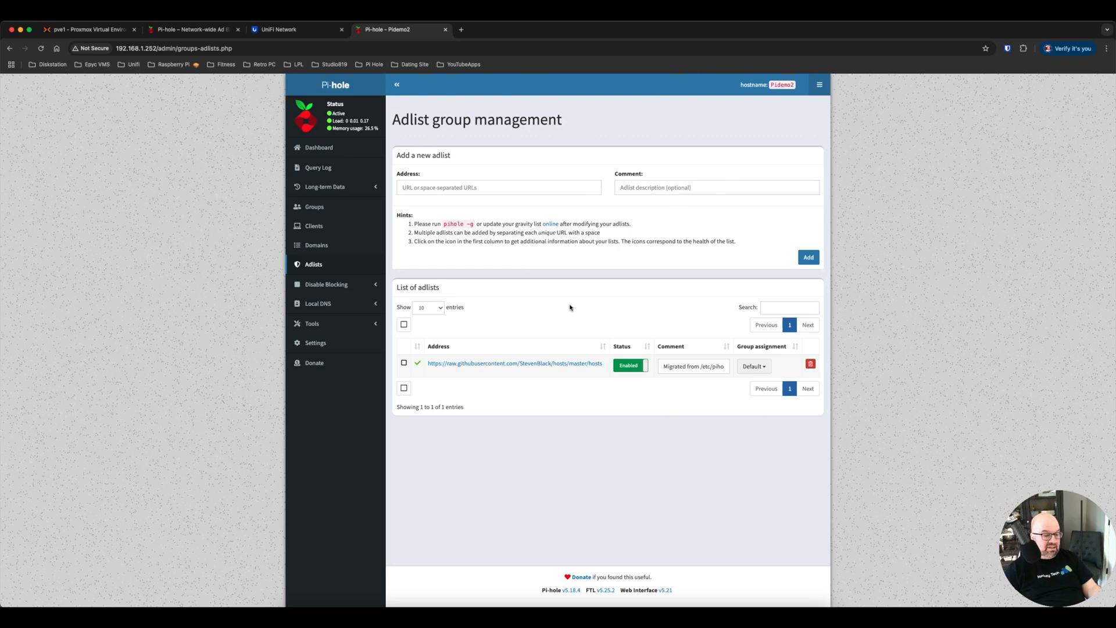
scroll("down", 3)
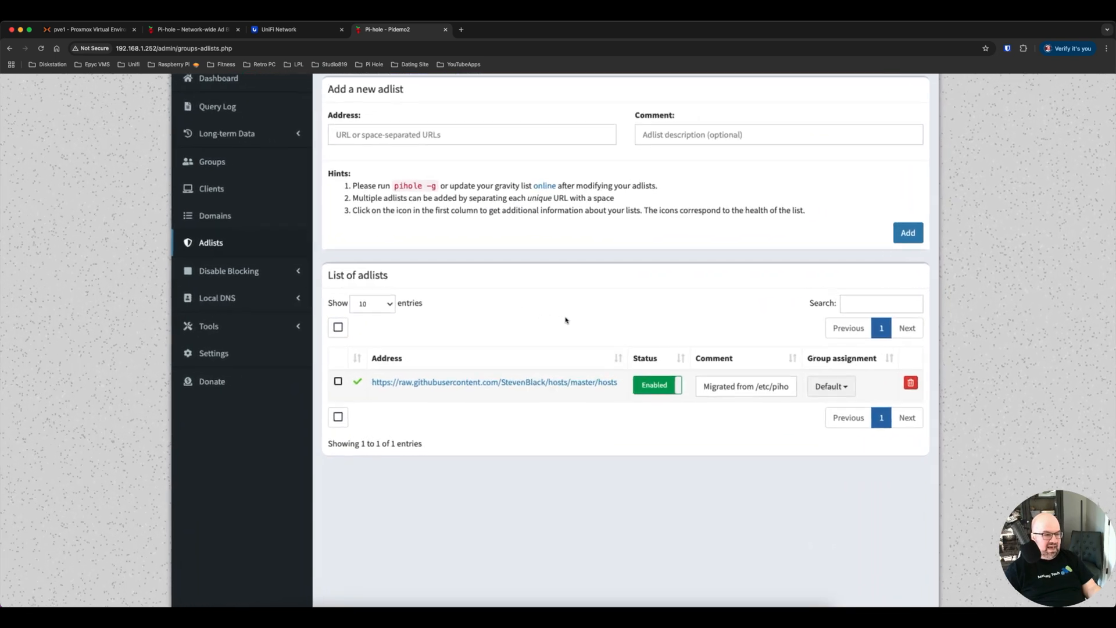
scroll("down", 3)
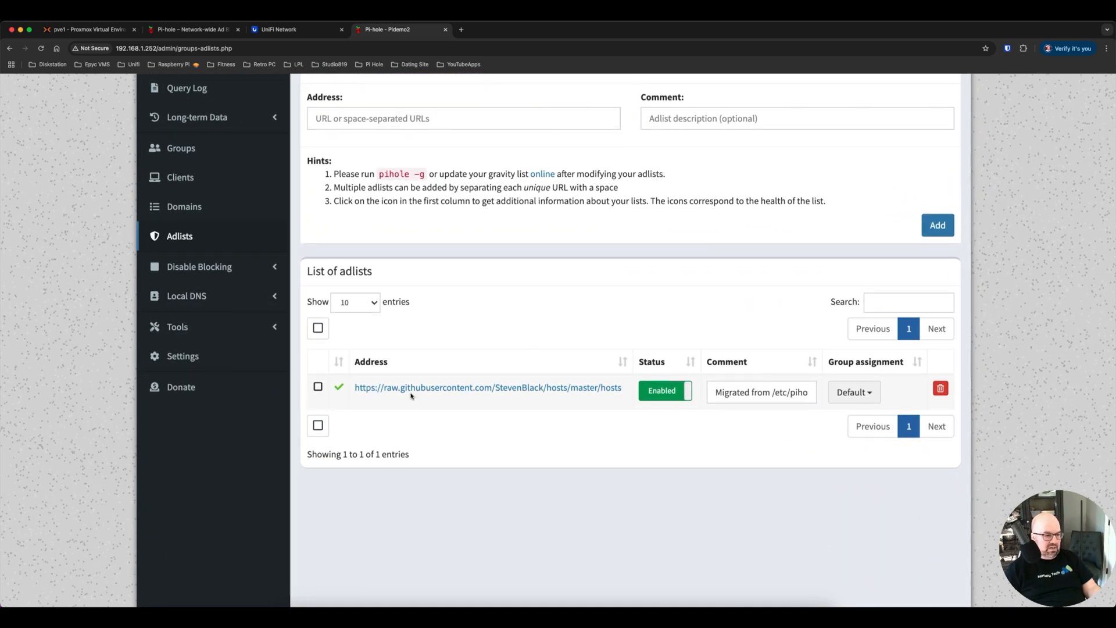
mouse_move(598, 391)
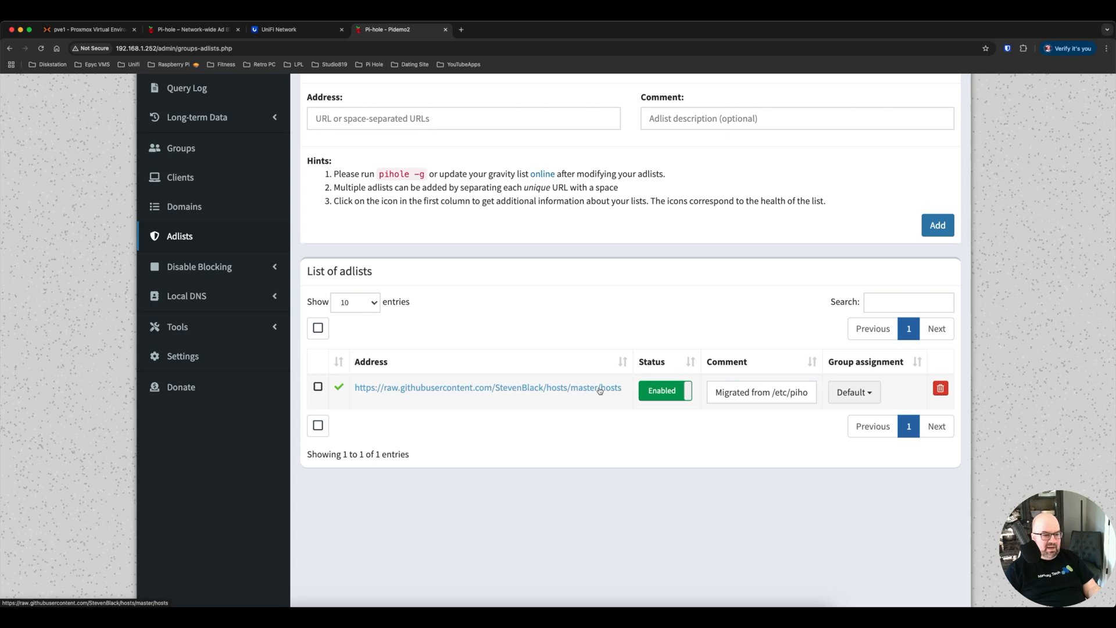
mouse_move(759, 462)
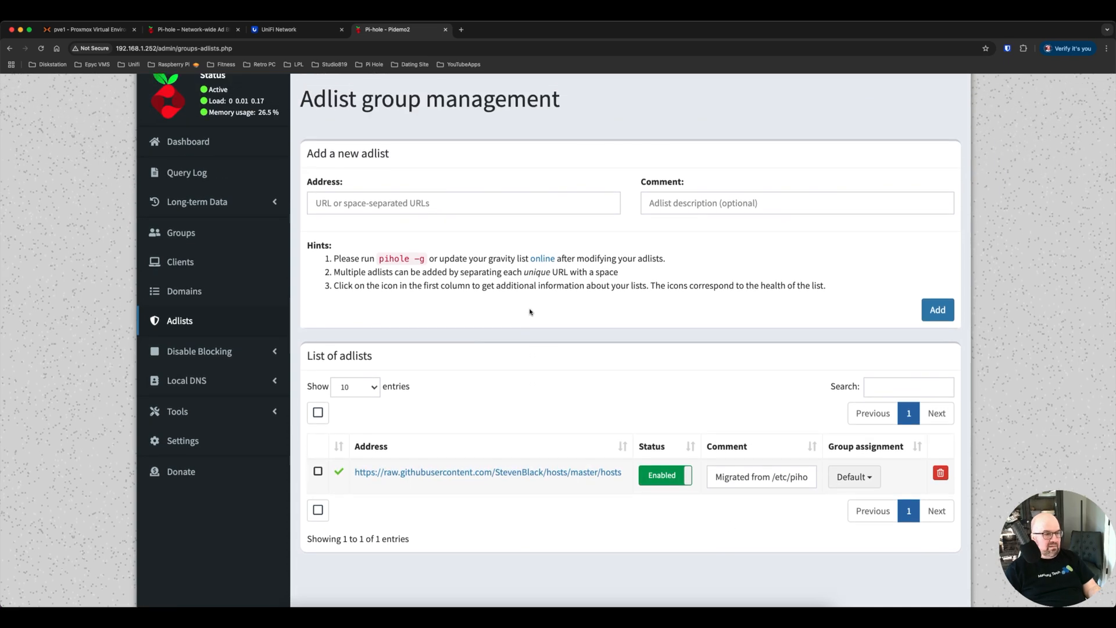
left_click(439, 202)
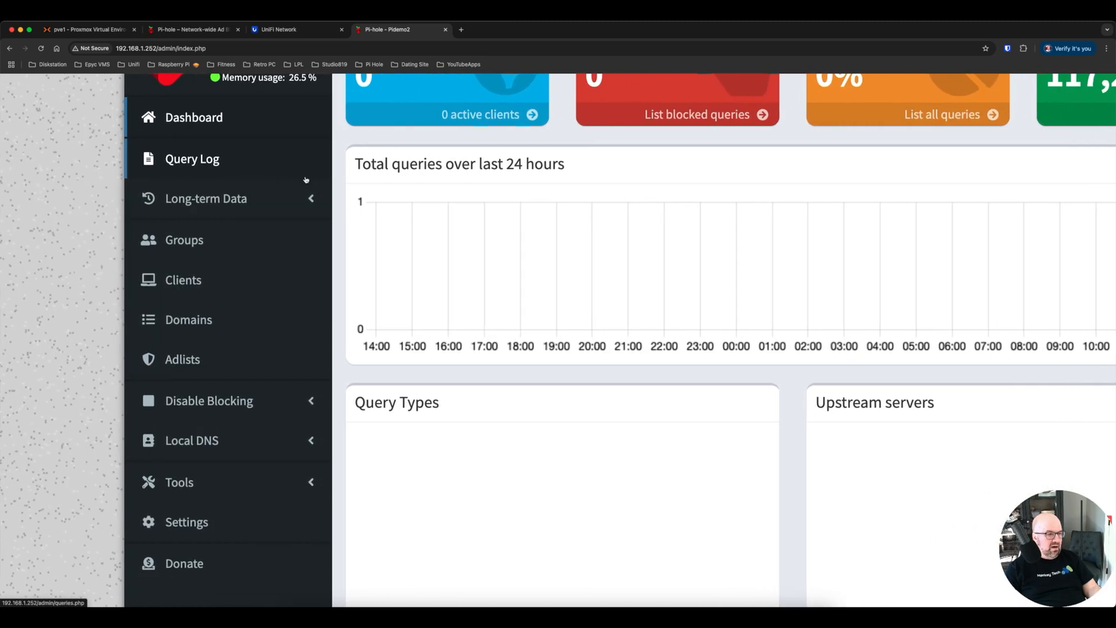
- Glance at the empty Query Log, then show the Adlist group management page
left_click(192, 158)
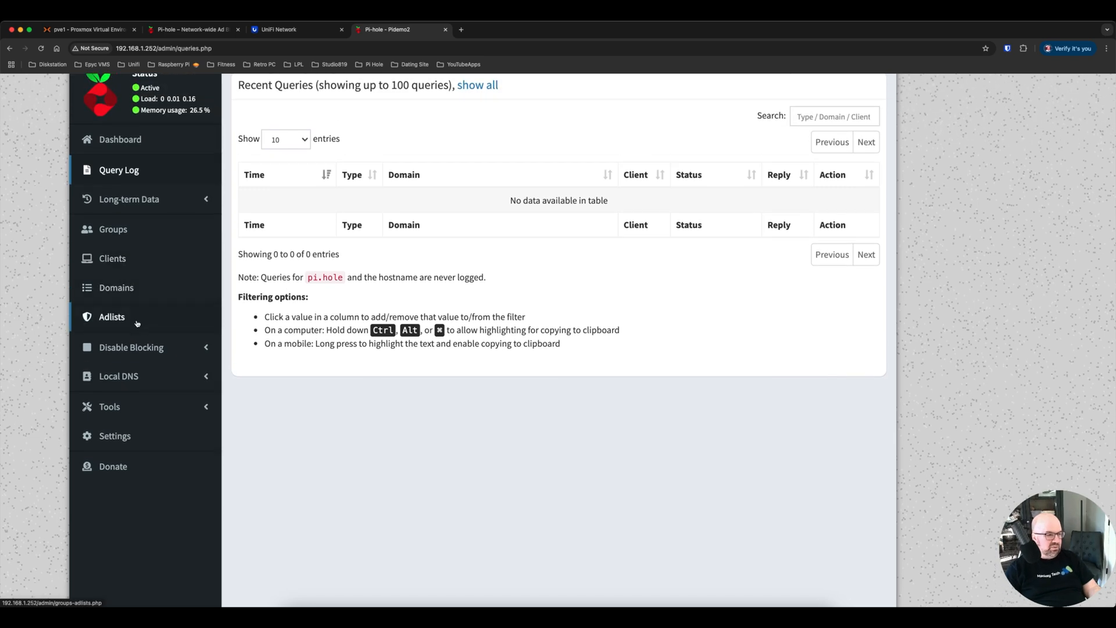
left_click(112, 317)
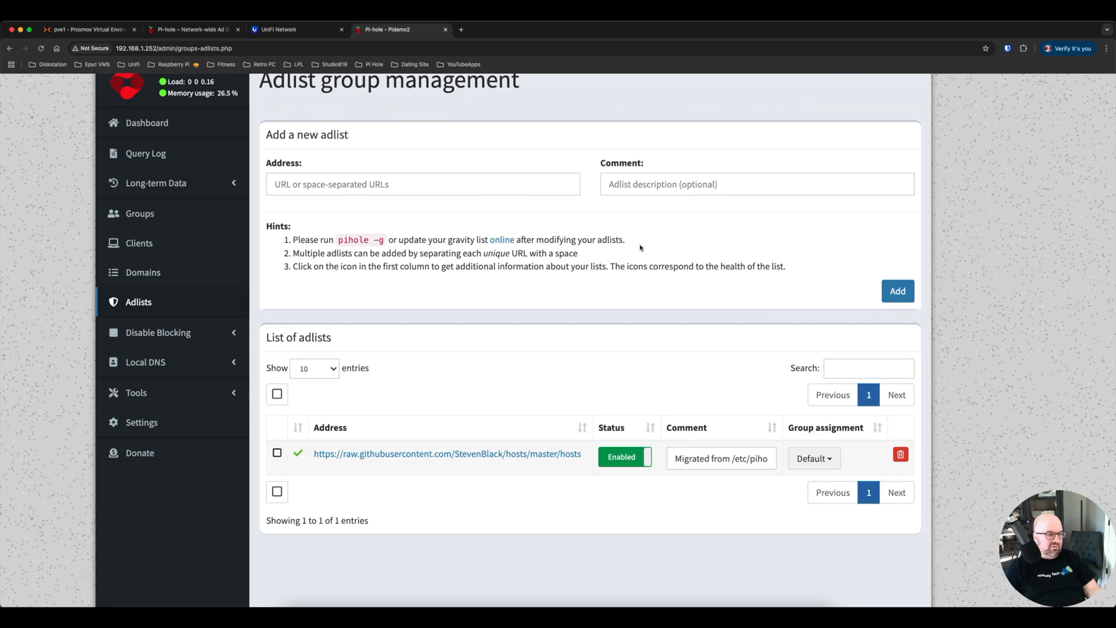
- Show the DNS settings with Cloudflare (DNSSEC) checked as the upstream server
left_click(140, 422)
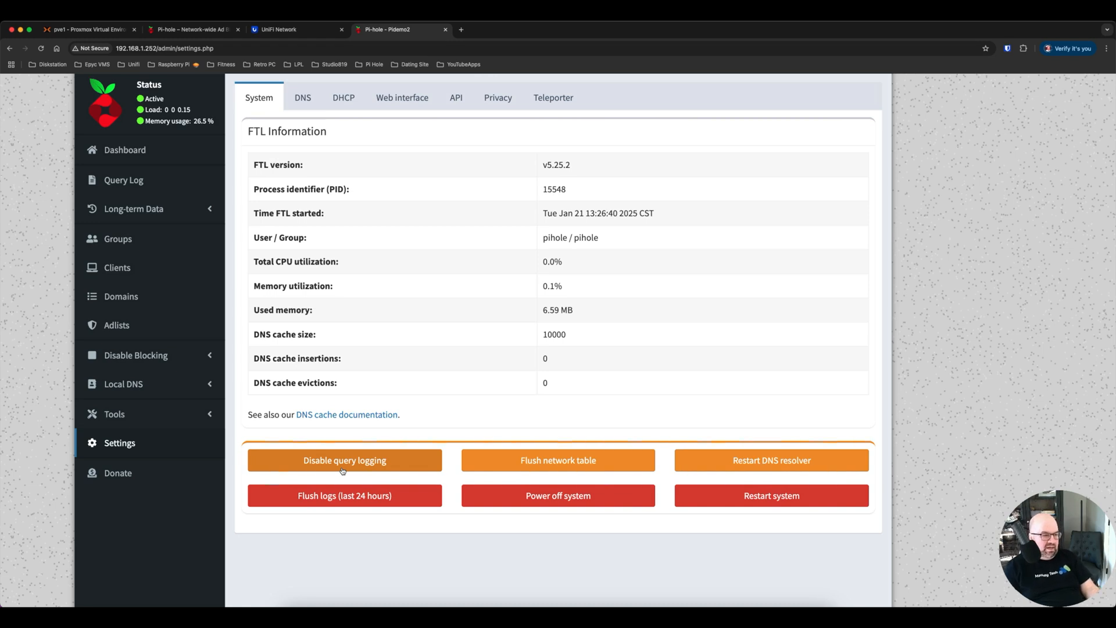
mouse_move(770, 495)
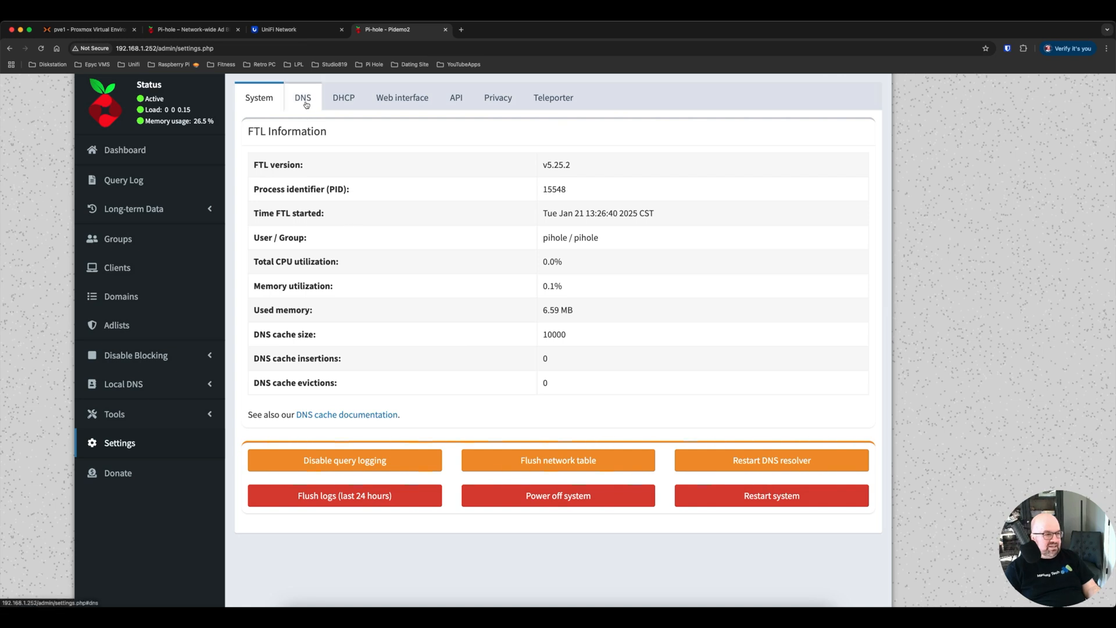
left_click(302, 97)
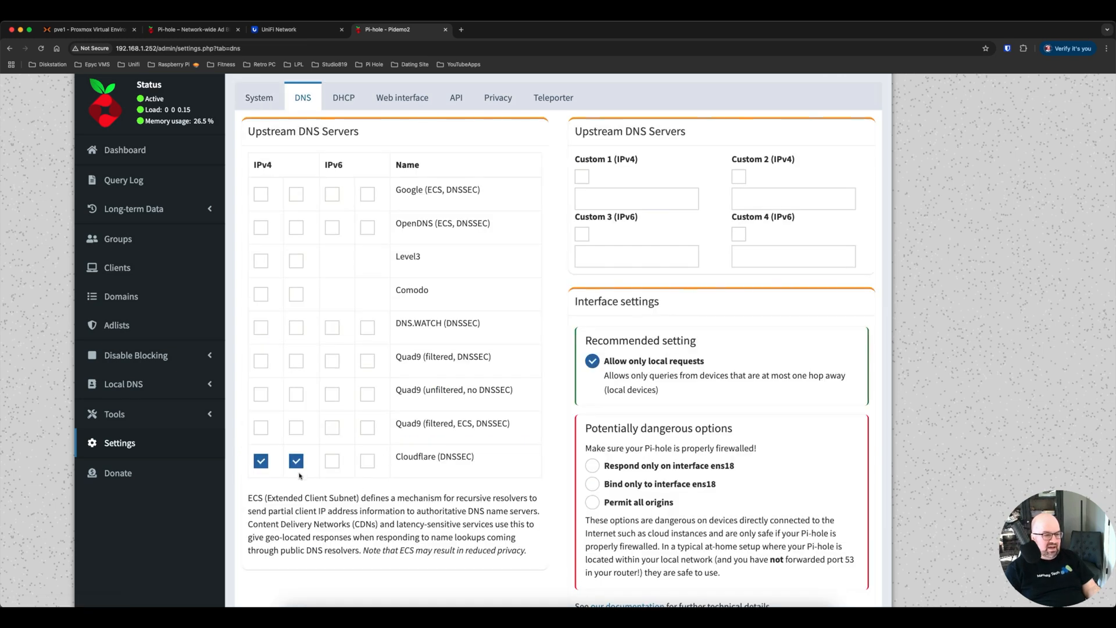
mouse_move(302, 473)
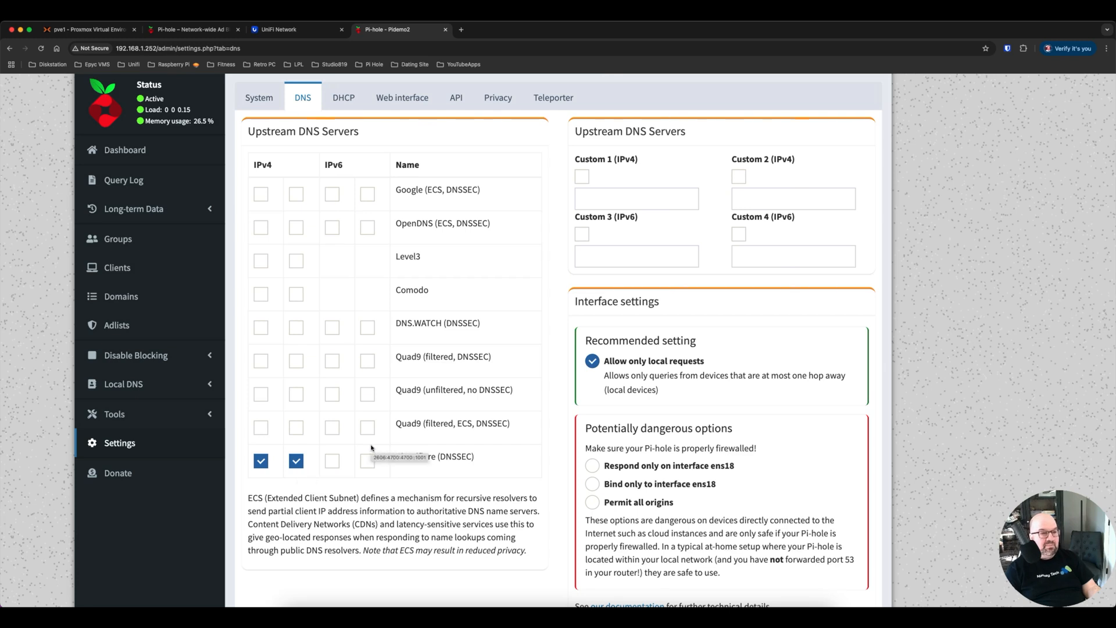
- In Web interface settings, choose the Pi-hole midnight theme and Celsius CPU temperature
left_click(402, 97)
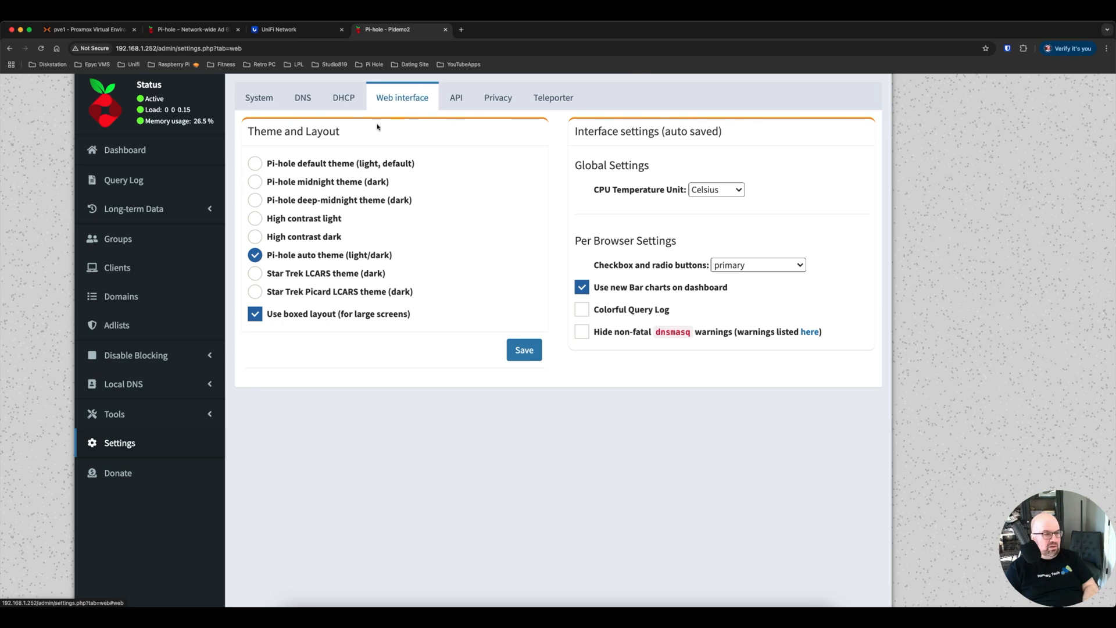
left_click(255, 181)
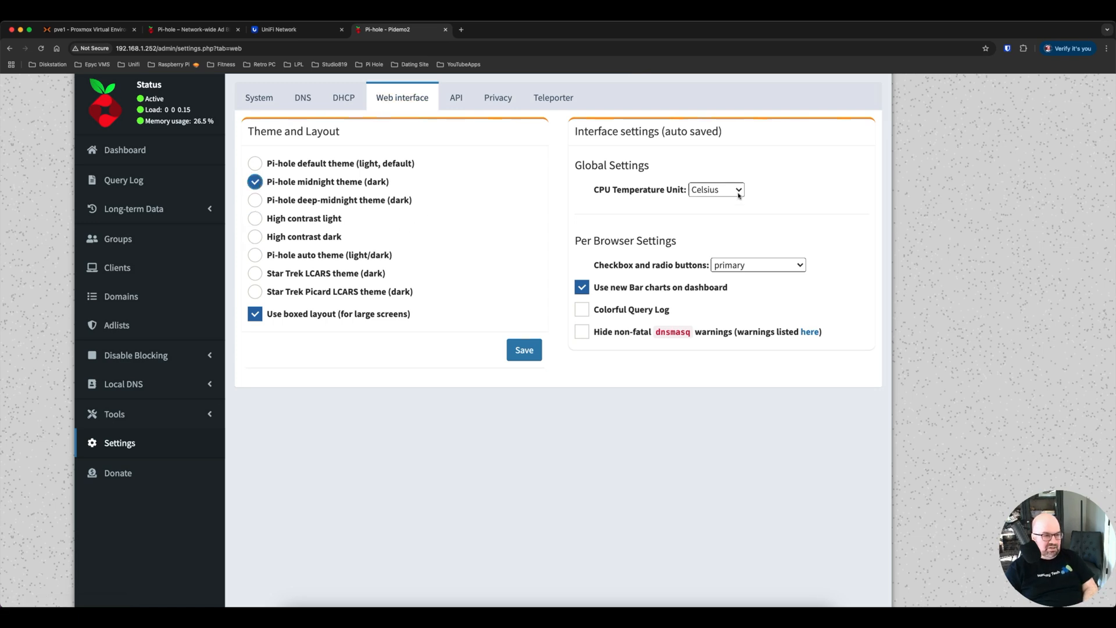
left_click(715, 189)
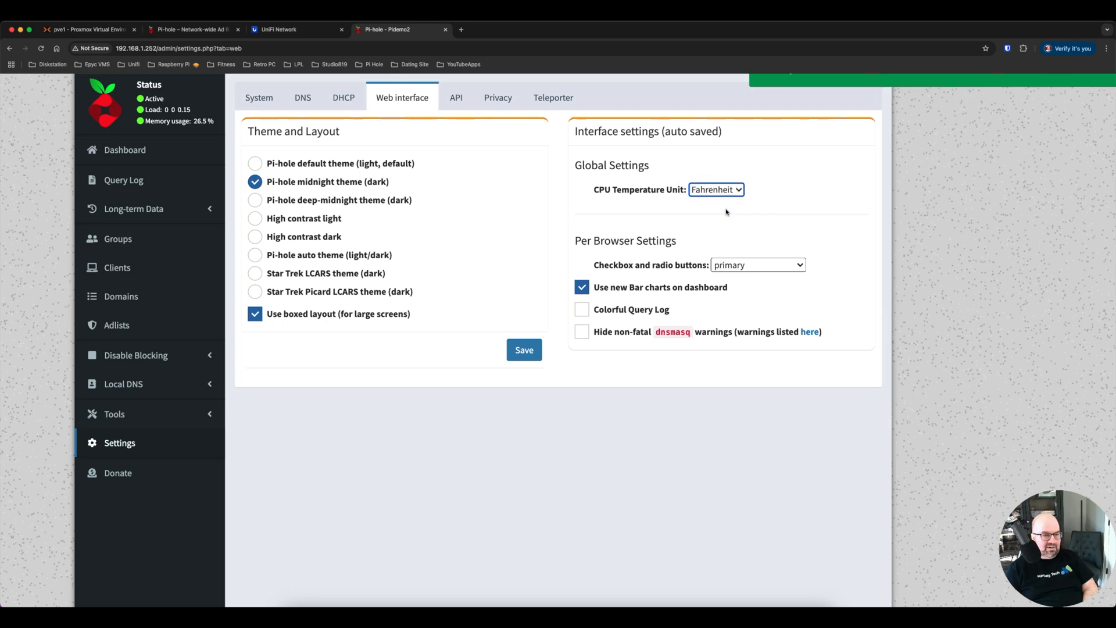
left_click(524, 350)
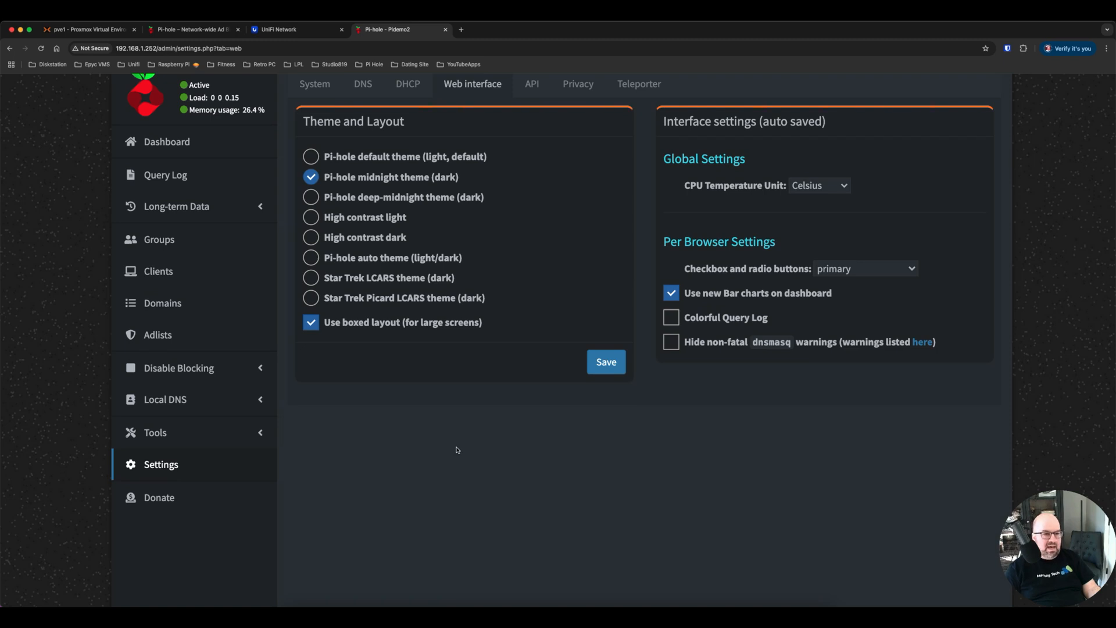
mouse_move(1105, 301)
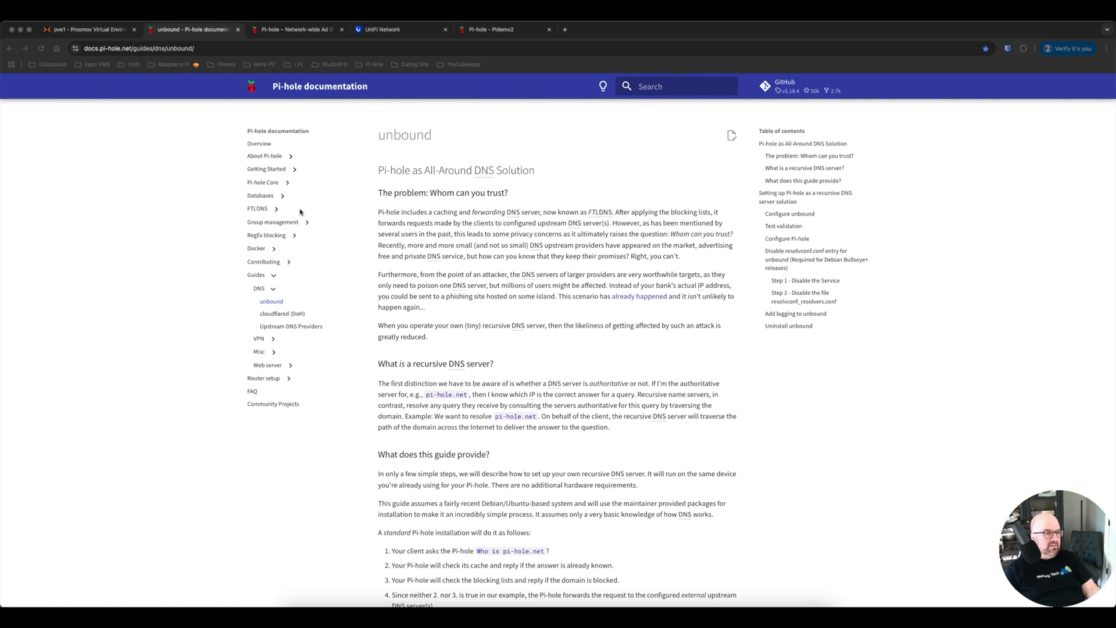
mouse_move(483, 413)
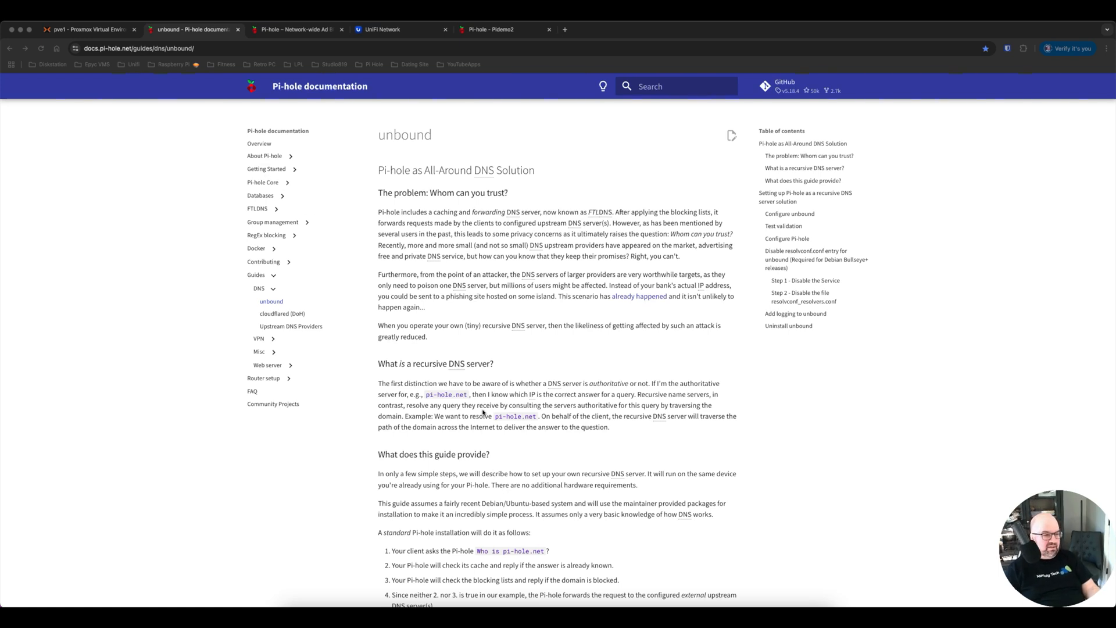
- Scroll the unbound guide down to the Configure unbound section's pi-hole.conf example
scroll("down", 3)
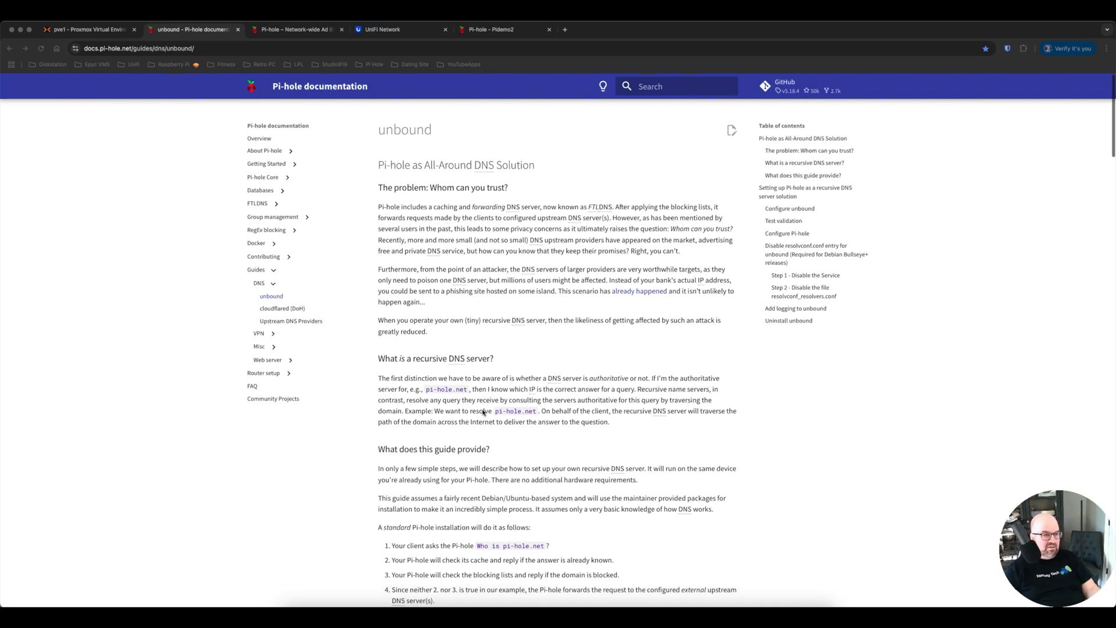
scroll("down", 3)
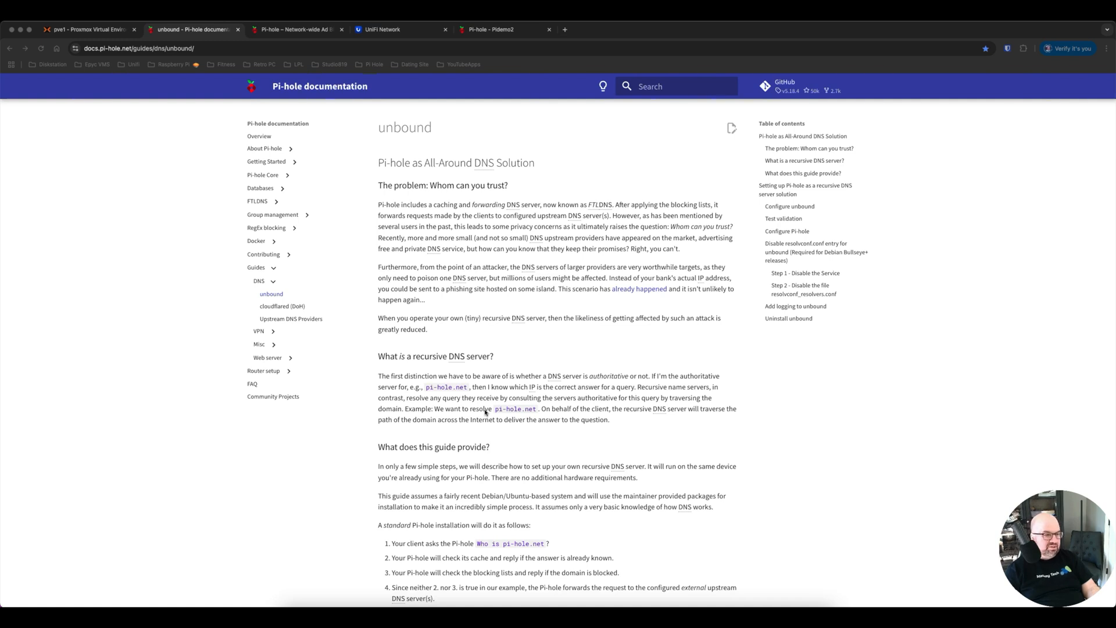
scroll("down", 3)
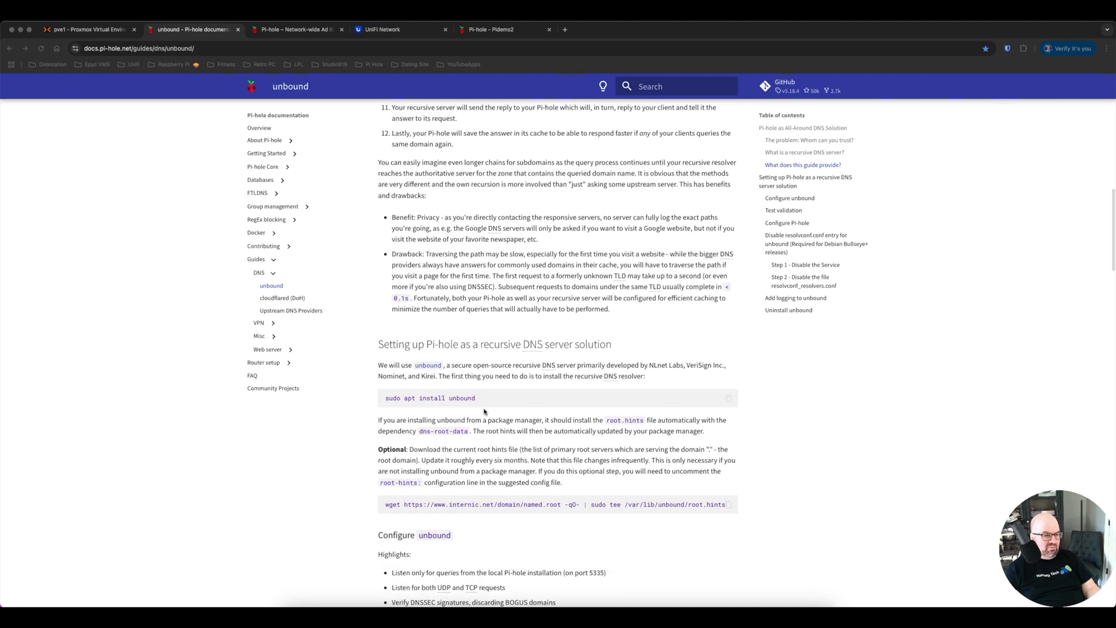
scroll("down", 3)
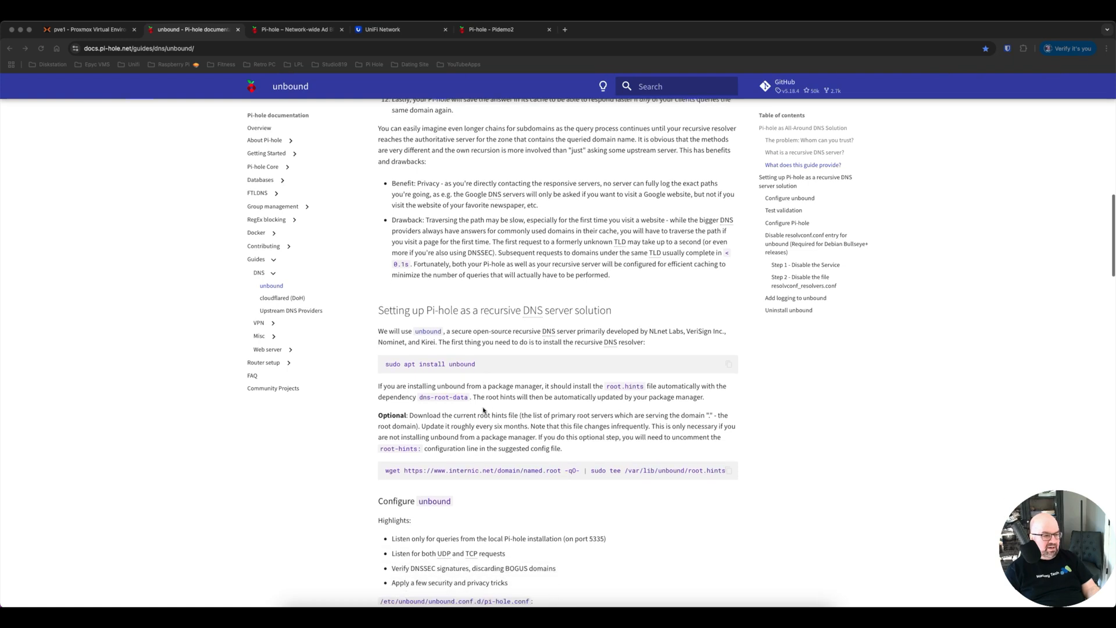
scroll("down", 3)
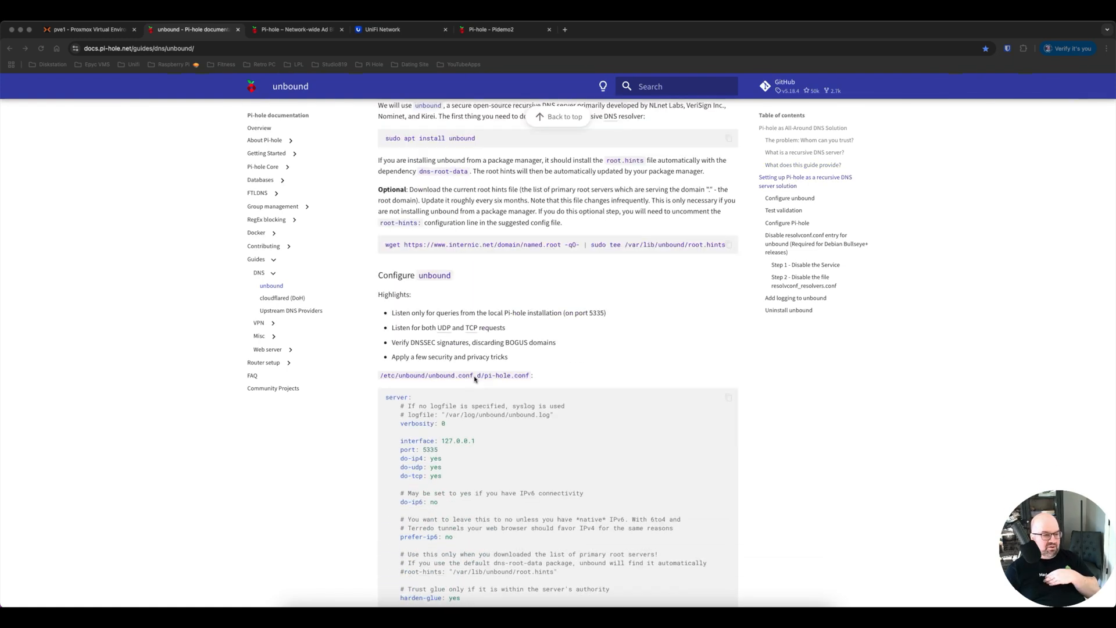
mouse_move(476, 406)
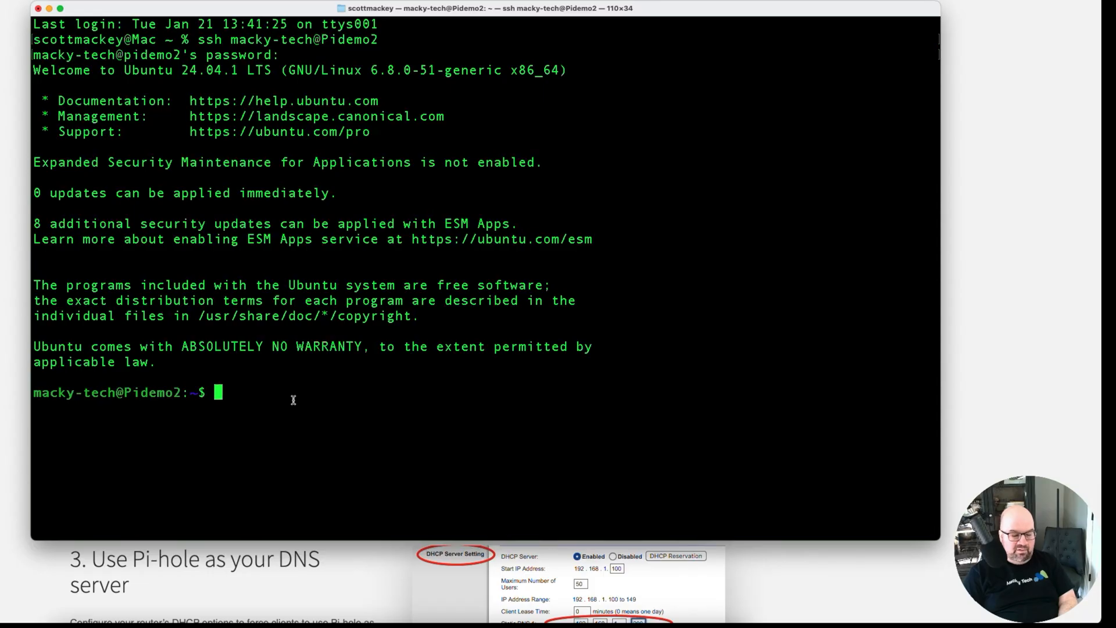
- Run sudo apt install unbound in the SSH session
type("sudo")
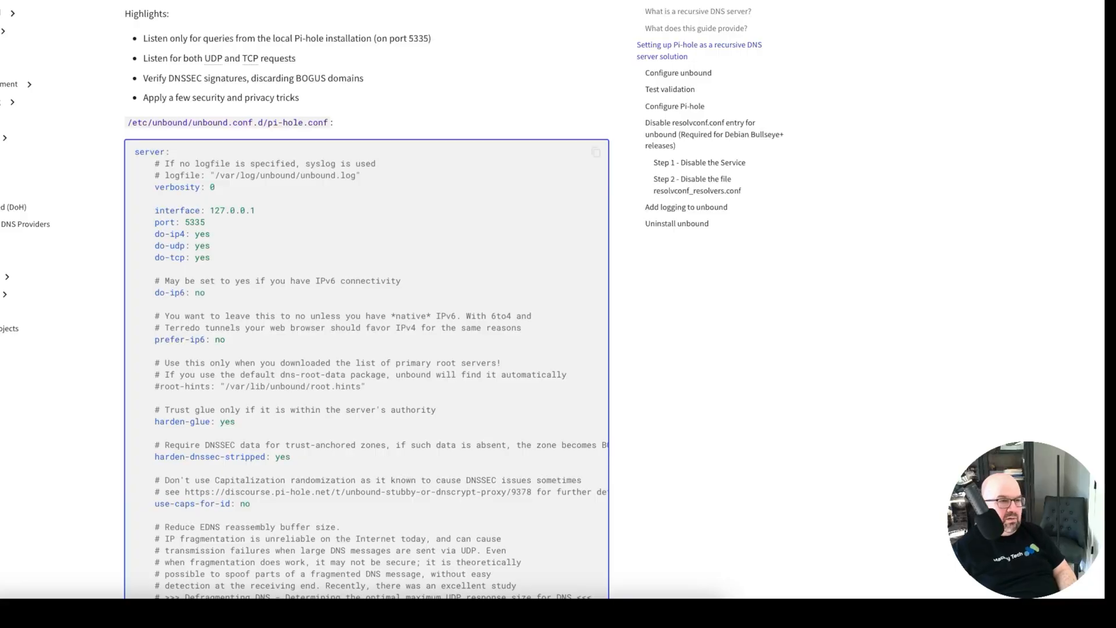
- Scroll to the pi-hole.conf code block to copy its configuration
scroll("down", 3)
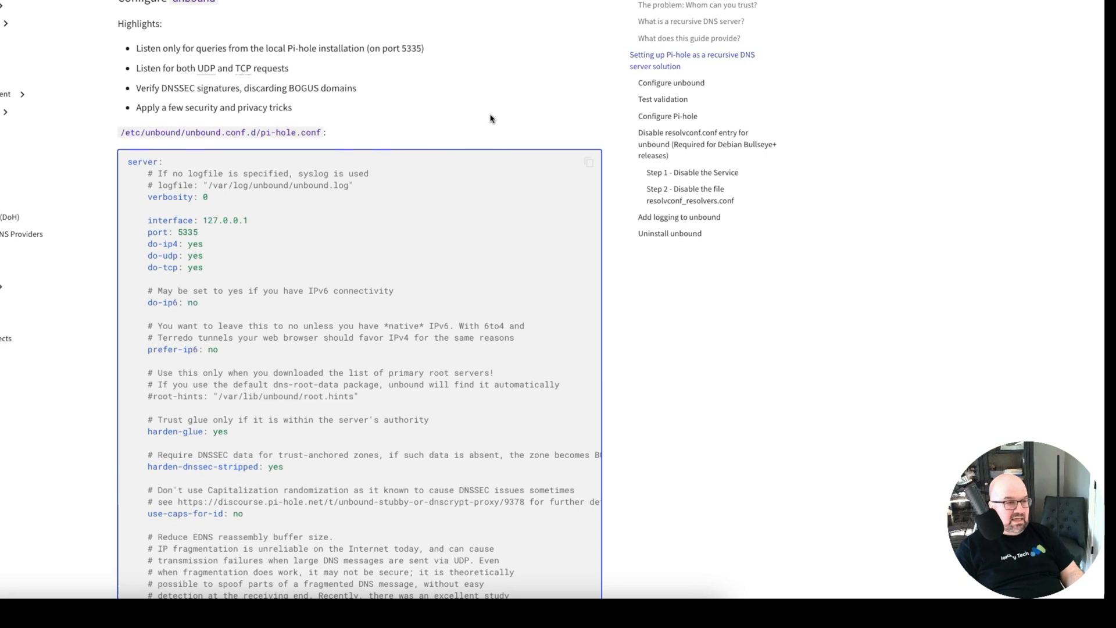
mouse_move(211, 197)
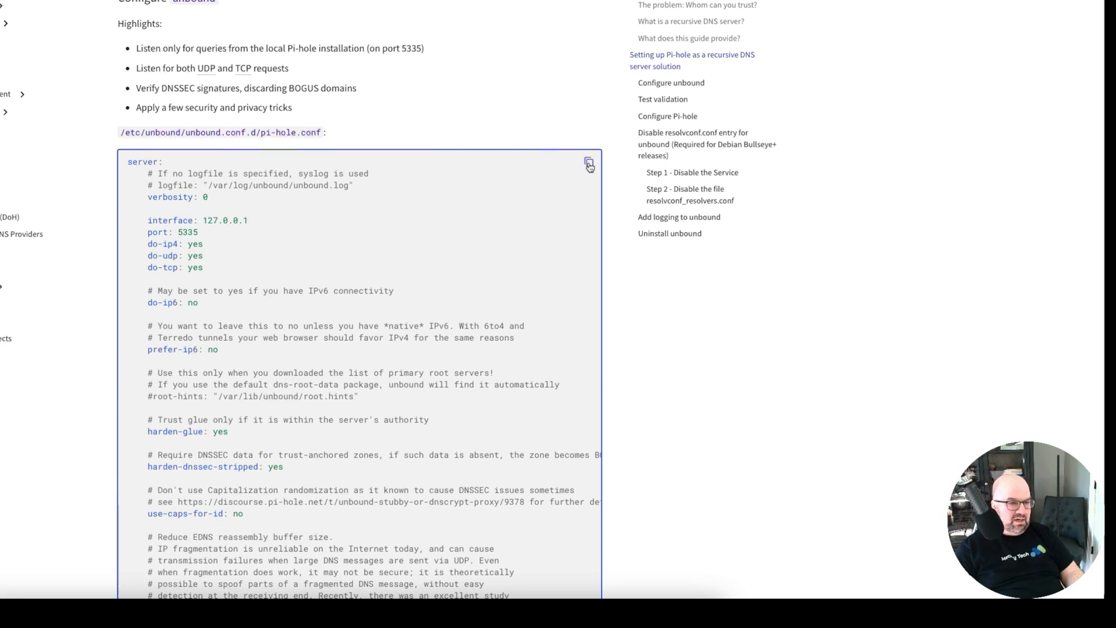
mouse_move(473, 154)
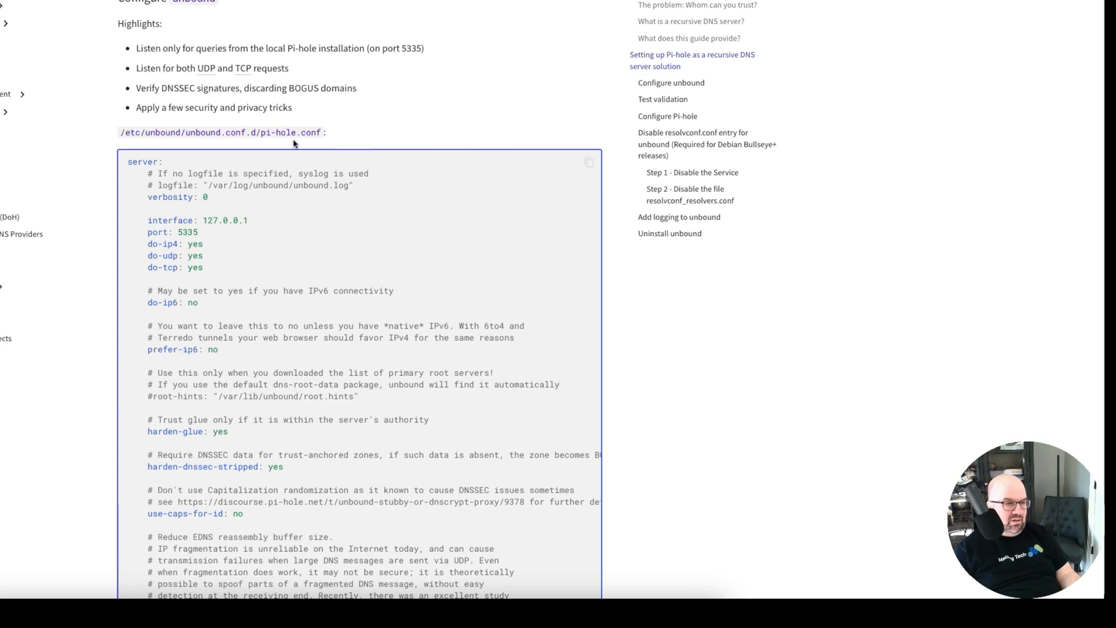
mouse_move(705, 311)
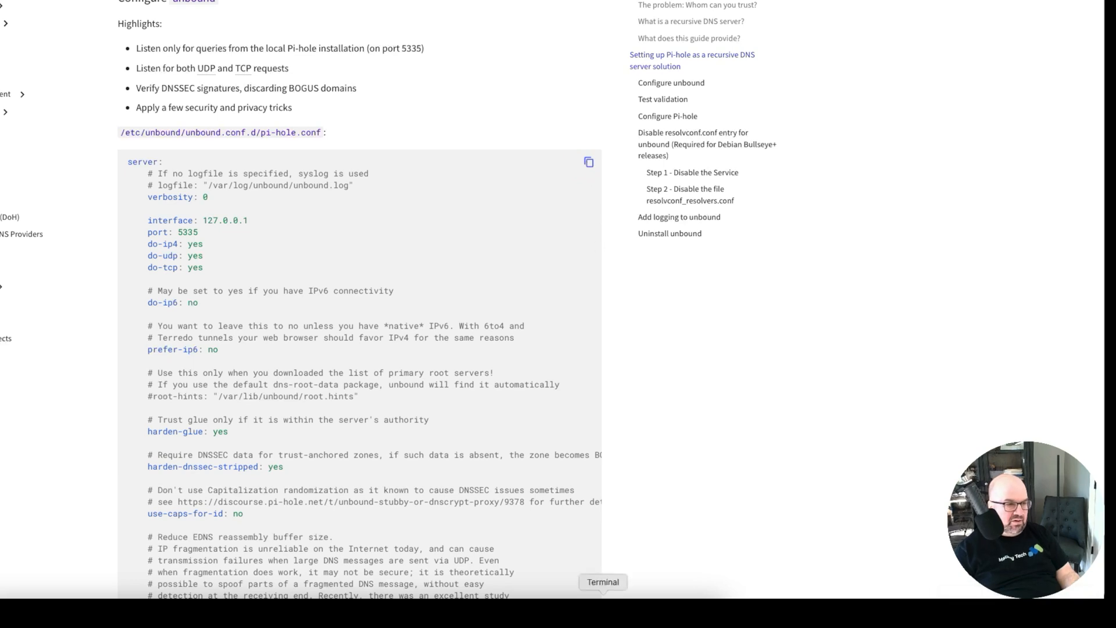
- In the SSH terminal, change directory into /etc/unbound/unbound.conf.d
left_click(602, 581)
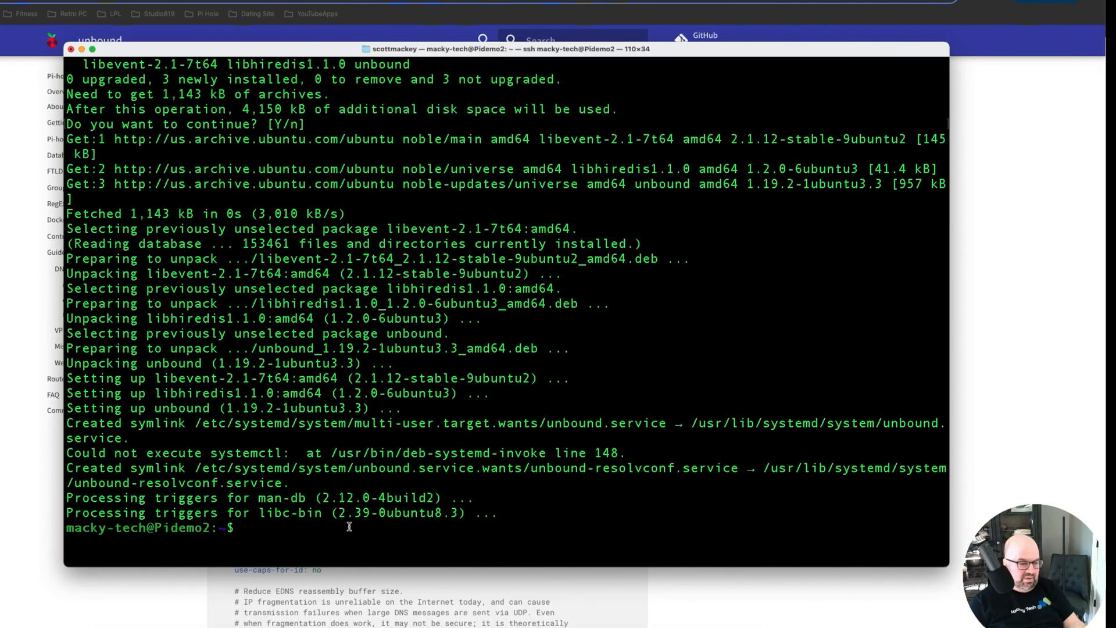
type("c")
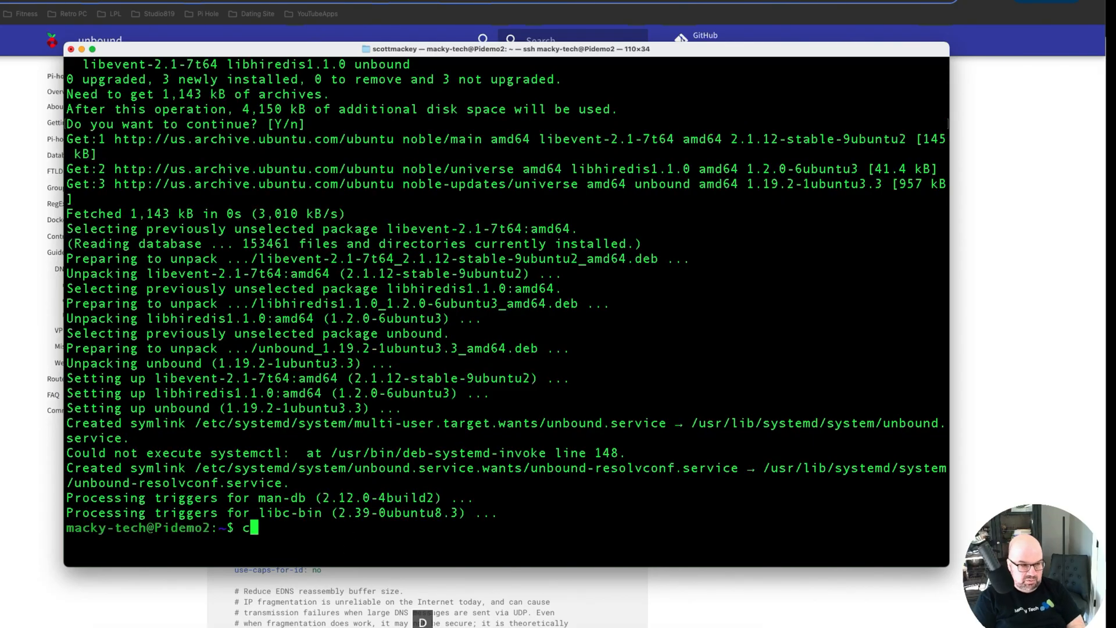
type("d /etc/")
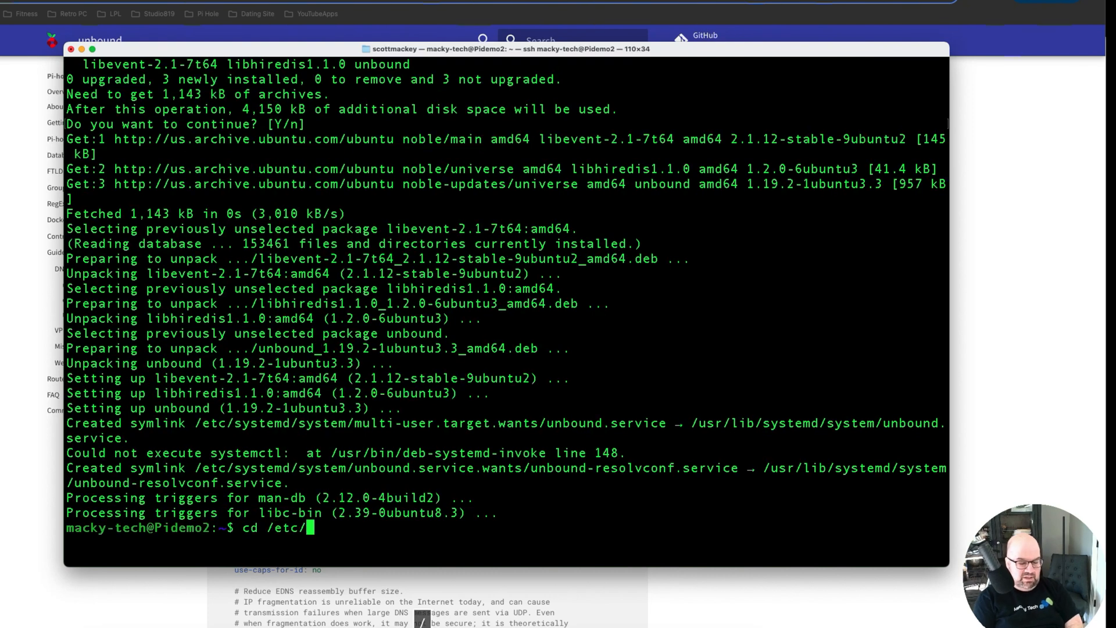
type("unbound")
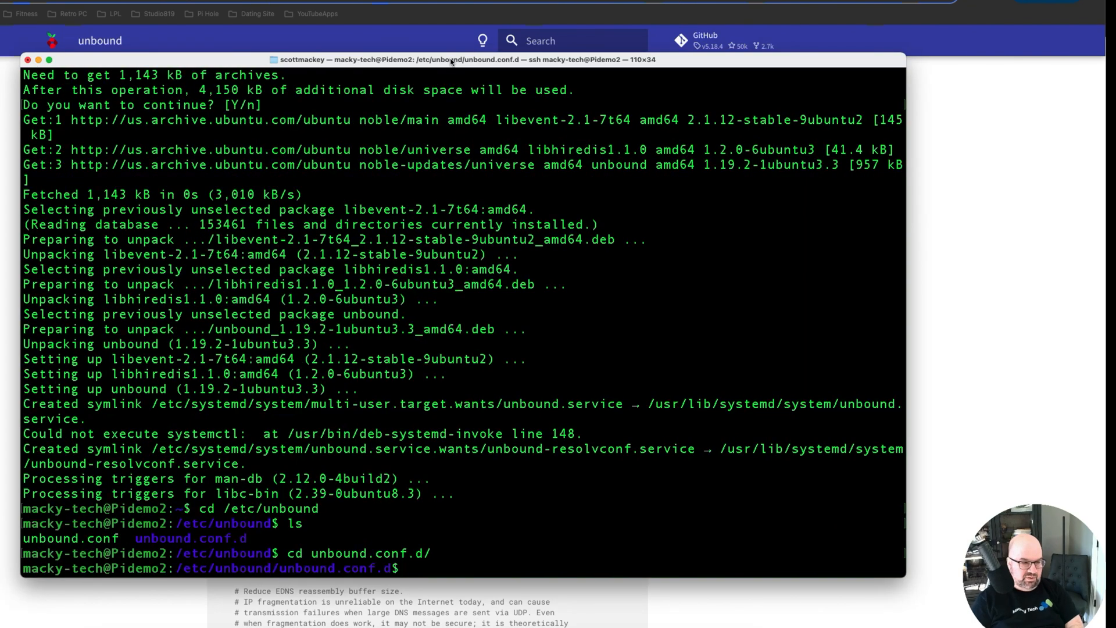
- Create pi-hole.conf there with sudo nano
type("sudo")
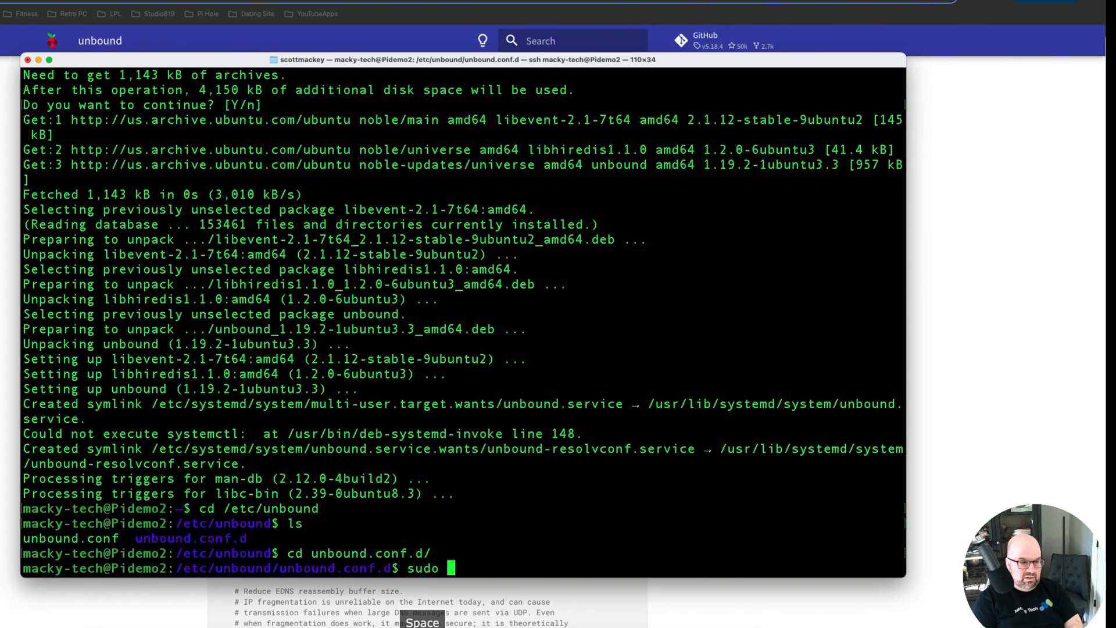
type("nano")
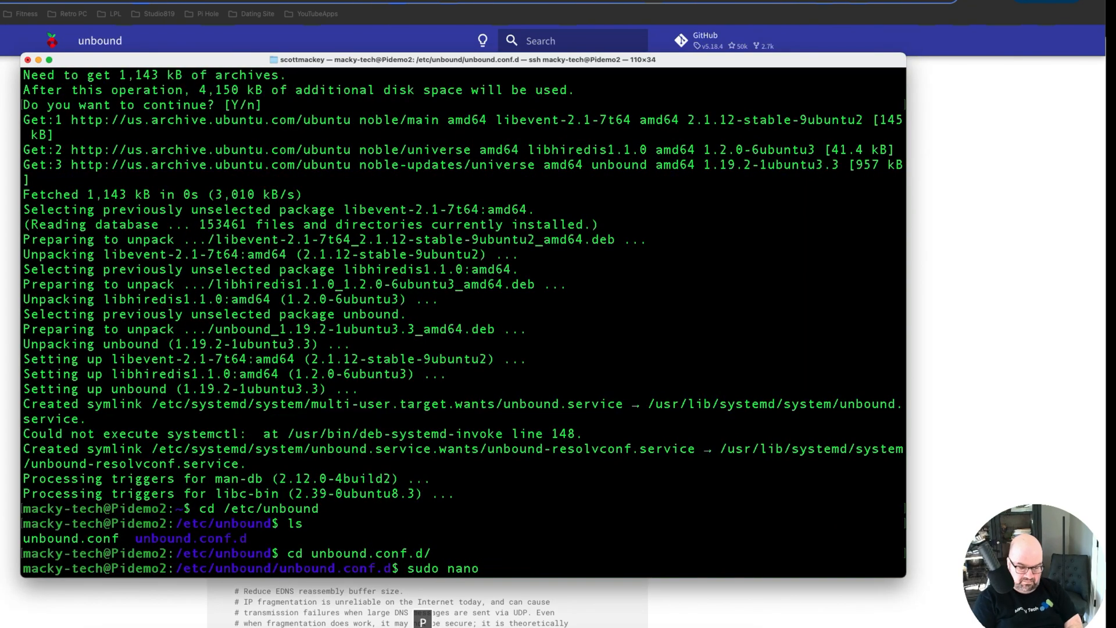
type("pi-")
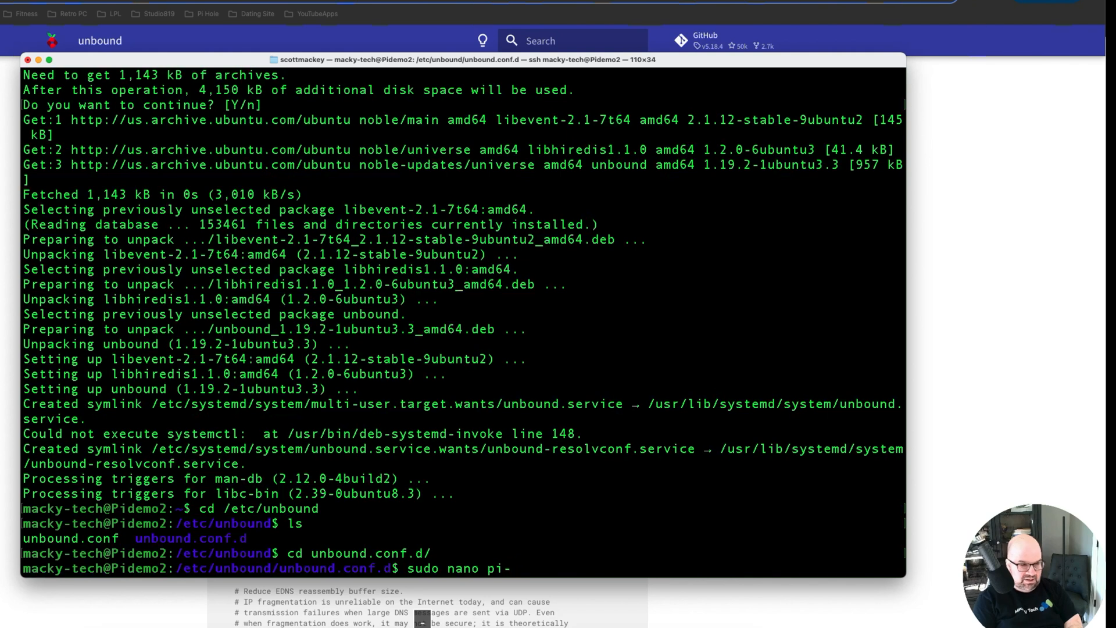
type("hole.c")
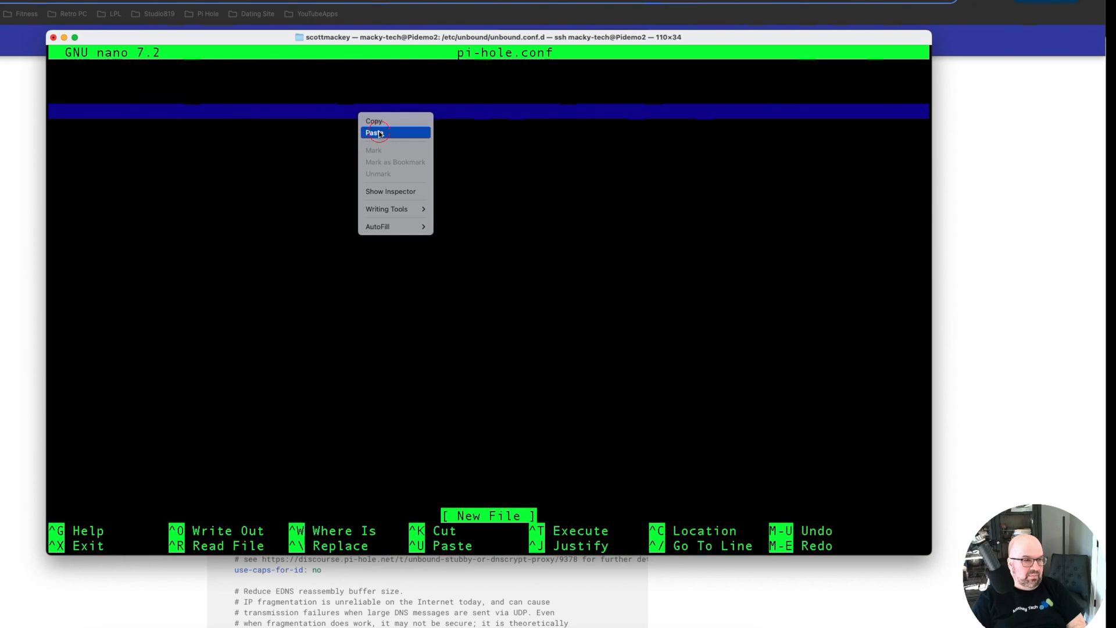
- Paste the copied unbound configuration into pi-hole.conf and save it with Ctrl+O
left_click(375, 132)
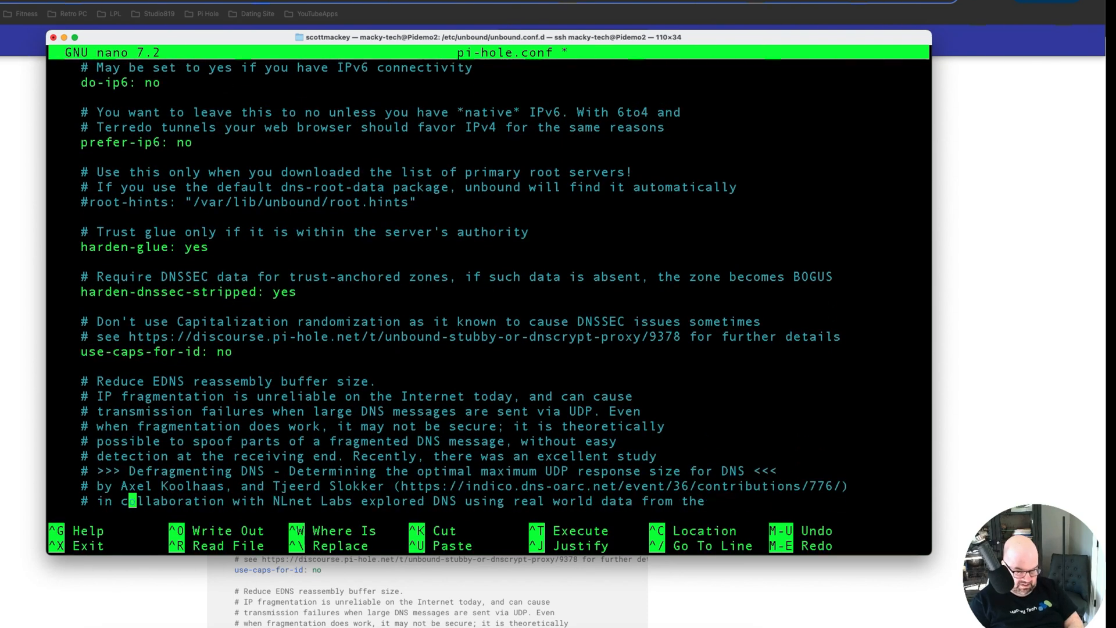
key("ctrl+o")
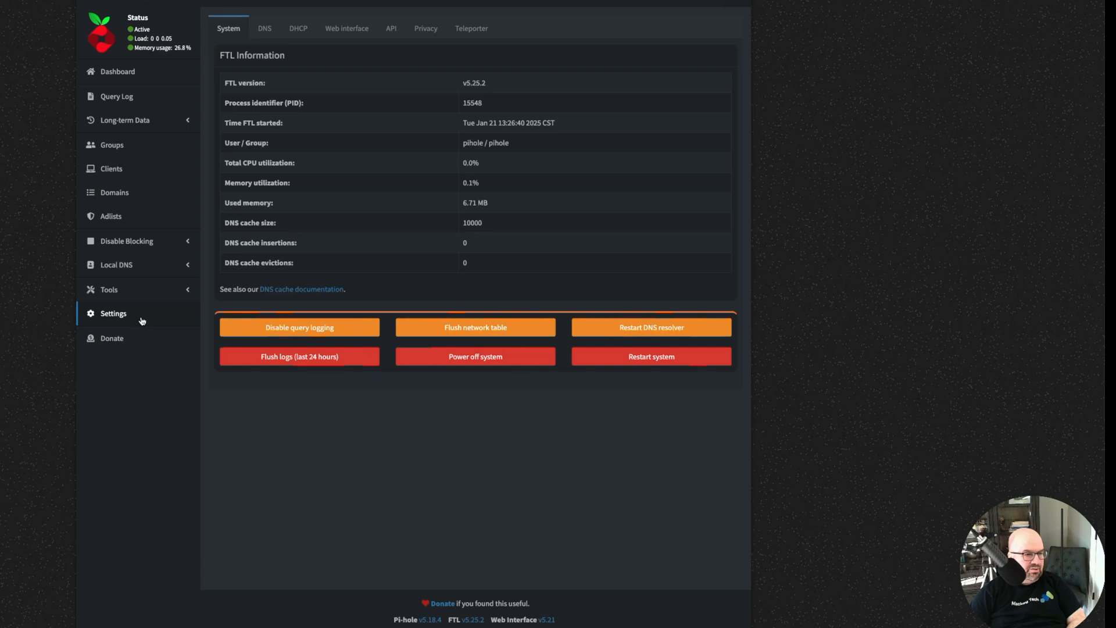
- In DNS settings, set Custom 1 IPv4 upstream to 127.0.0.1#5335 and deselect Cloudflare
left_click(264, 27)
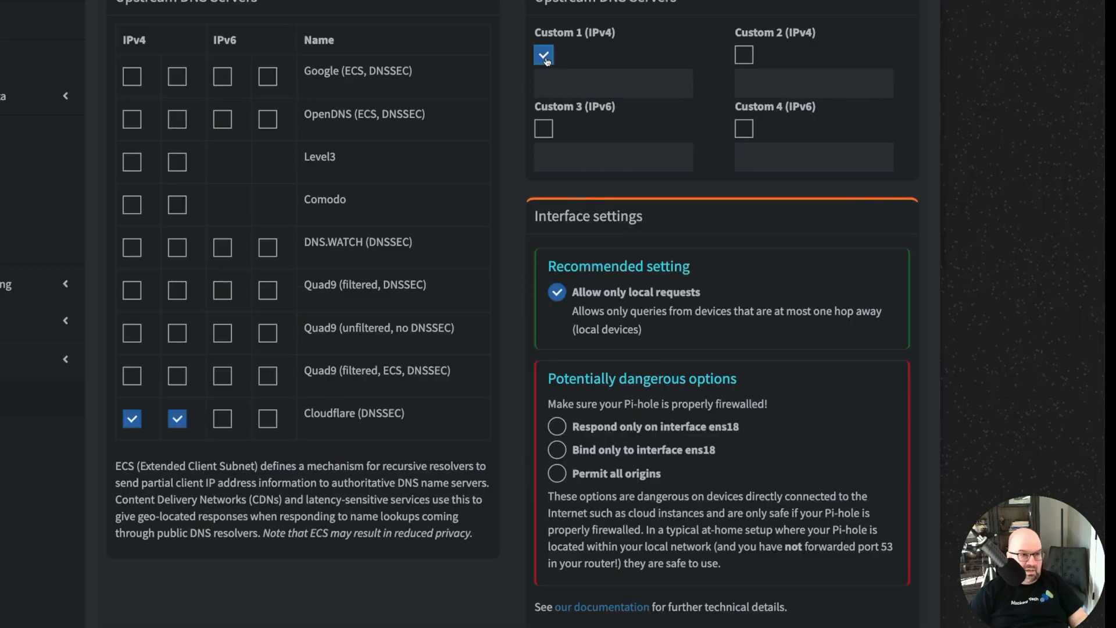
left_click(612, 84)
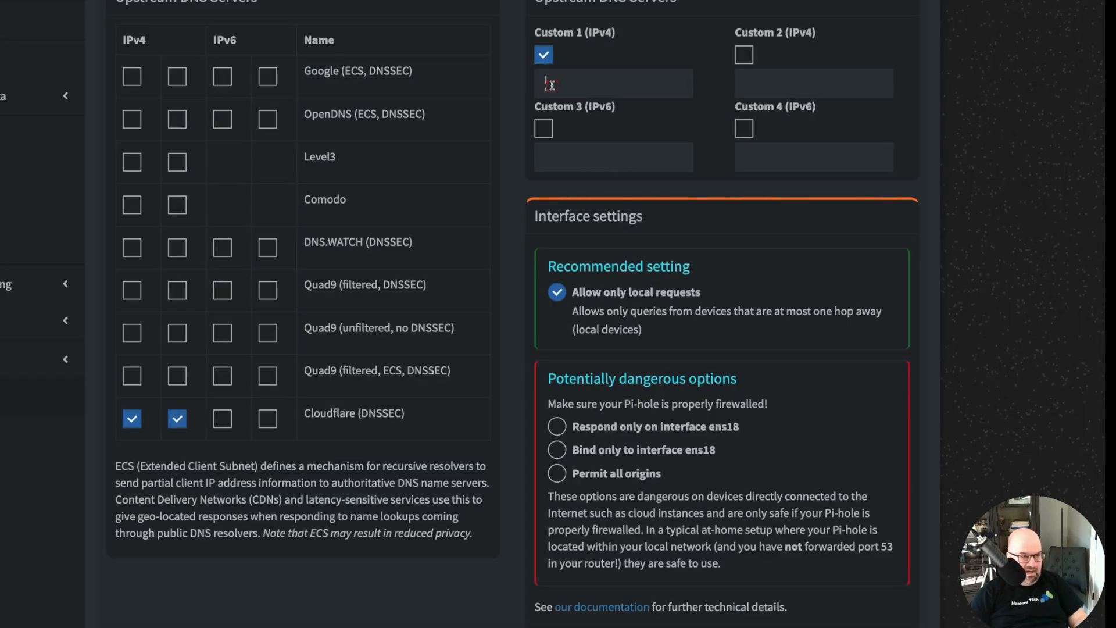
type("127.0.0.0")
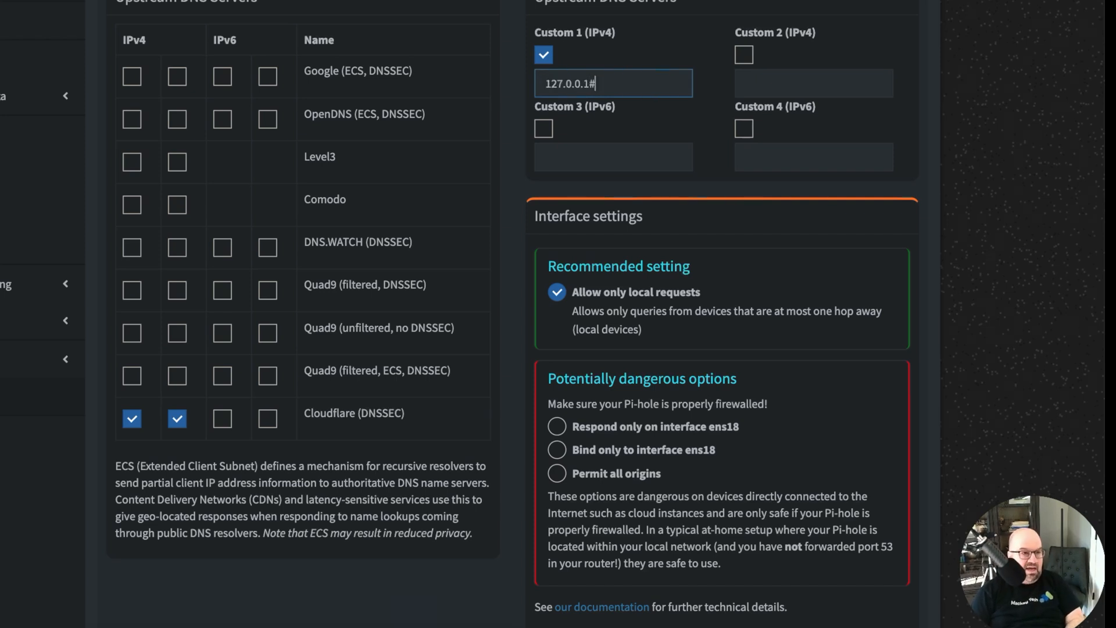
type("5335")
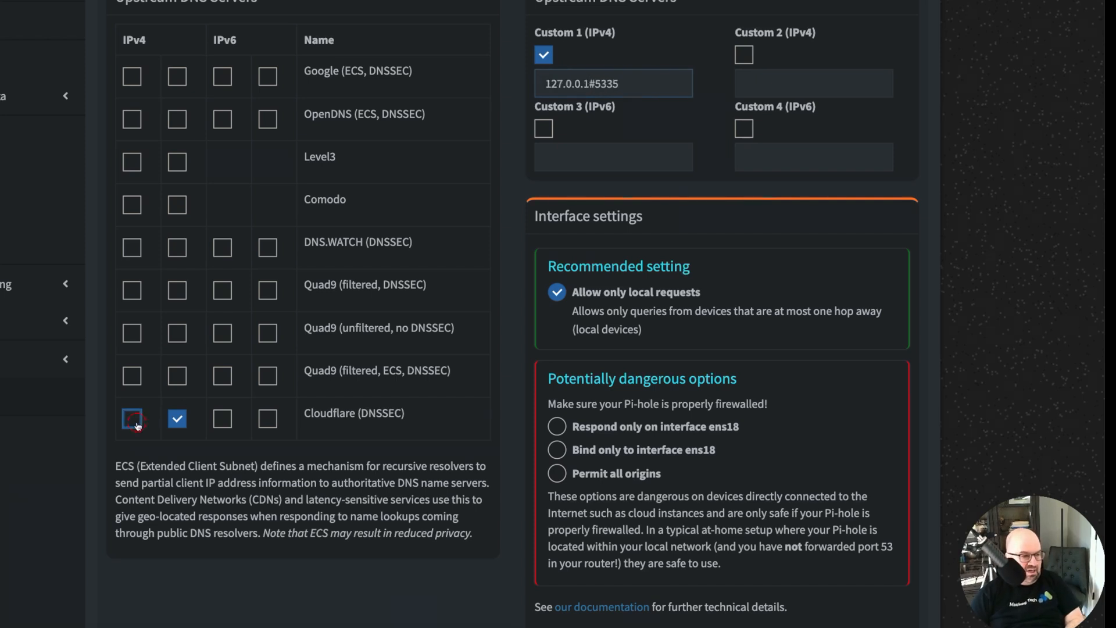
left_click(177, 419)
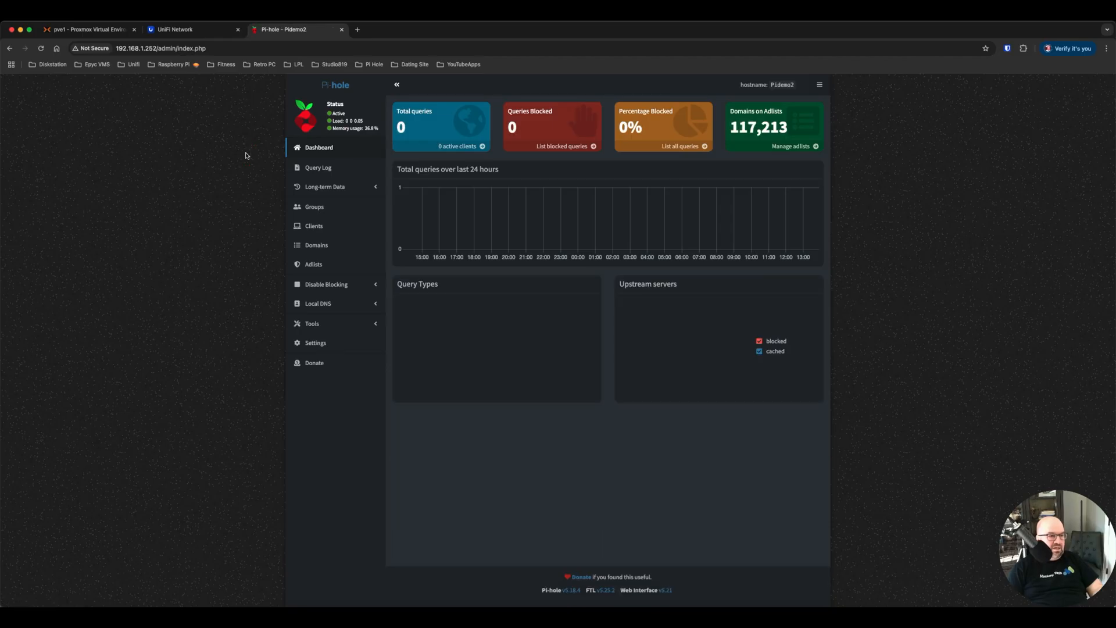
mouse_move(516, 155)
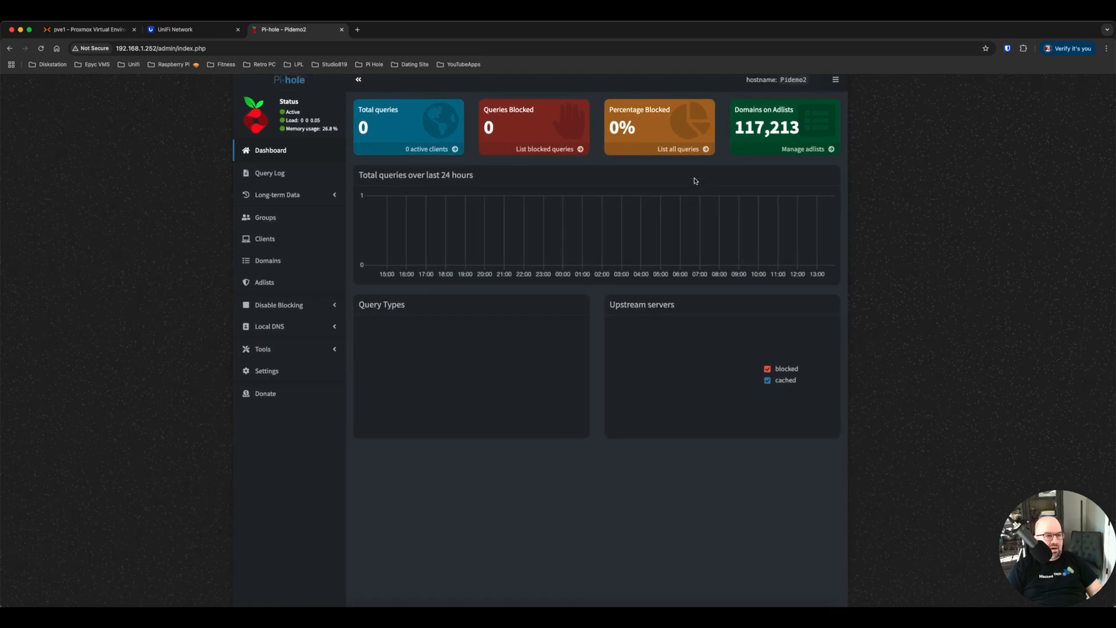
mouse_move(462, 207)
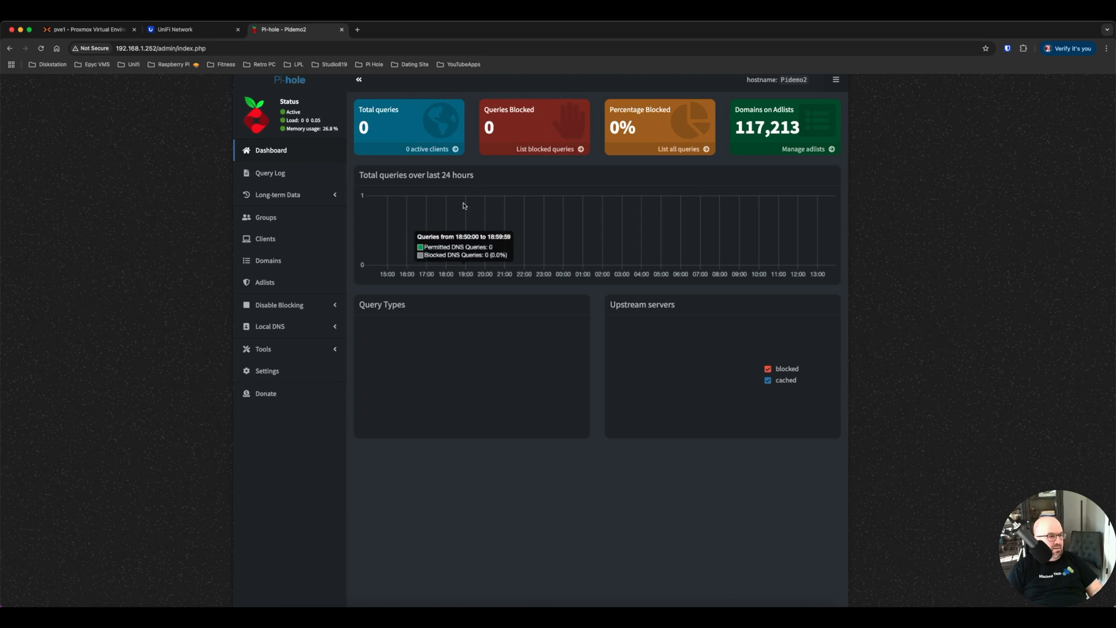
- Switch to the UniFi Network controller tab showing the Networks list
left_click(184, 29)
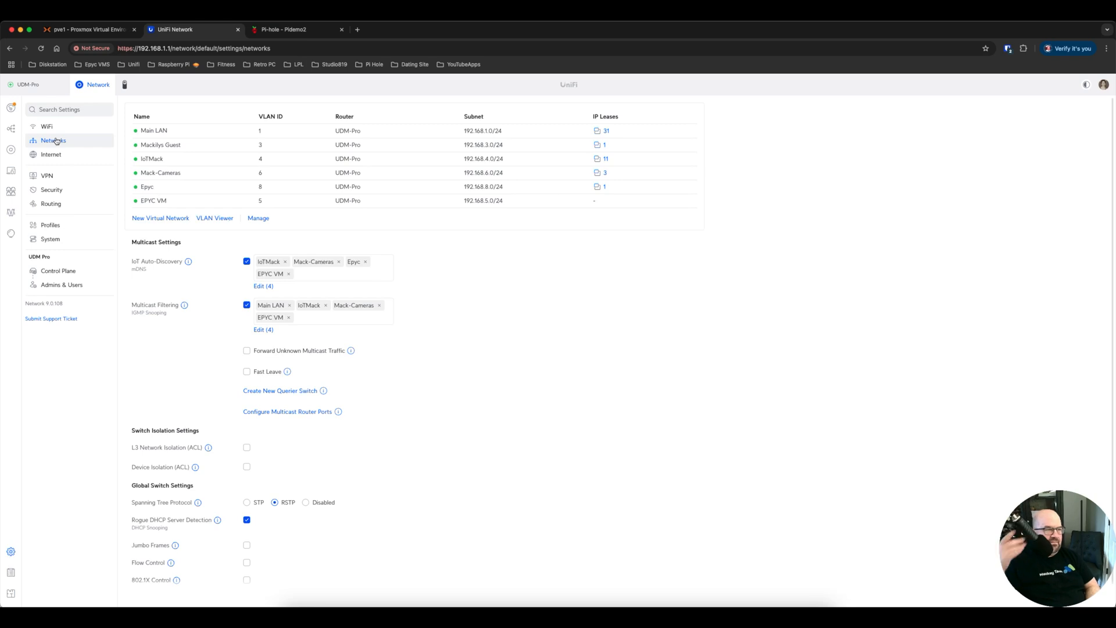
mouse_move(117, 136)
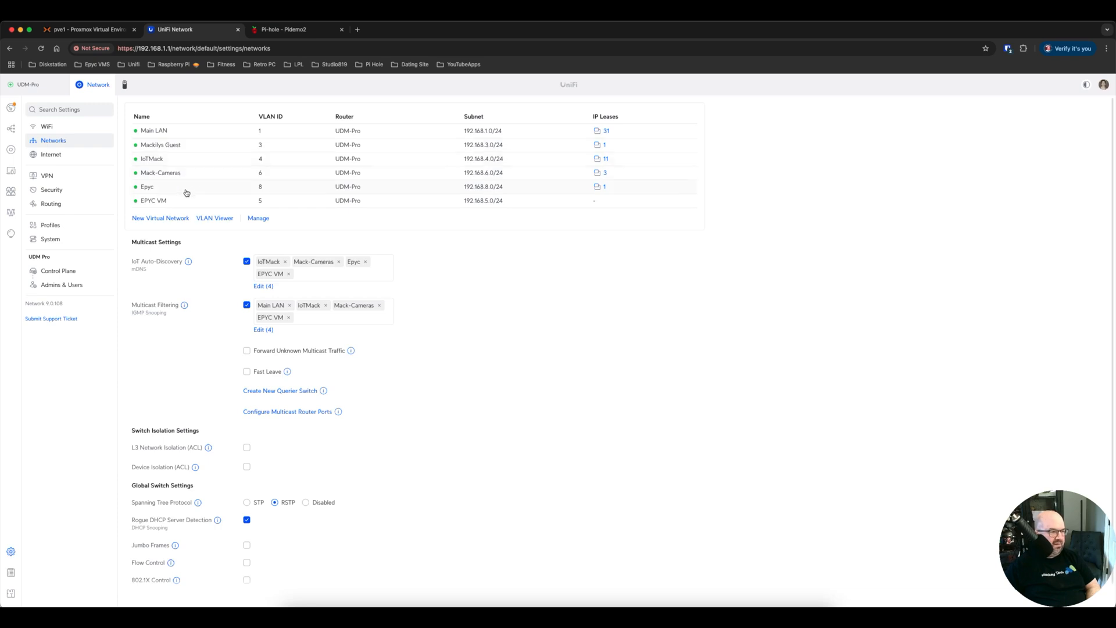
mouse_move(475, 235)
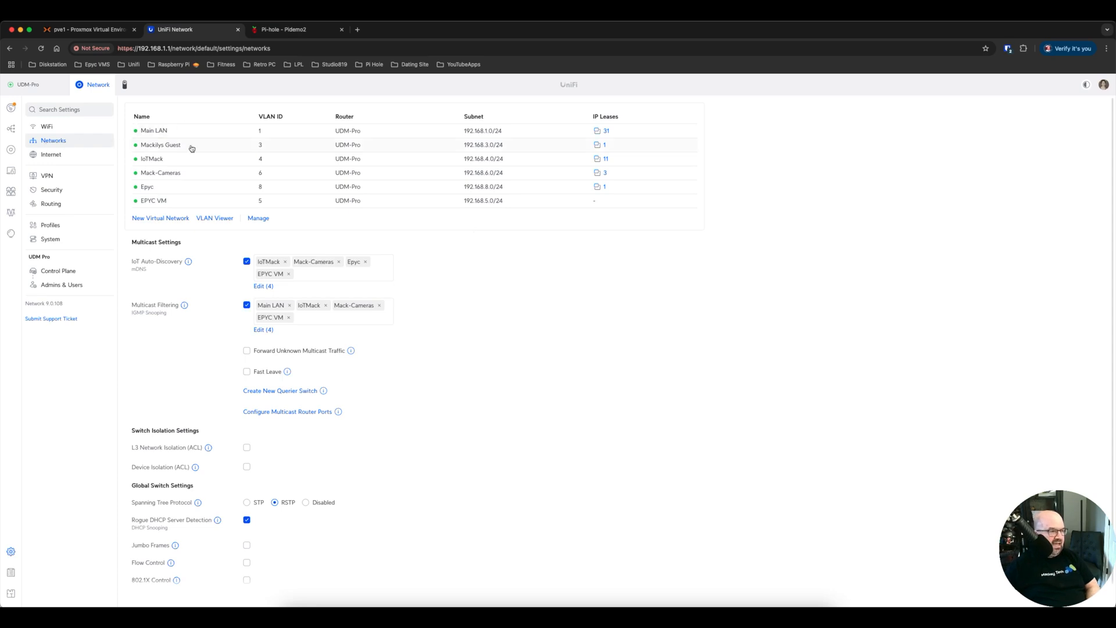
- Open the guest network's configuration from the Networks list
left_click(160, 144)
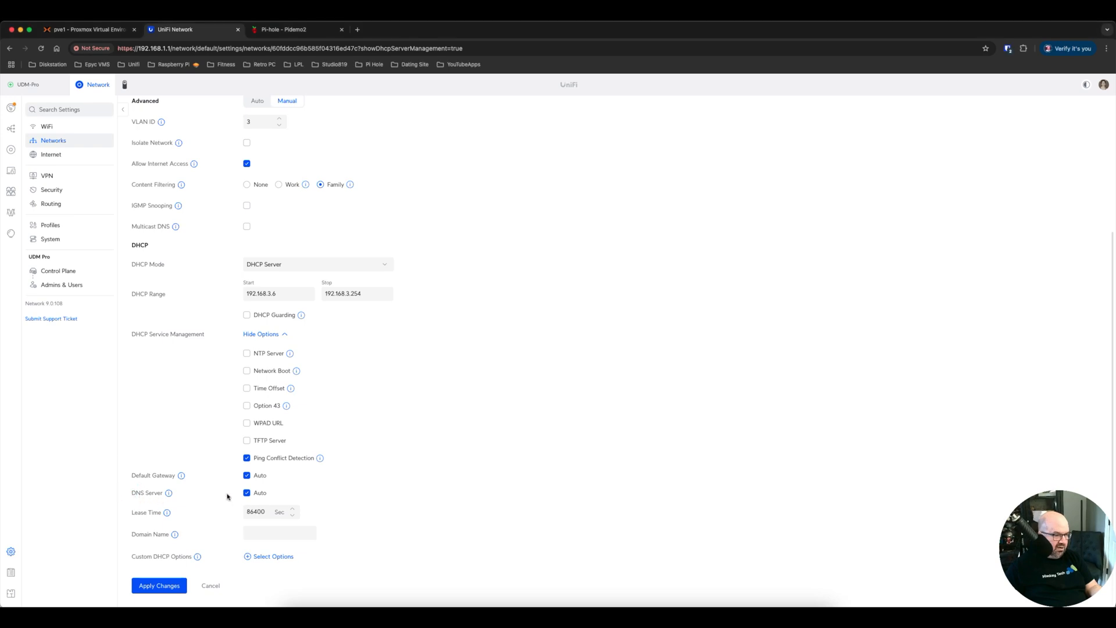
- Turn off DNS Server Auto and enter 192.168.1.252 as DNS Server 1
scroll("down", 3)
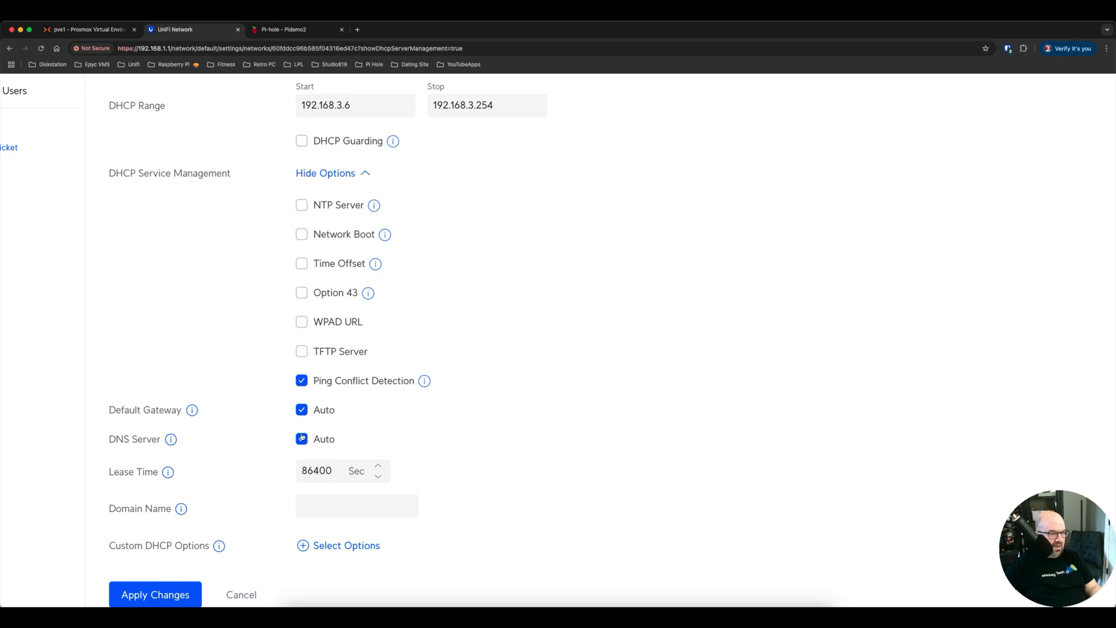
left_click(301, 438)
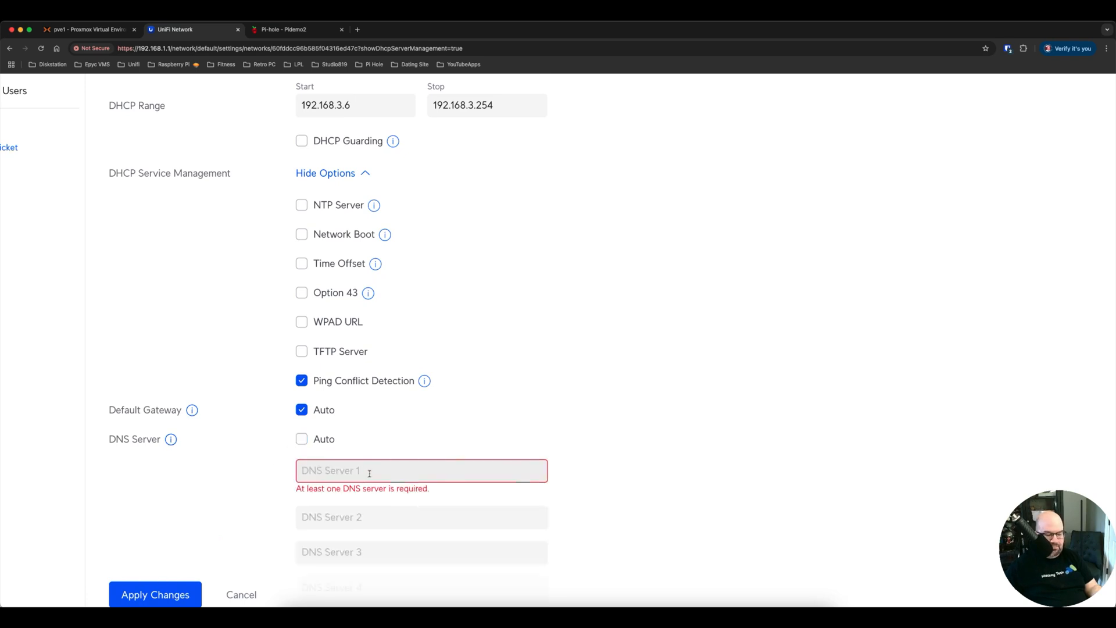
type("192.")
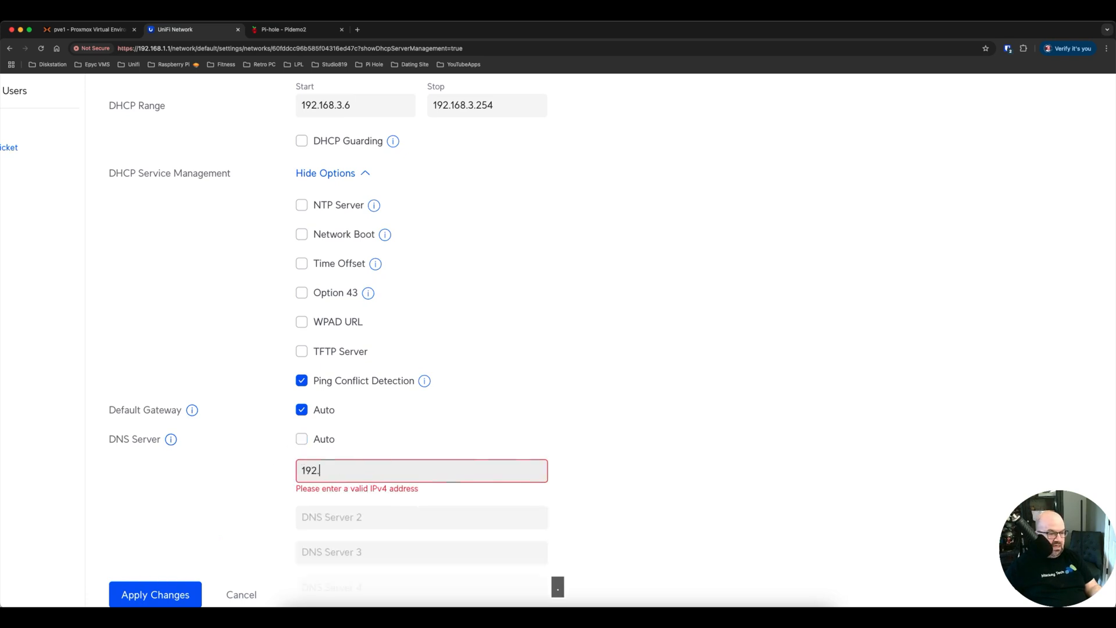
type("168.1.252")
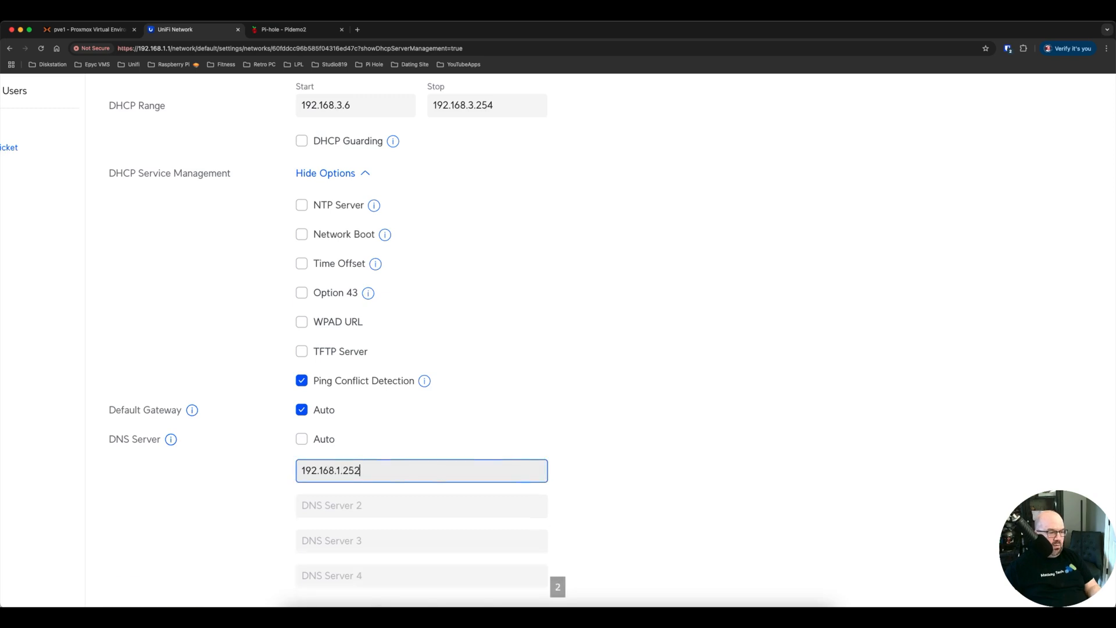
scroll("down", 3)
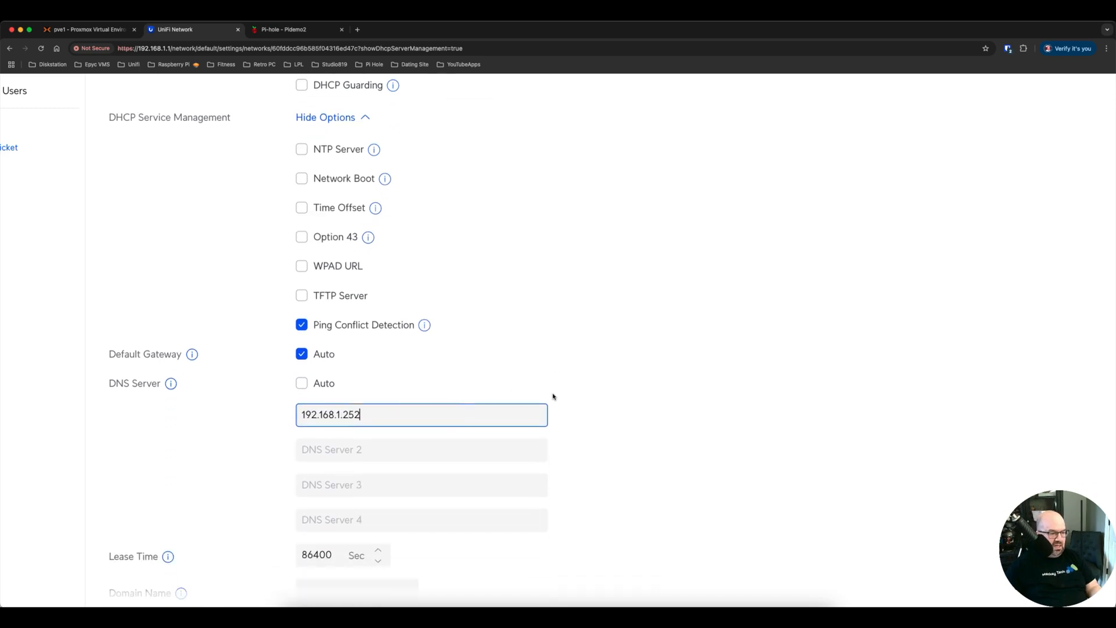
scroll("up", 3)
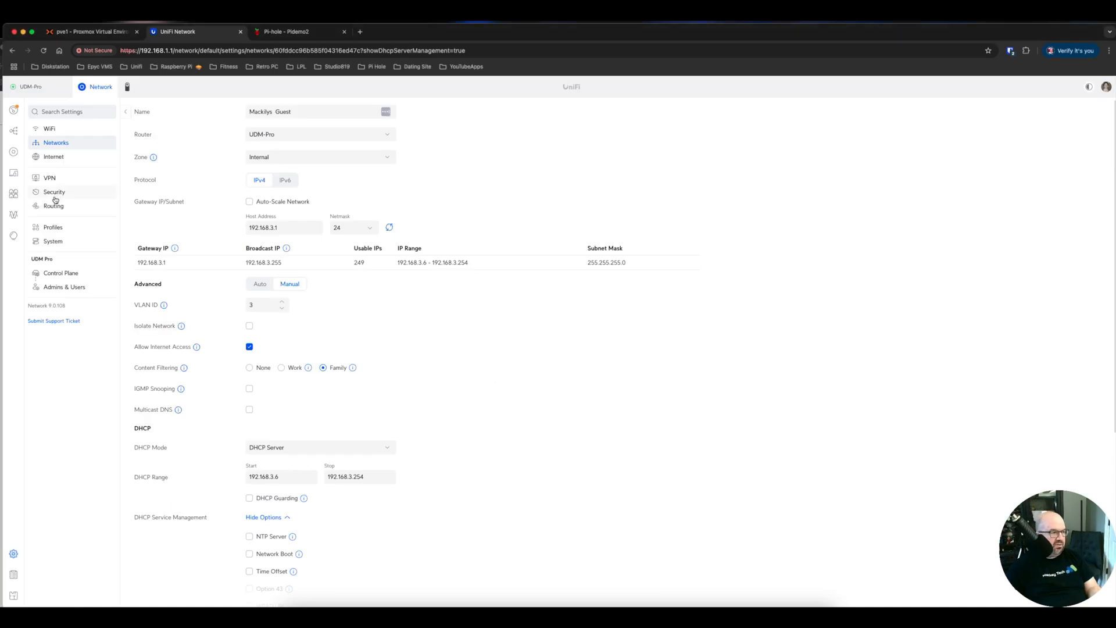
- Create a Port Object named pihole under Profiles > Network Objects and add its port
left_click(52, 226)
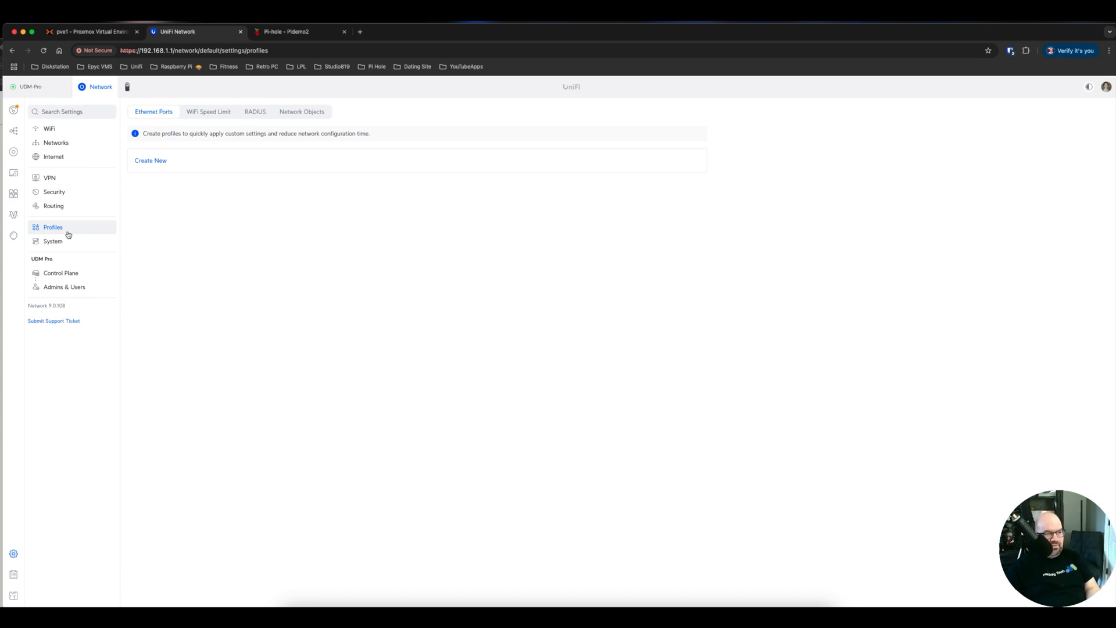
left_click(301, 112)
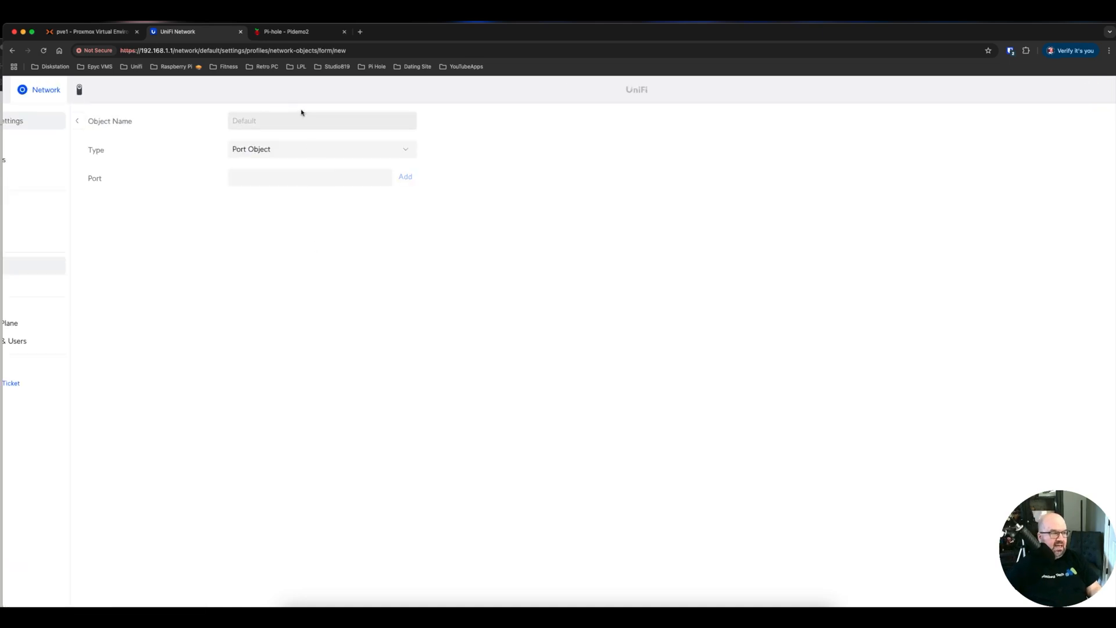
type("pihole")
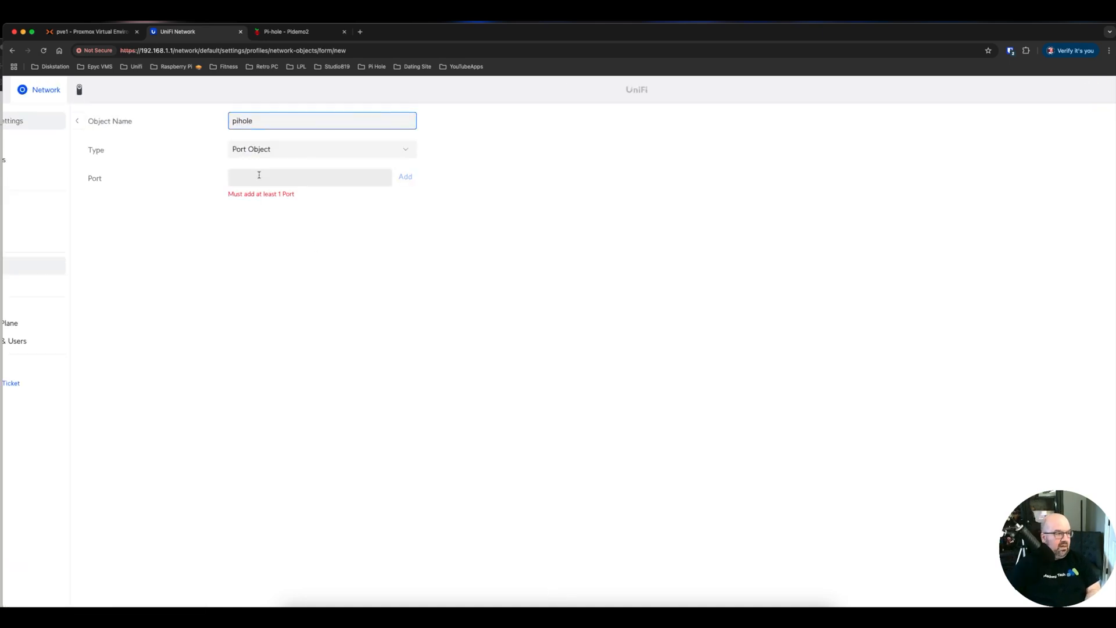
type("5")
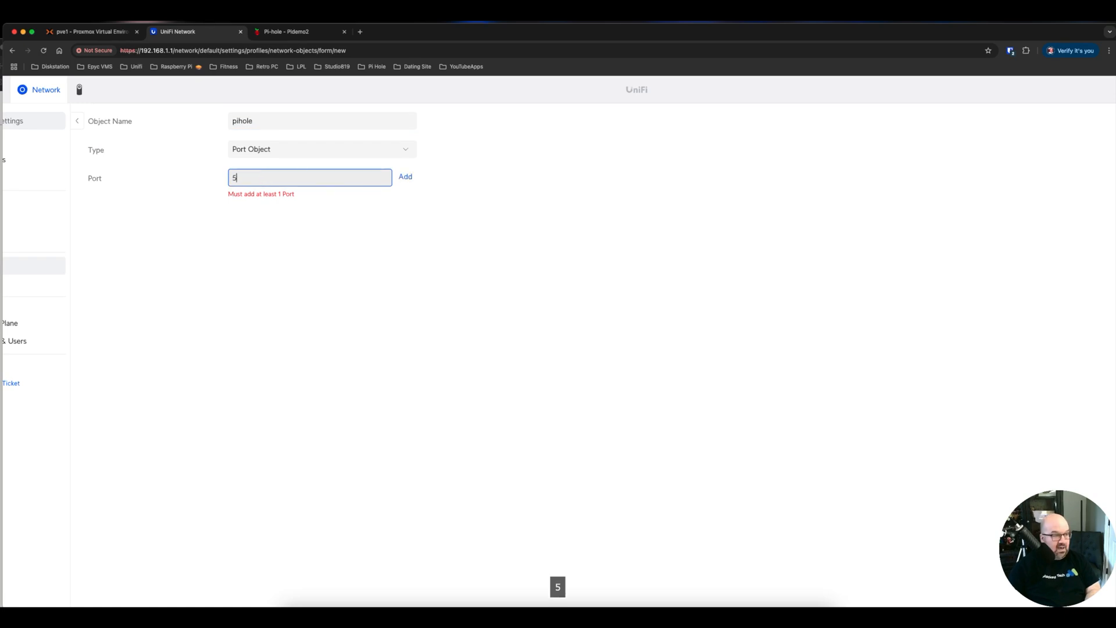
left_click(404, 176)
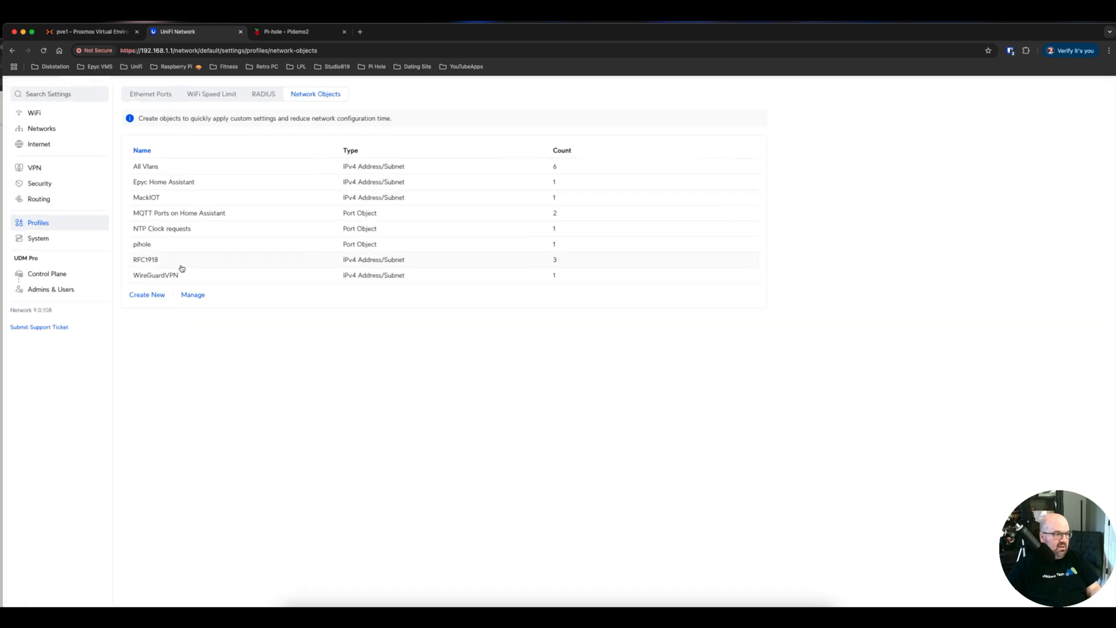
- Go to Security > Firewall and reach the Internal-to-Internal cell of the Zone Matrix
scroll("down", 3)
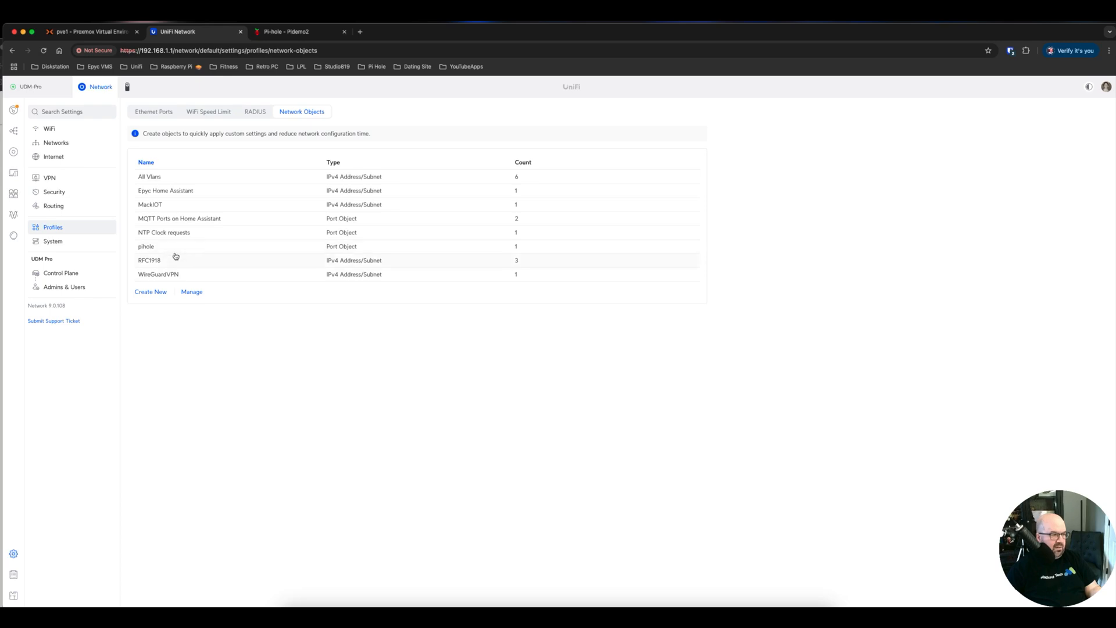
left_click(54, 192)
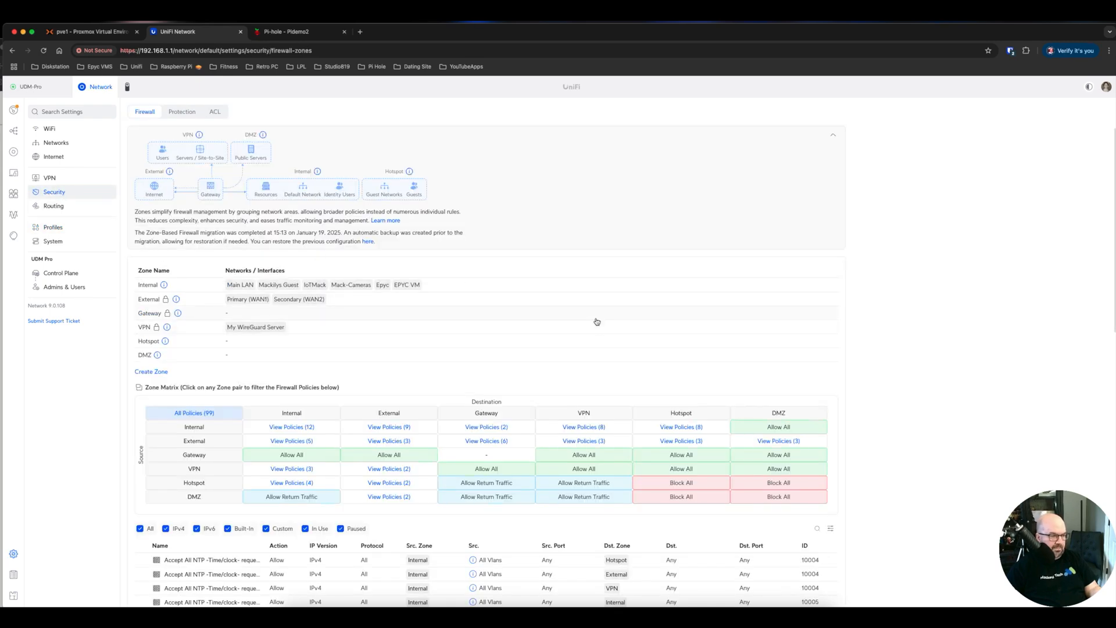
scroll("down", 3)
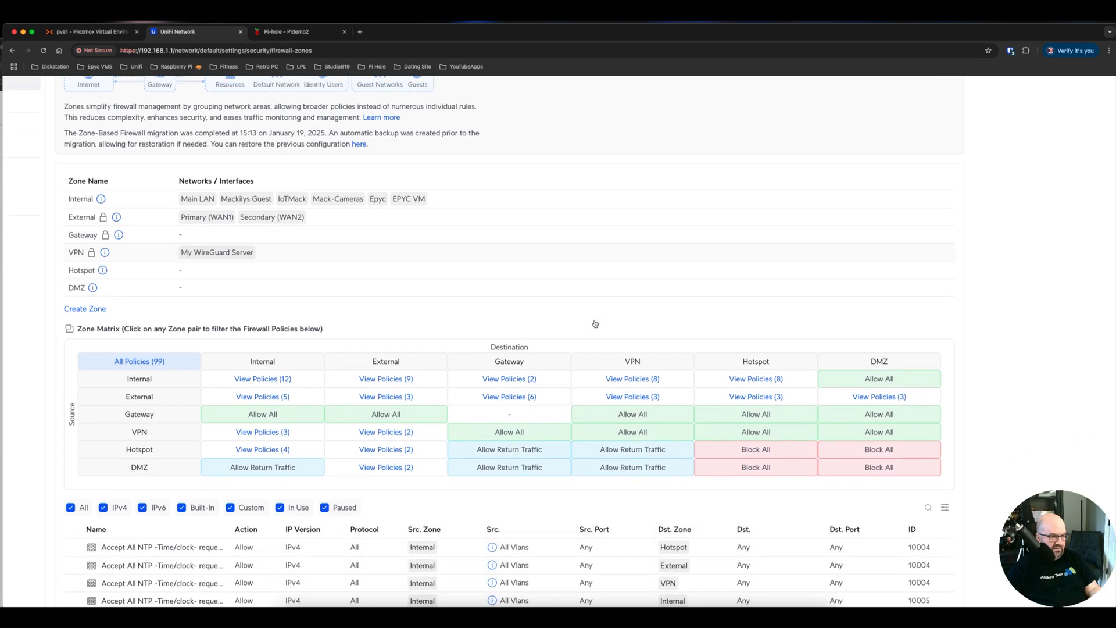
scroll("down", 3)
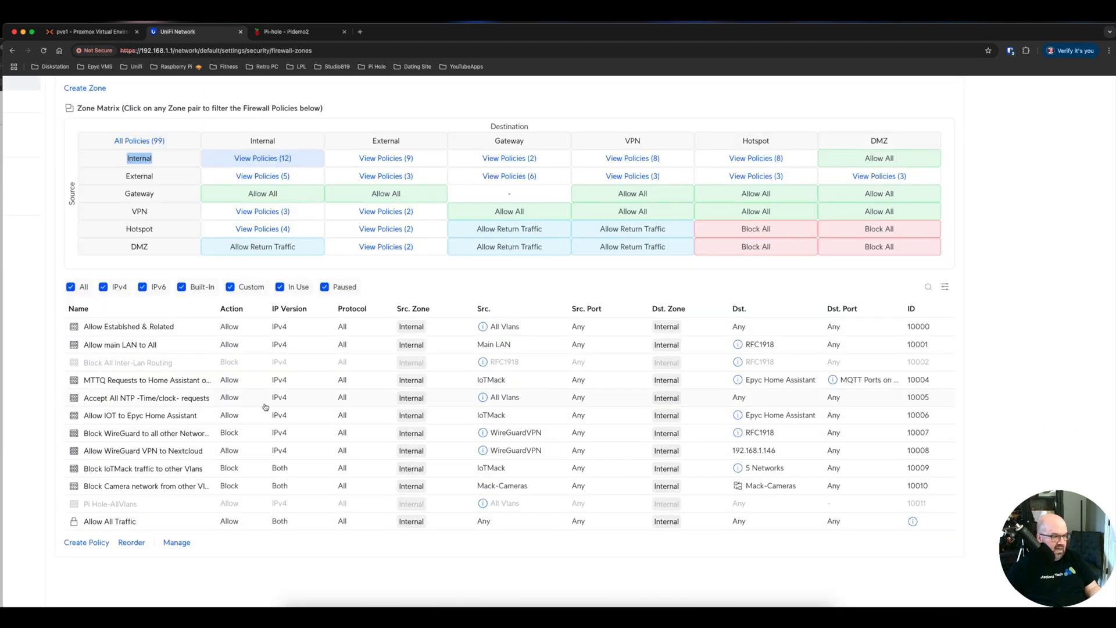
mouse_move(142, 468)
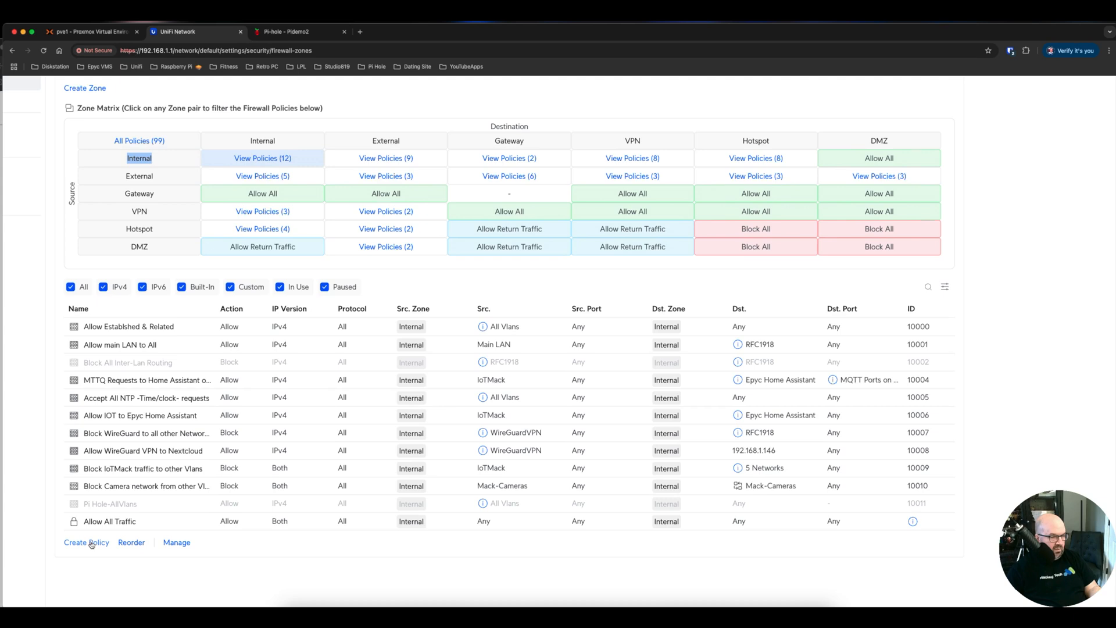
- Draft a new Allow policy with the Mackilys Guest network as its source
left_click(86, 541)
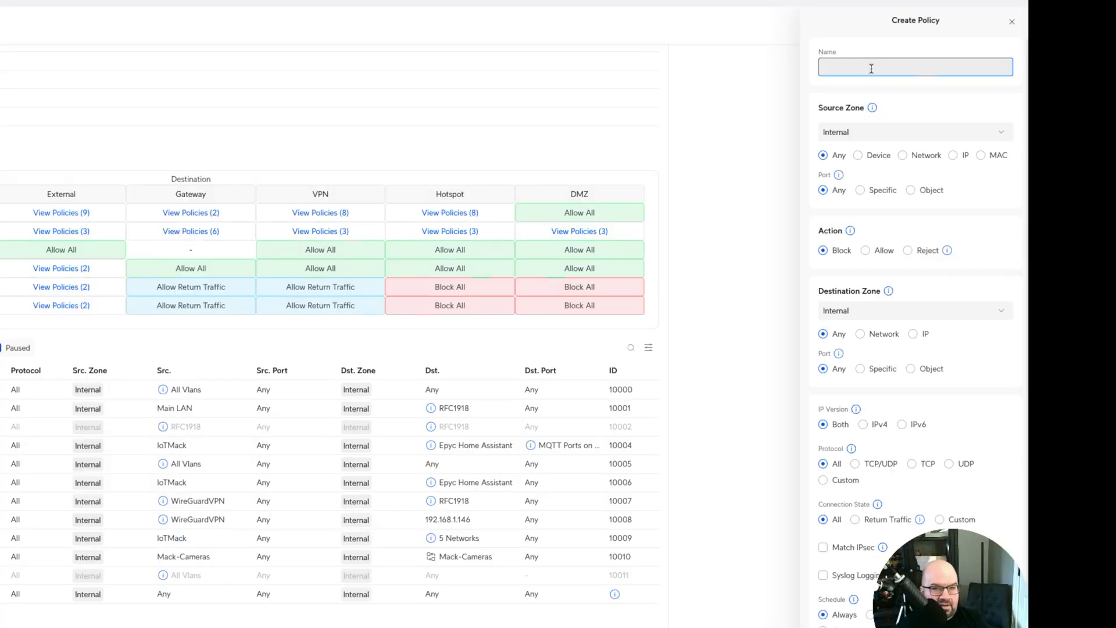
type("Mackily guest to")
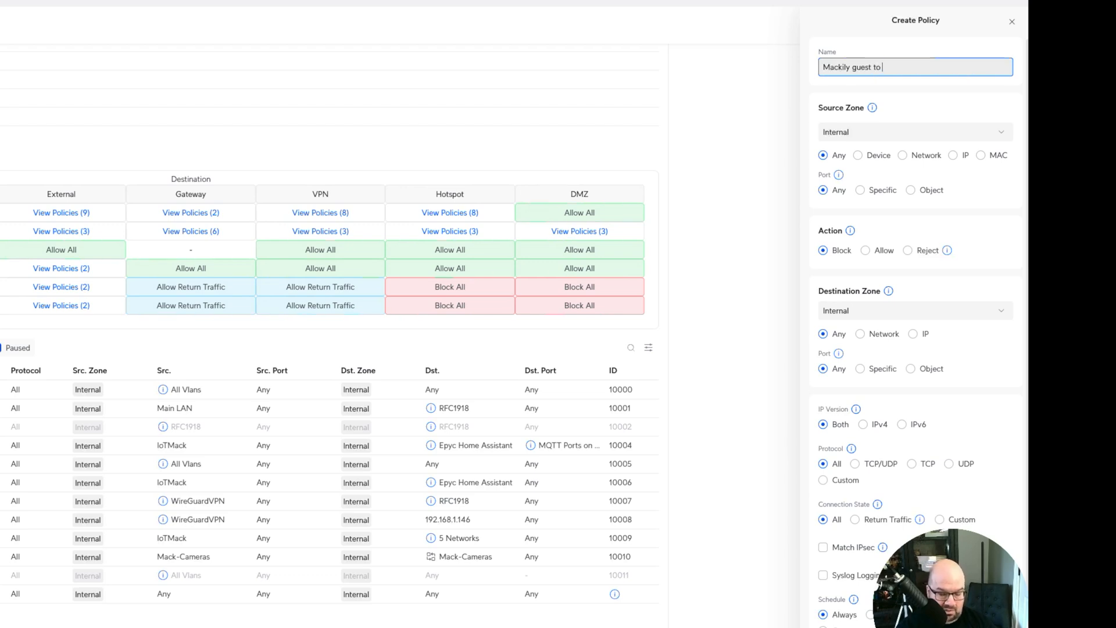
type("Pihole")
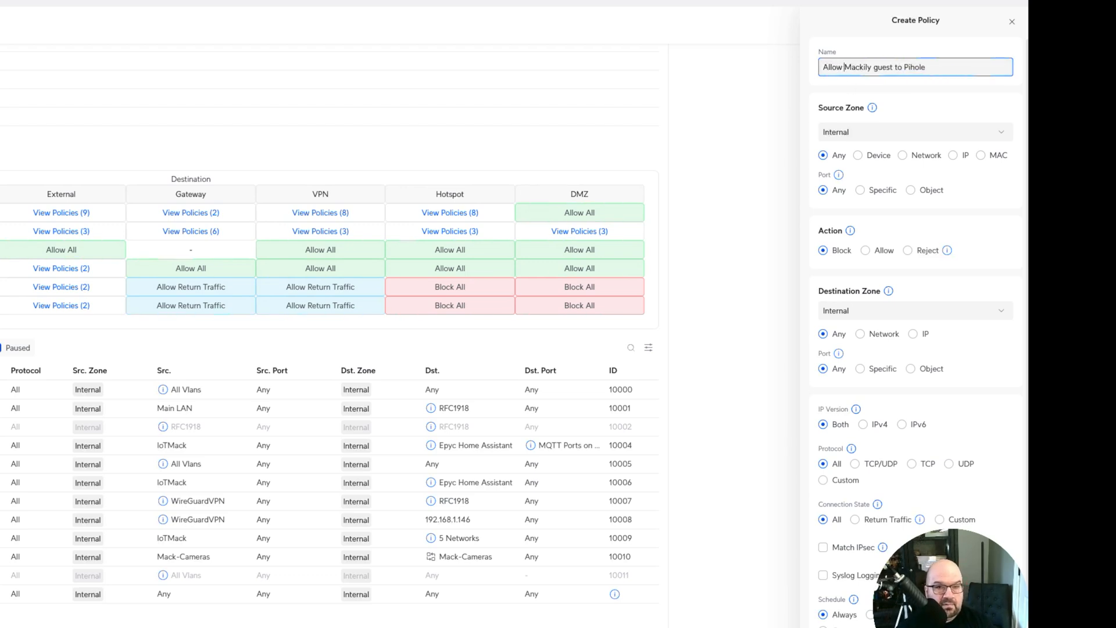
mouse_move(867, 138)
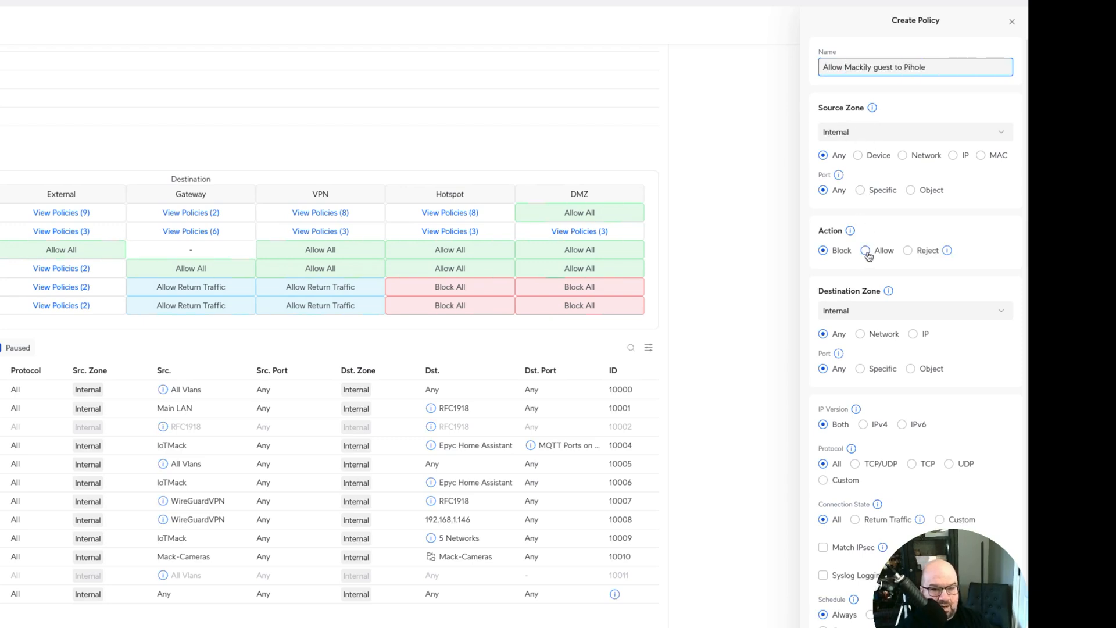
left_click(864, 250)
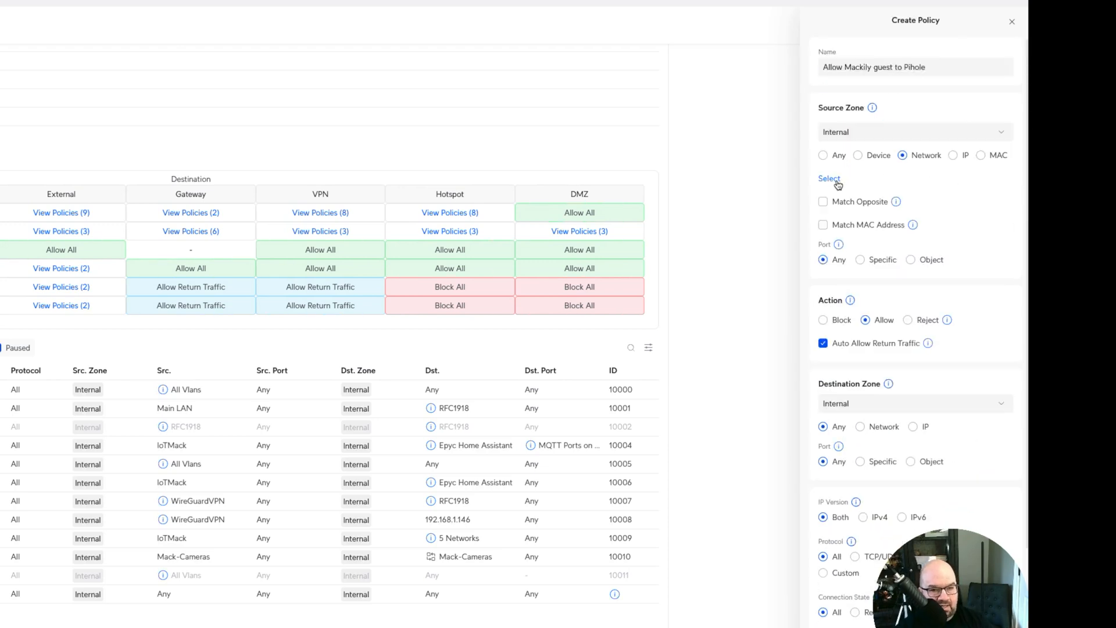
left_click(829, 179)
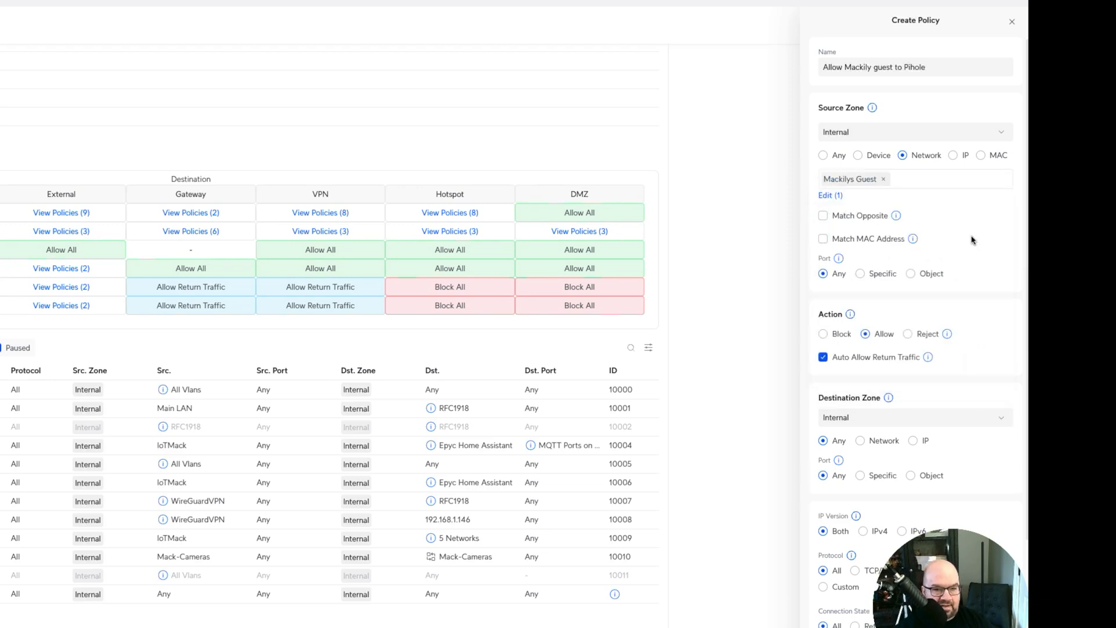
mouse_move(948, 254)
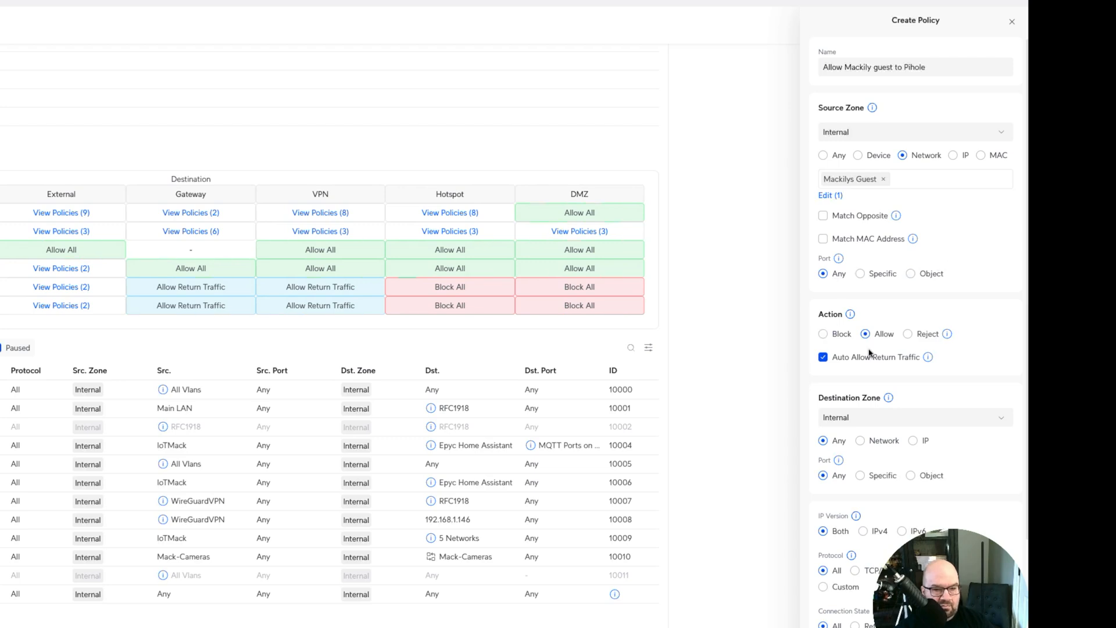
- Set the destination port to match the saved pihole port object
scroll("down", 3)
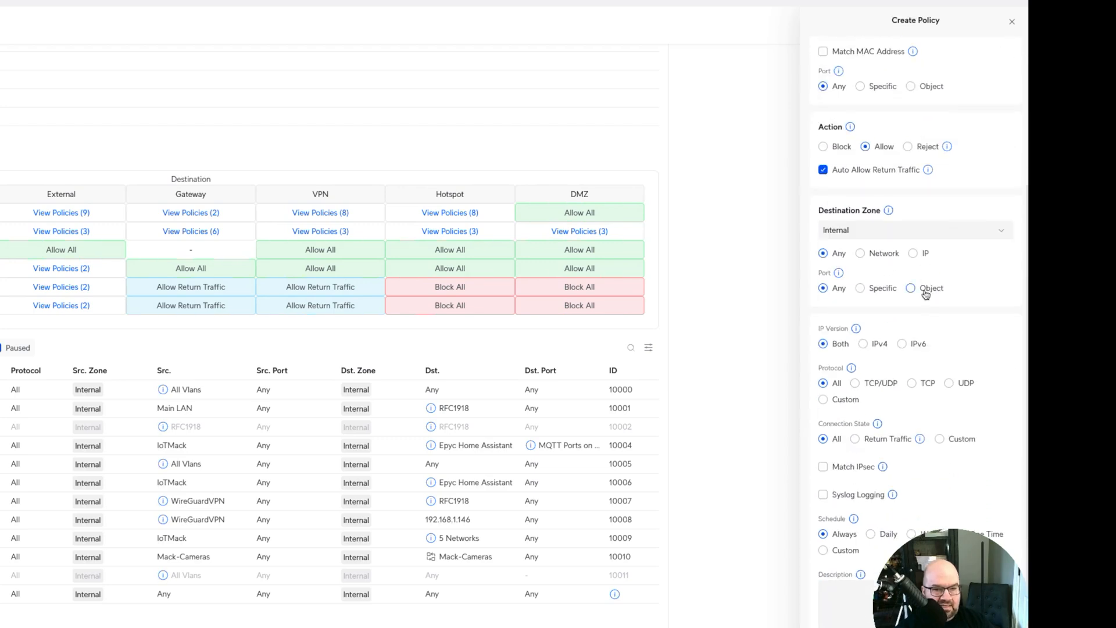
left_click(910, 287)
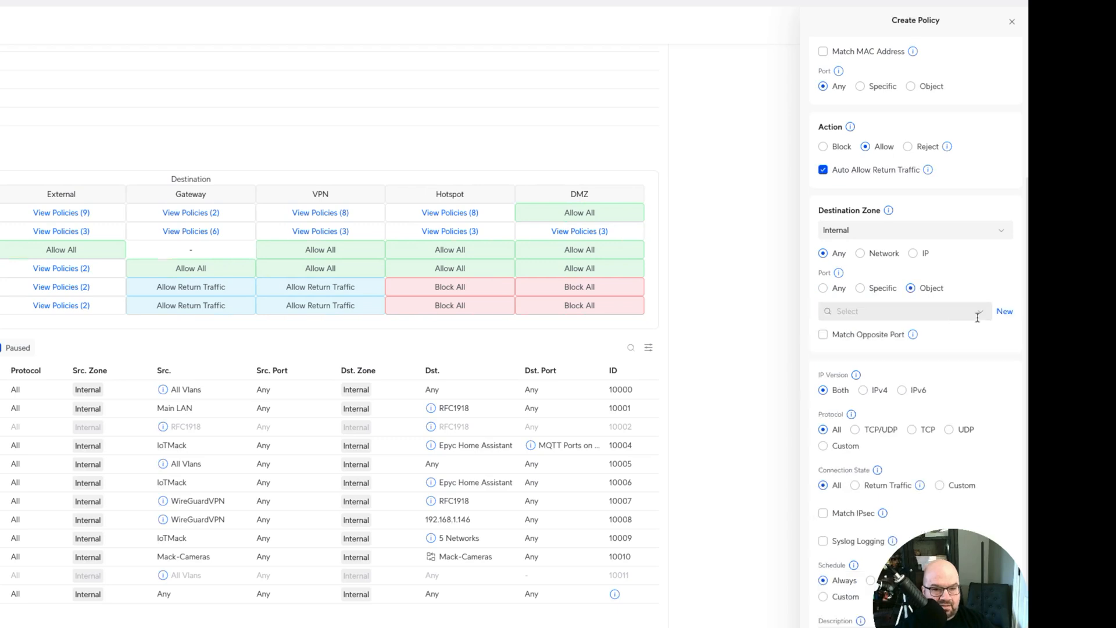
left_click(905, 311)
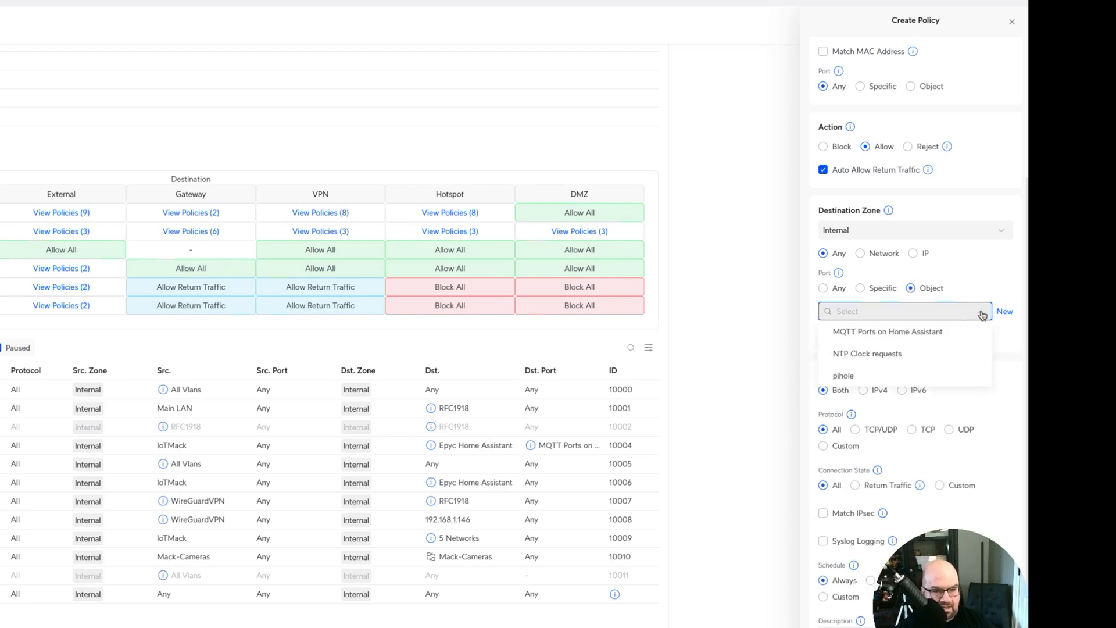
left_click(844, 375)
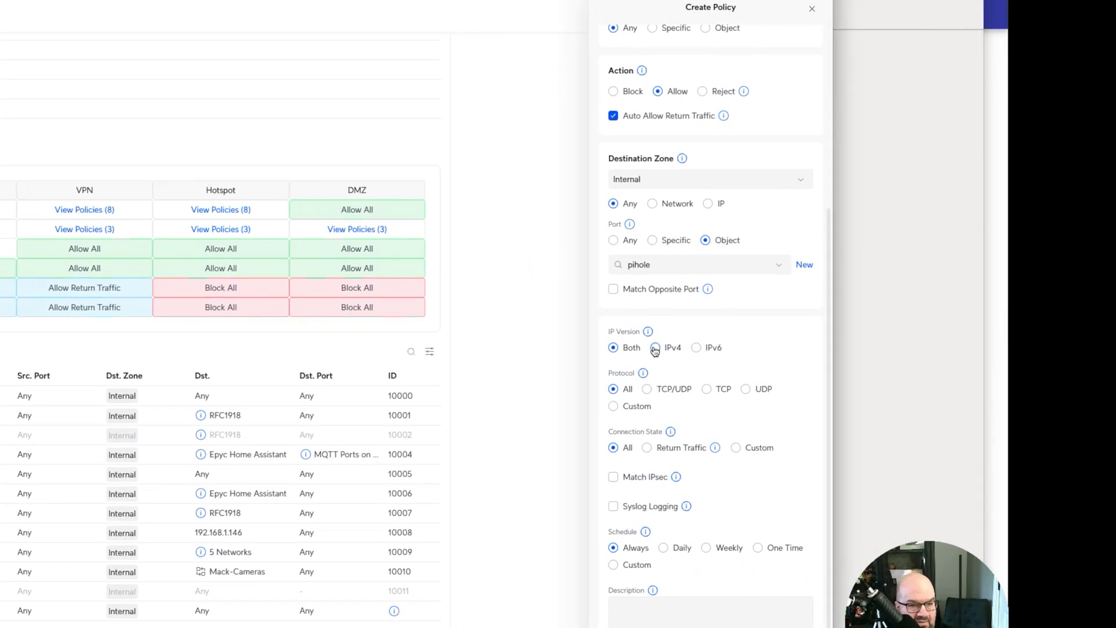
left_click(654, 348)
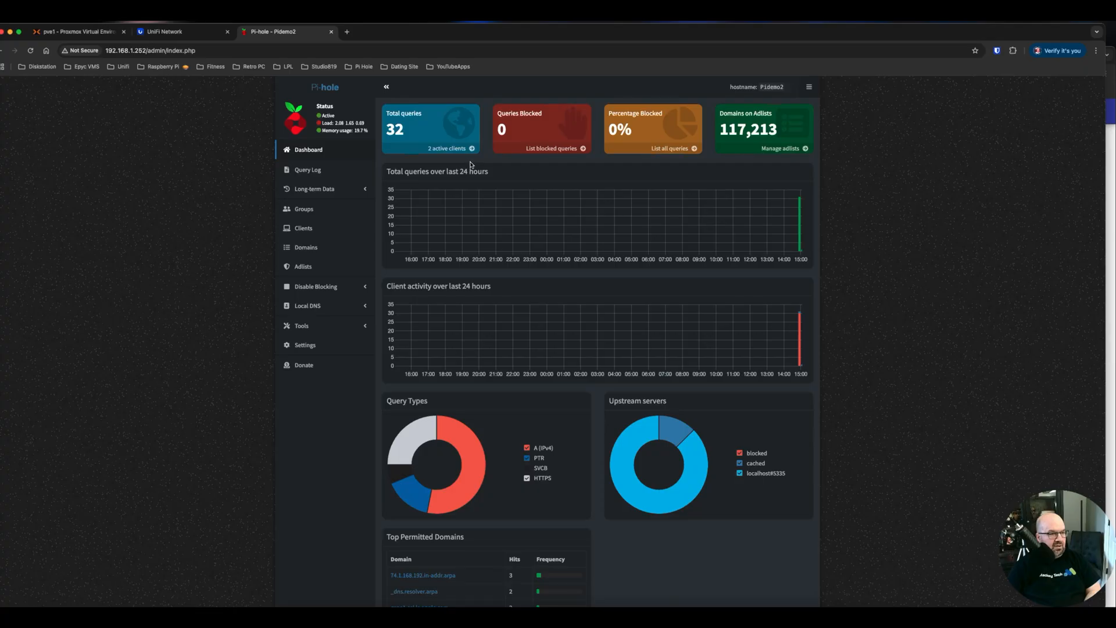
mouse_move(991, 40)
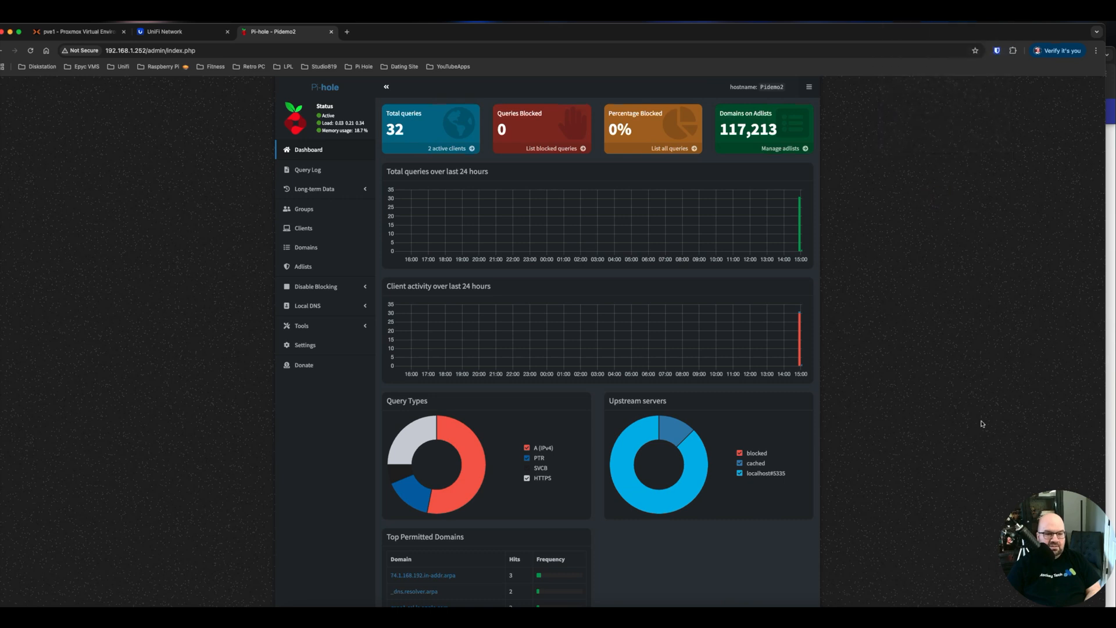
- Browse msn.com to generate DNS traffic and check the Pi-hole query counts
left_click(346, 31)
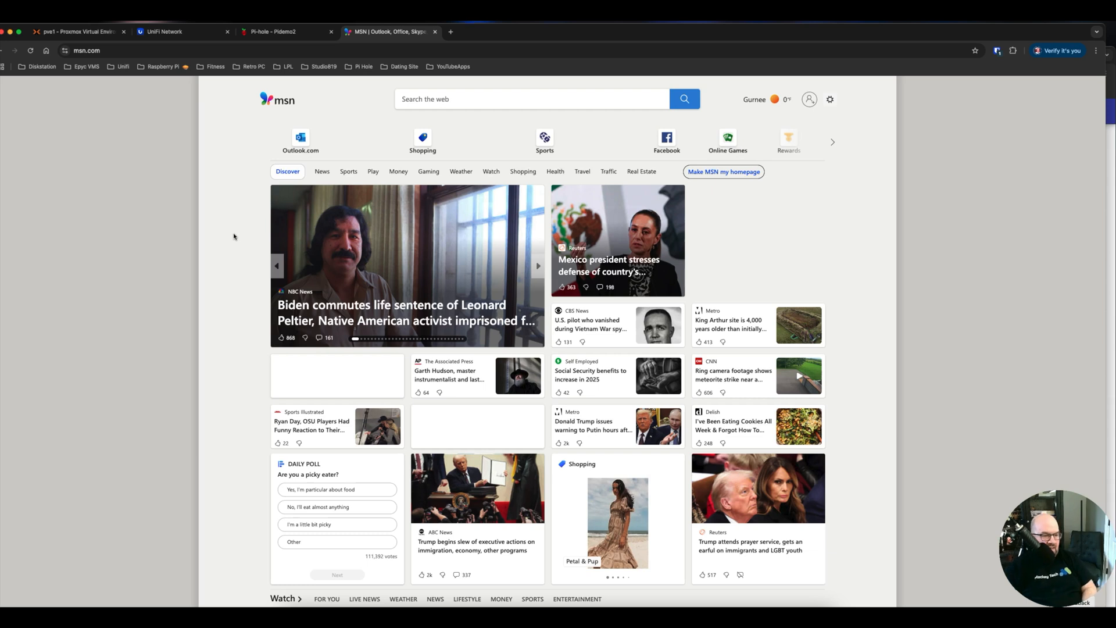
scroll("down", 3)
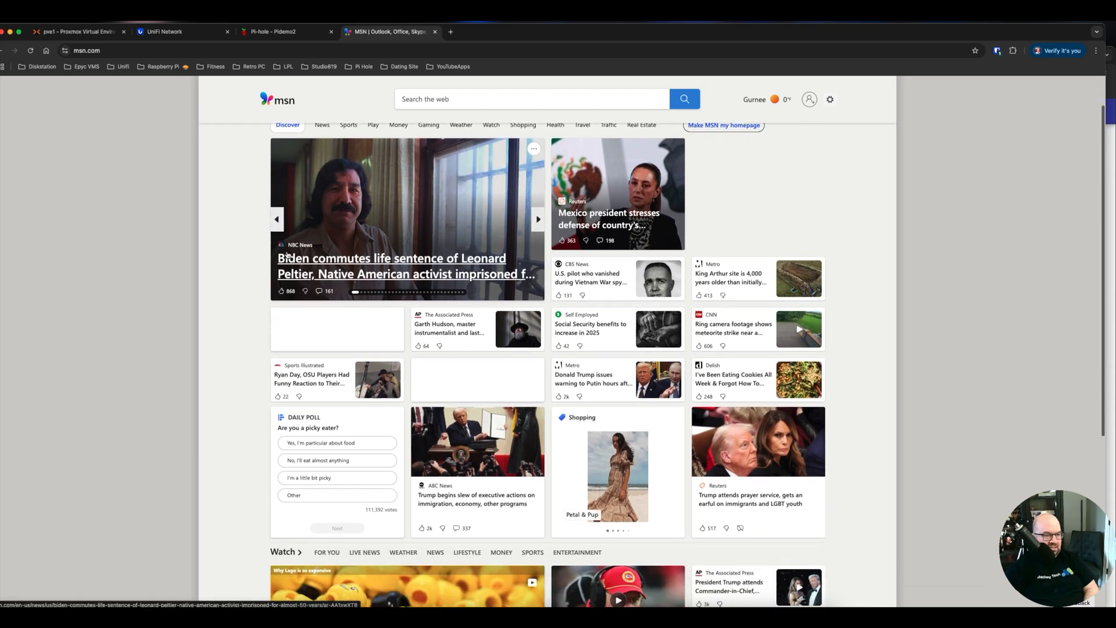
scroll("down", 3)
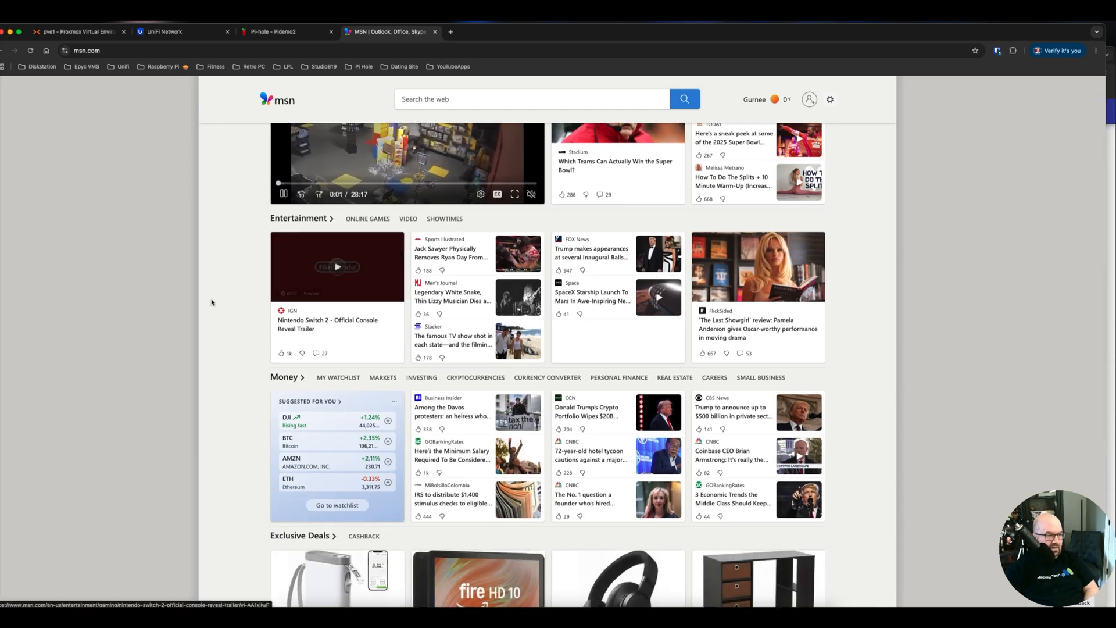
left_click(272, 31)
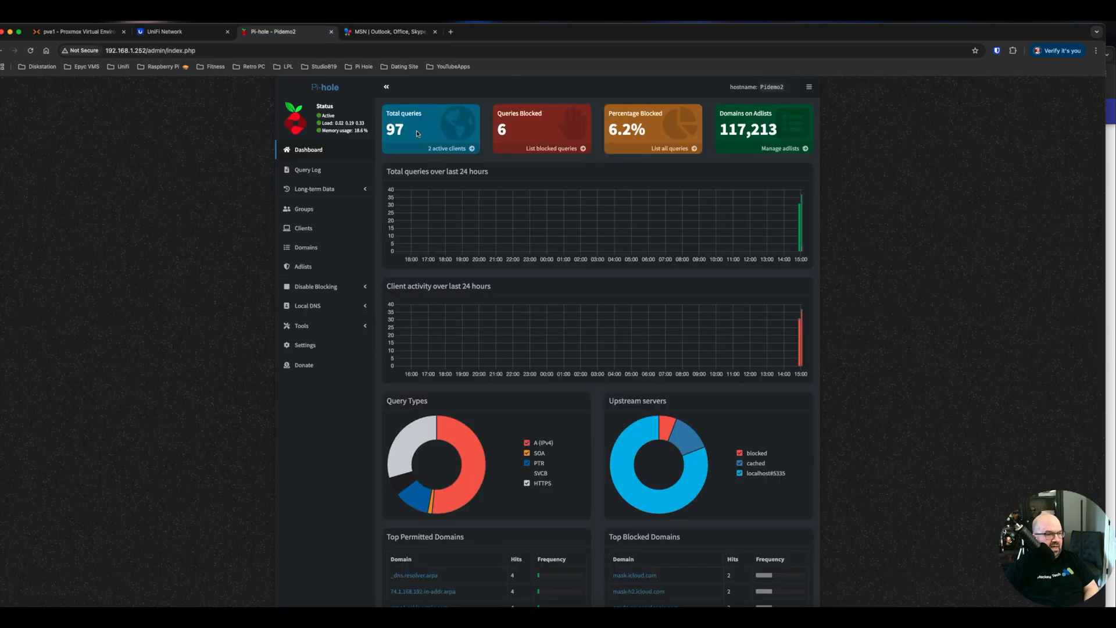
mouse_move(491, 134)
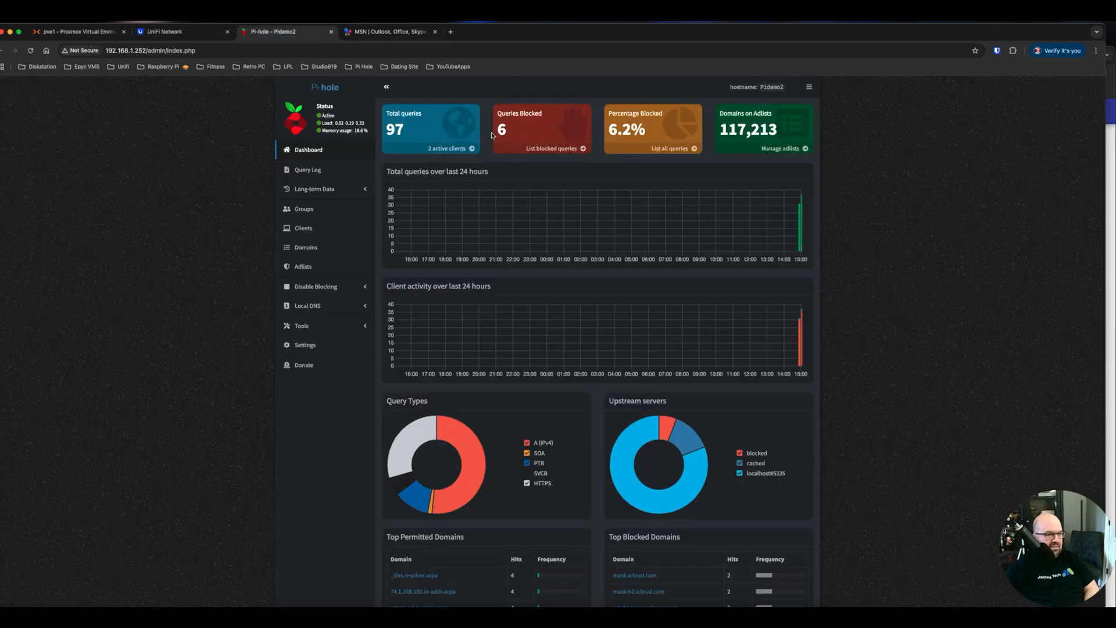
mouse_move(579, 164)
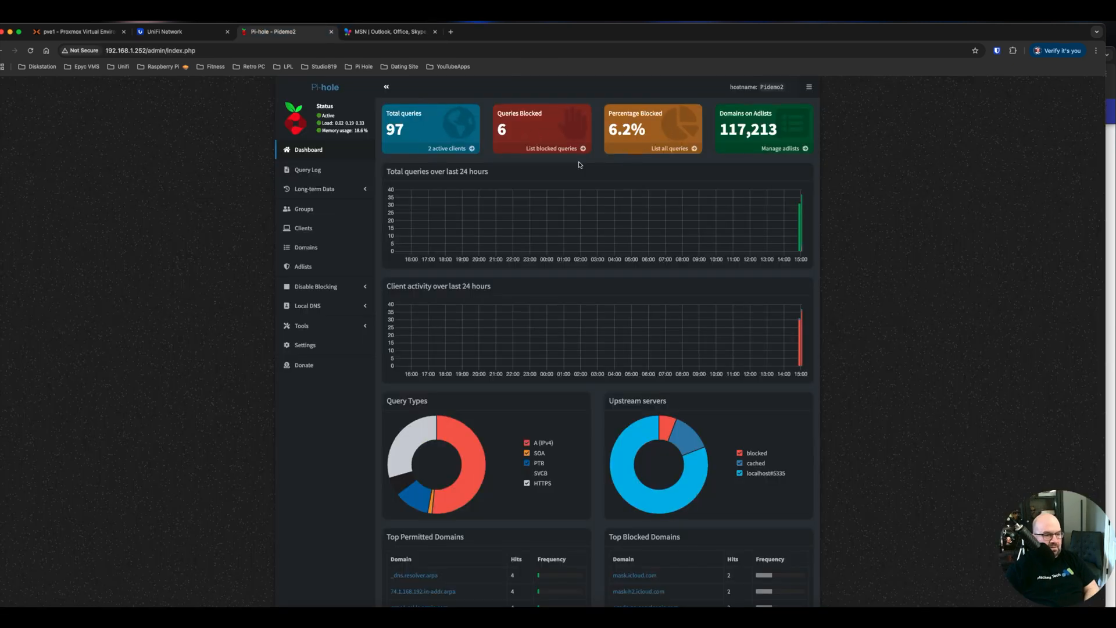
- Visit yahoo.com, a news story and Yahoo Sports, watching Pi-hole climb to 224 queries with 8 blocked
left_click(388, 31)
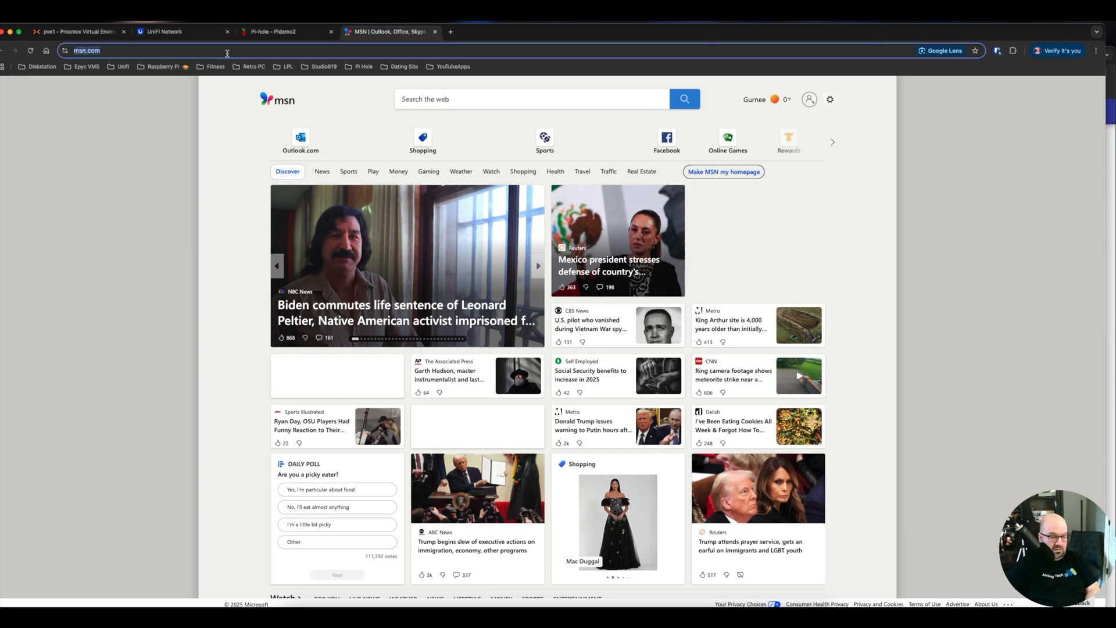
type("yahoo.com")
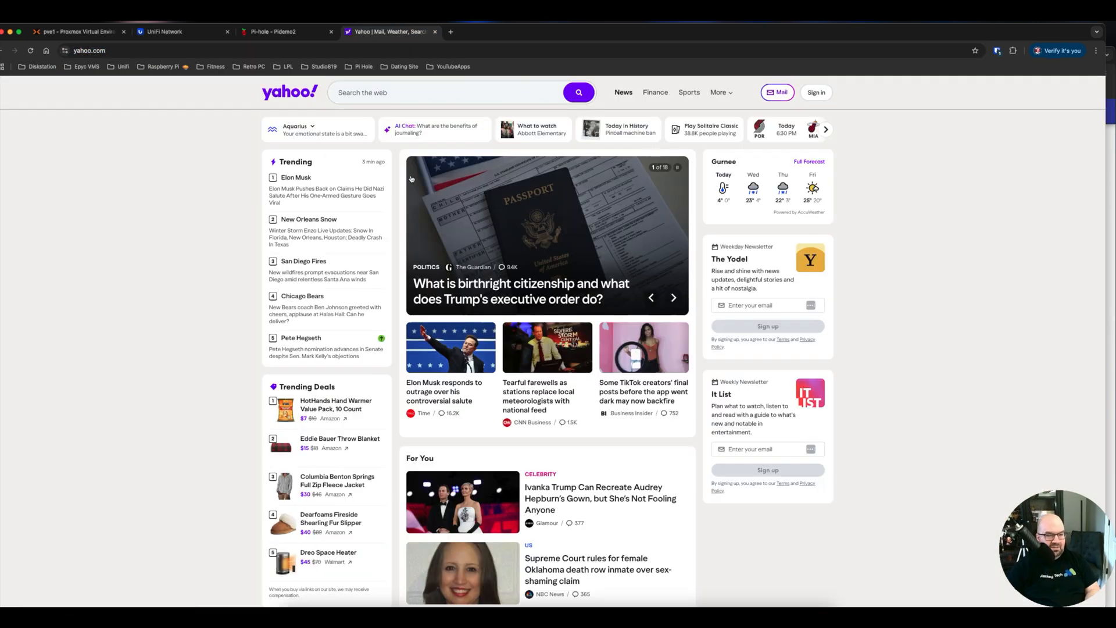
left_click(272, 31)
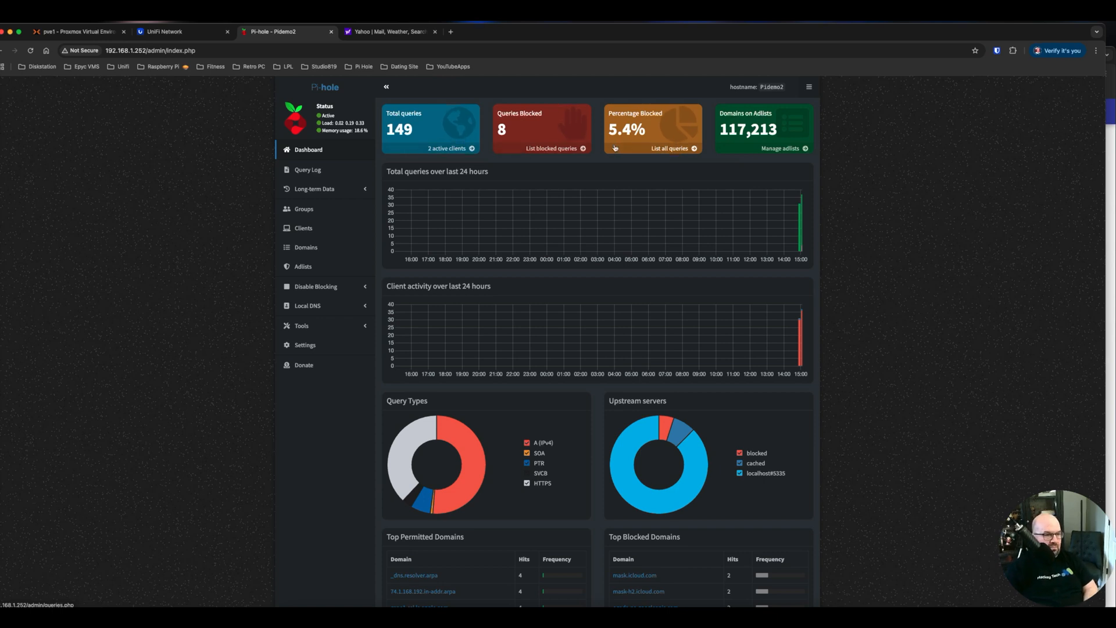
left_click(386, 31)
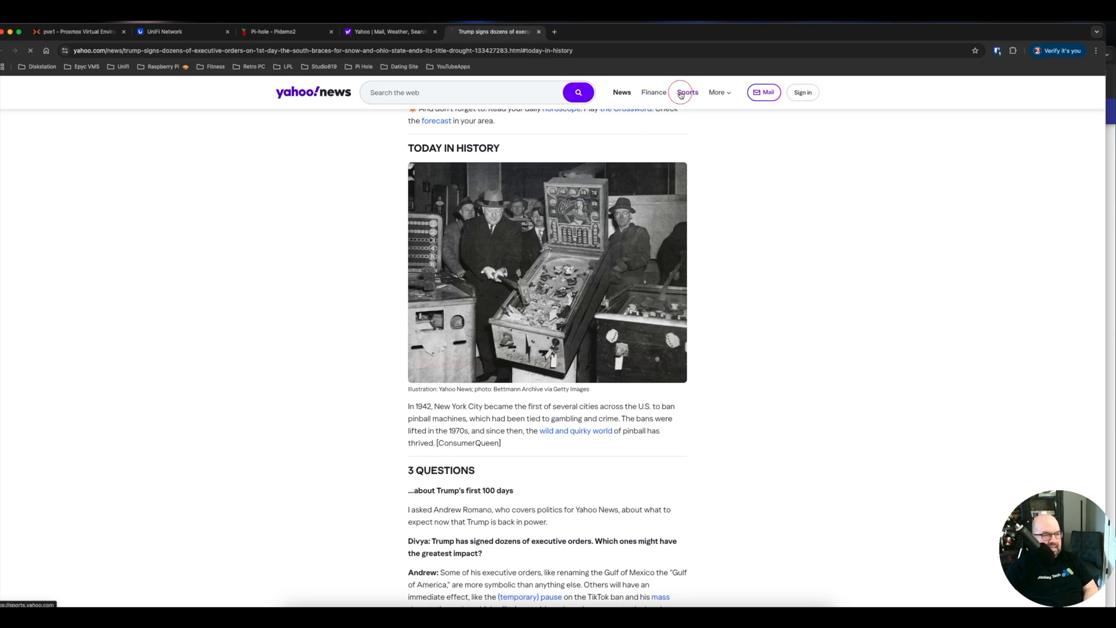
left_click(686, 93)
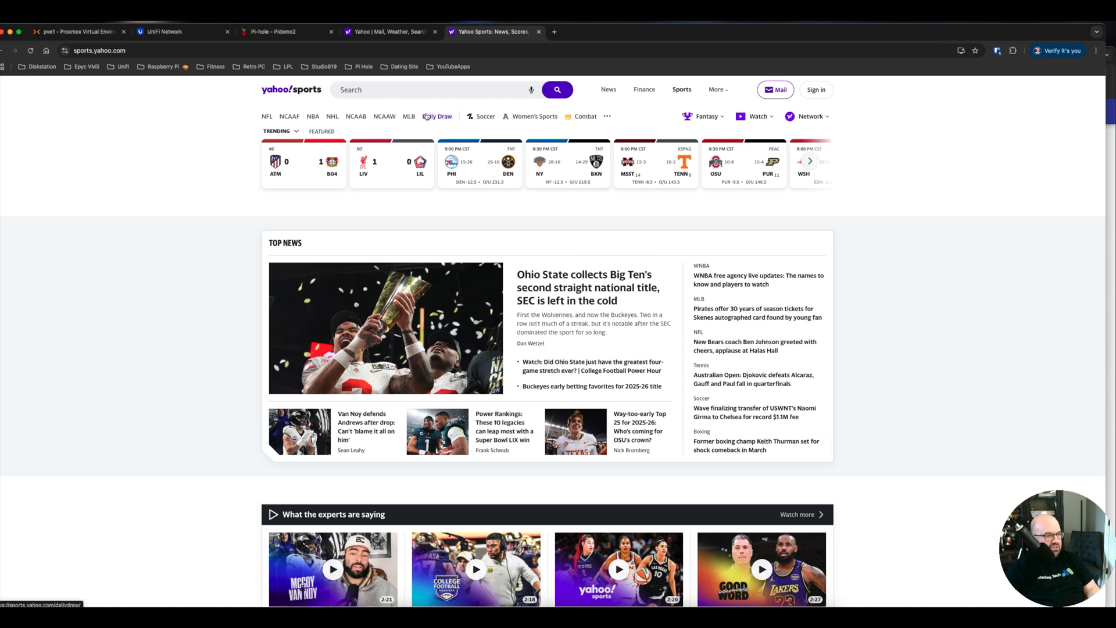
left_click(271, 31)
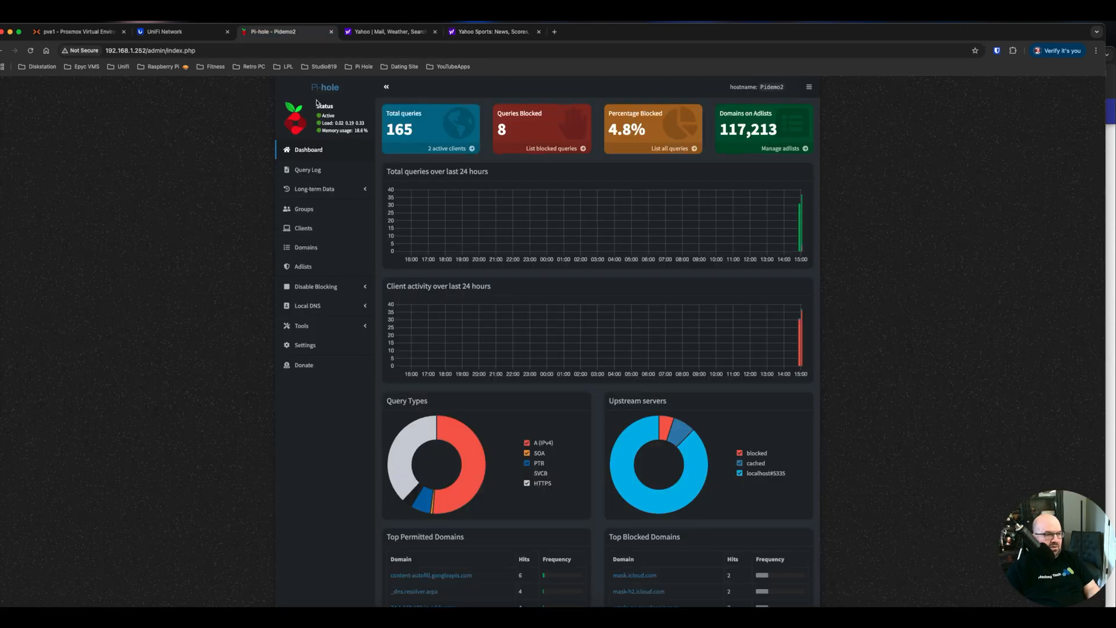
left_click(177, 32)
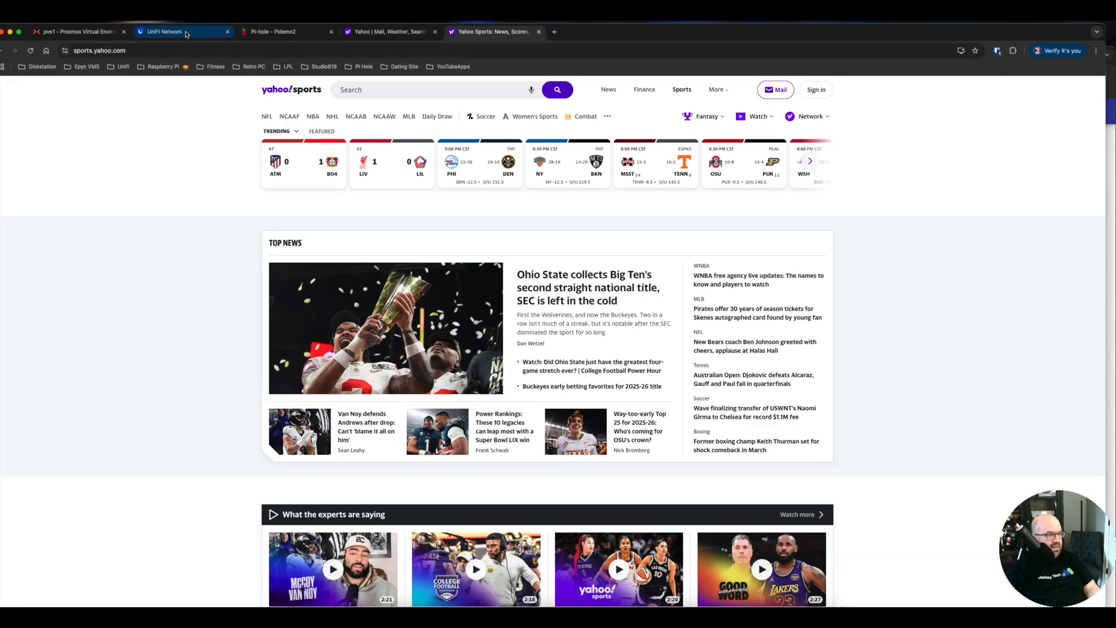
left_click(271, 32)
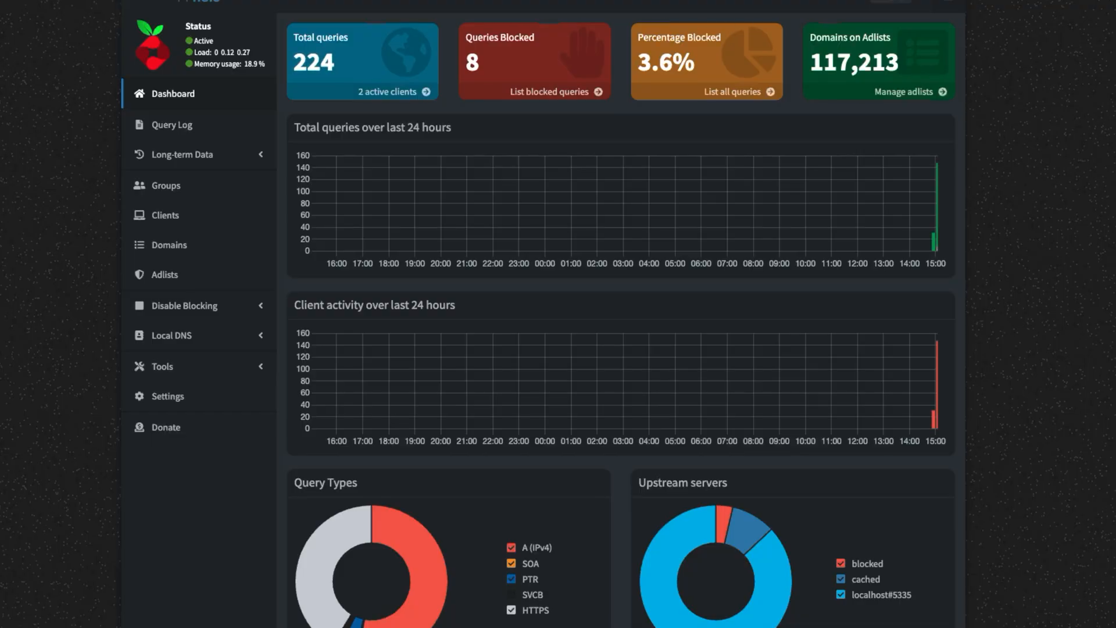
mouse_move(553, 15)
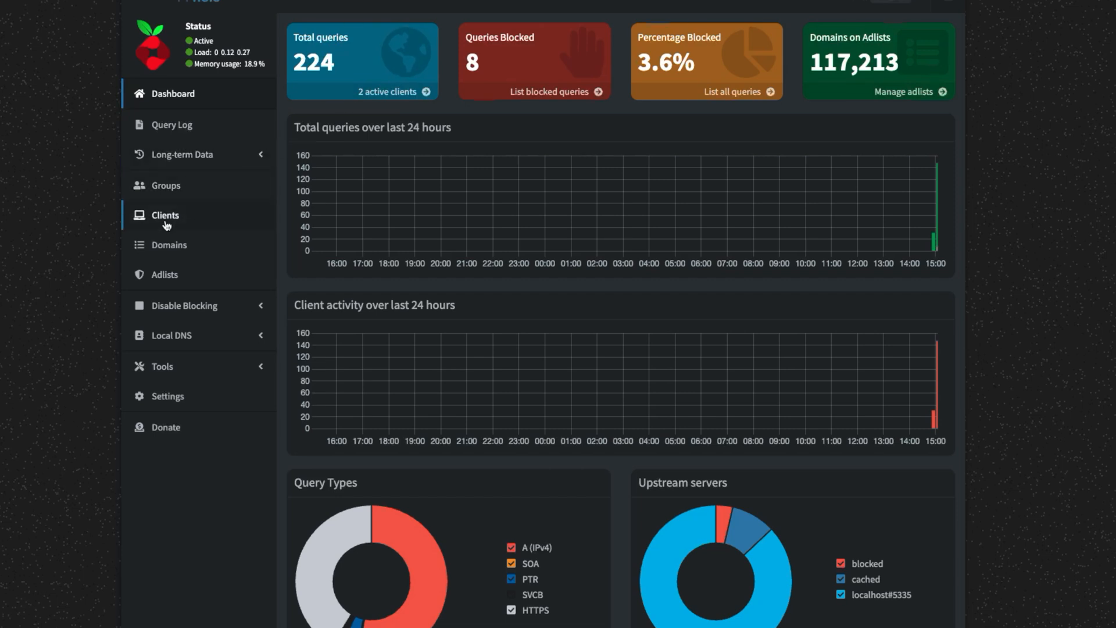
- Go to Clients in the Pi-hole sidebar and view the empty Known clients list
left_click(164, 215)
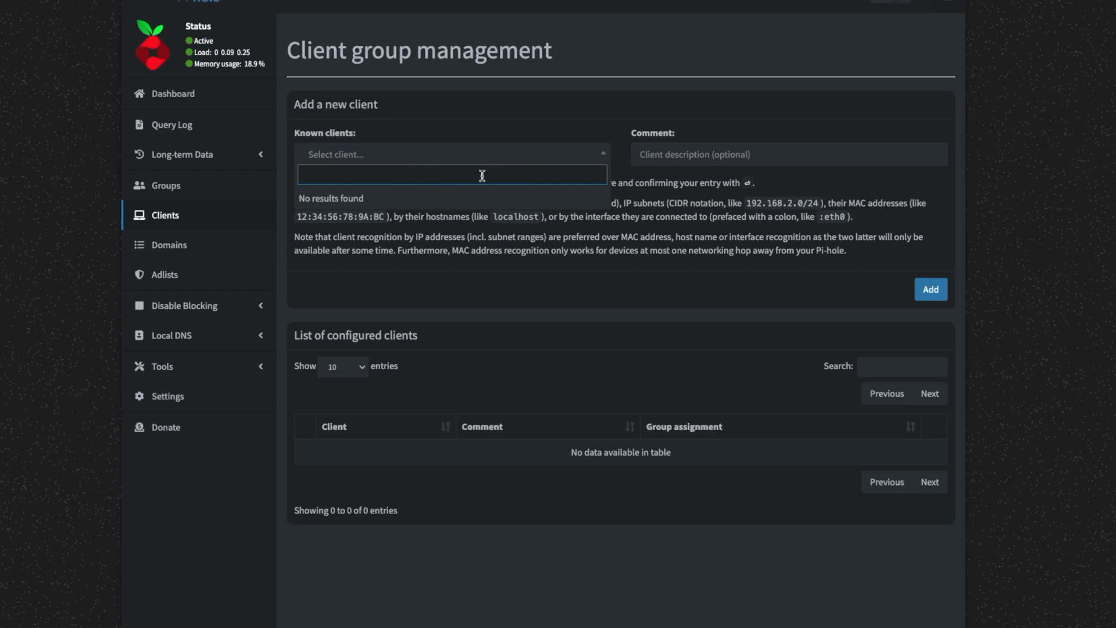
mouse_move(801, 196)
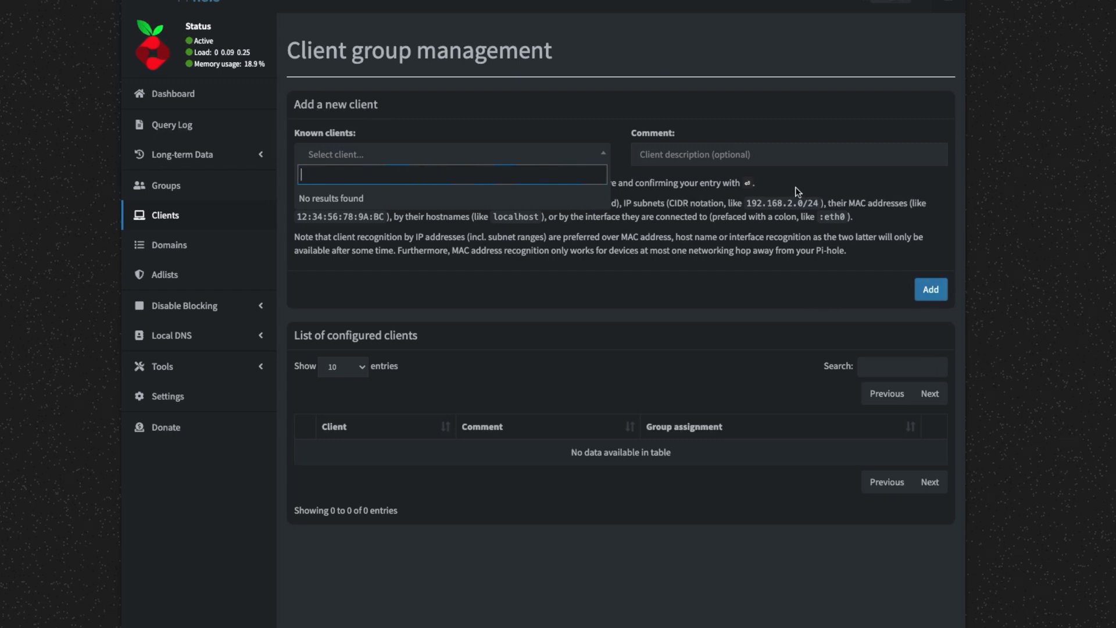
left_click(677, 300)
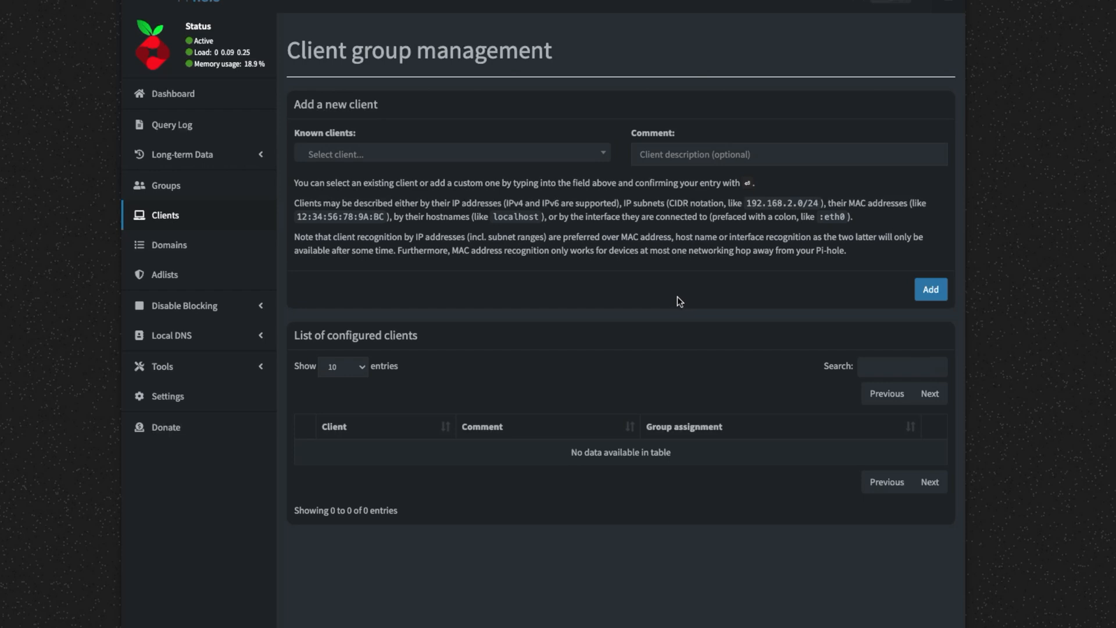
mouse_move(674, 299)
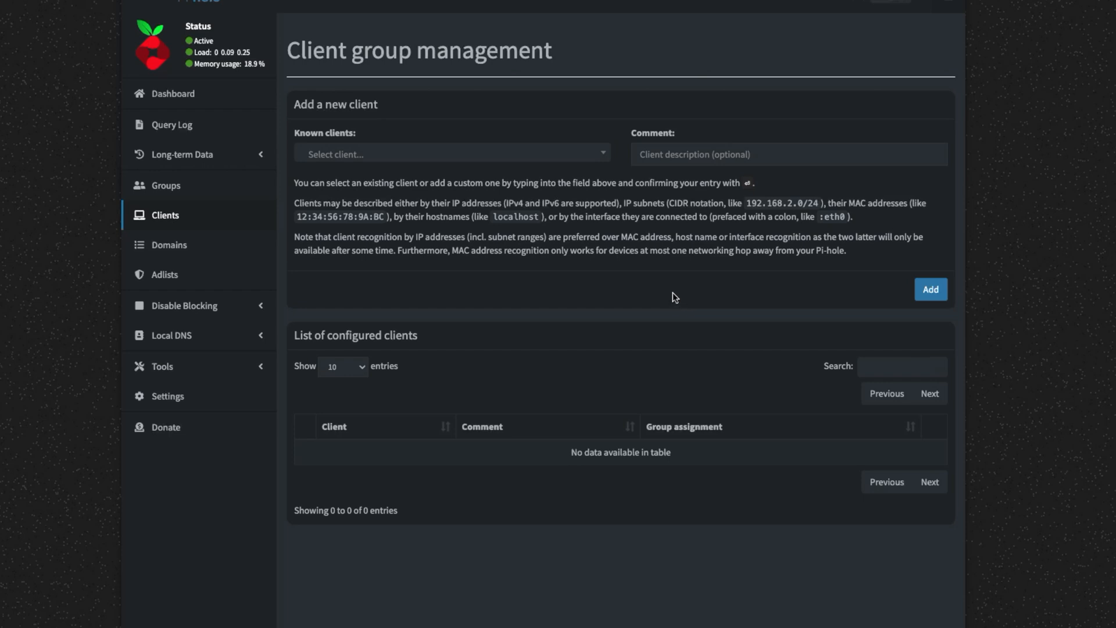